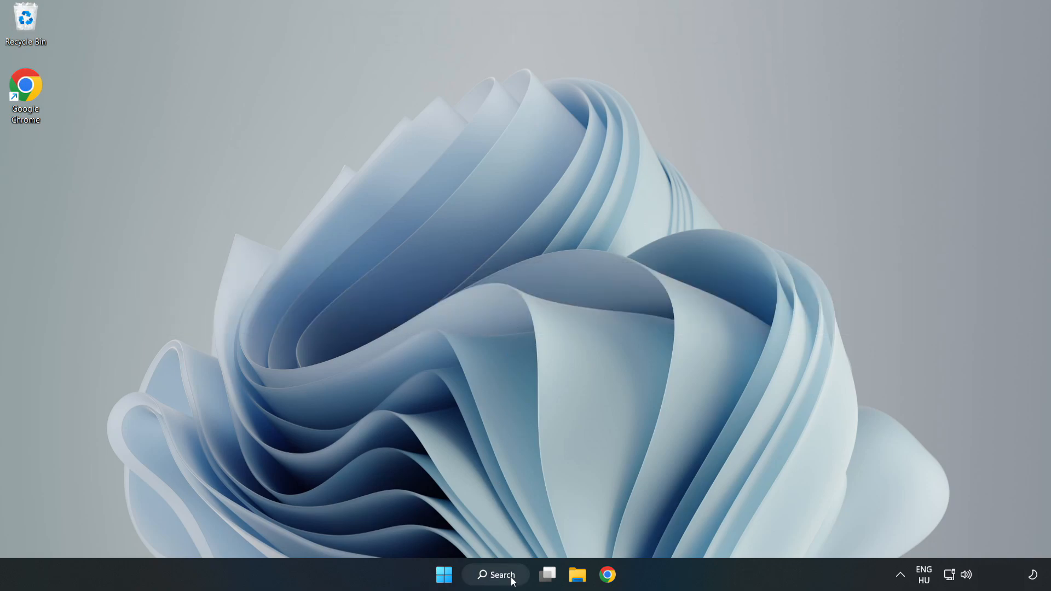
Search Windows for "de" and launch Device Manager from the results.
click(495, 575)
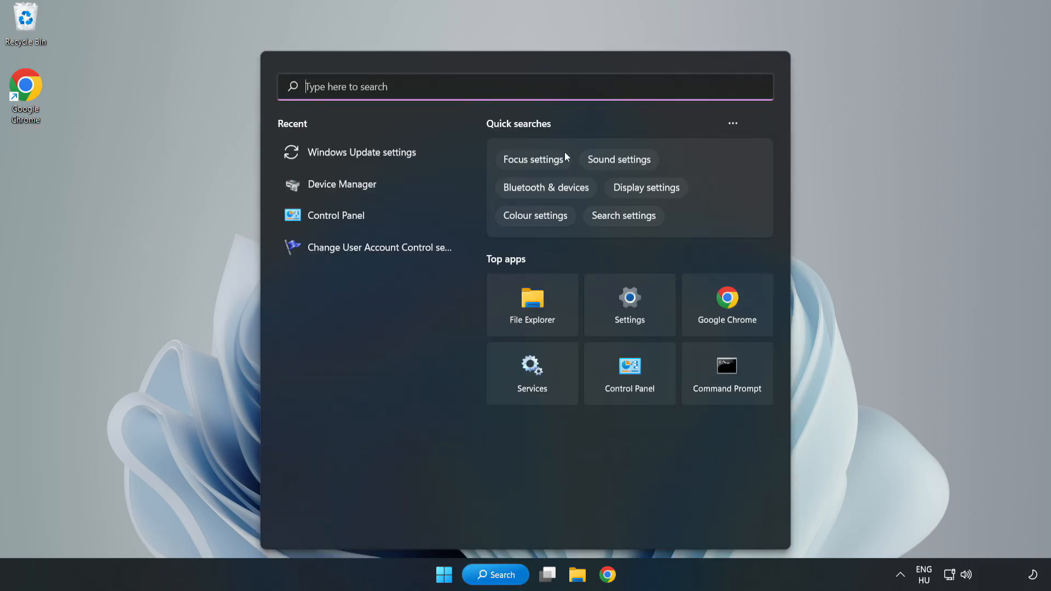
text(de)
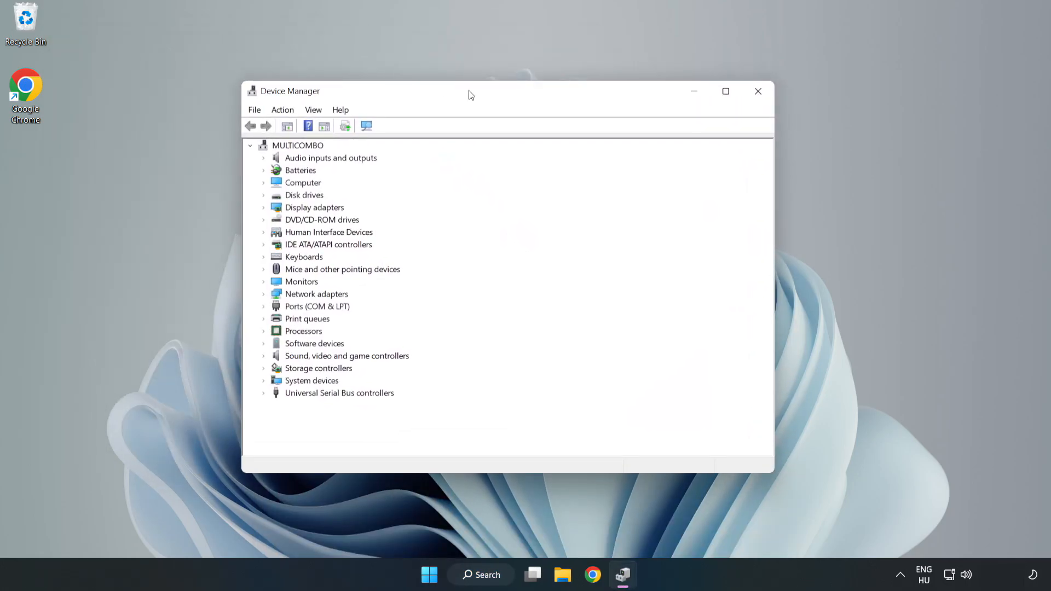
Start a driver update for the VMware SVGA 3D display adapter.
click(314, 208)
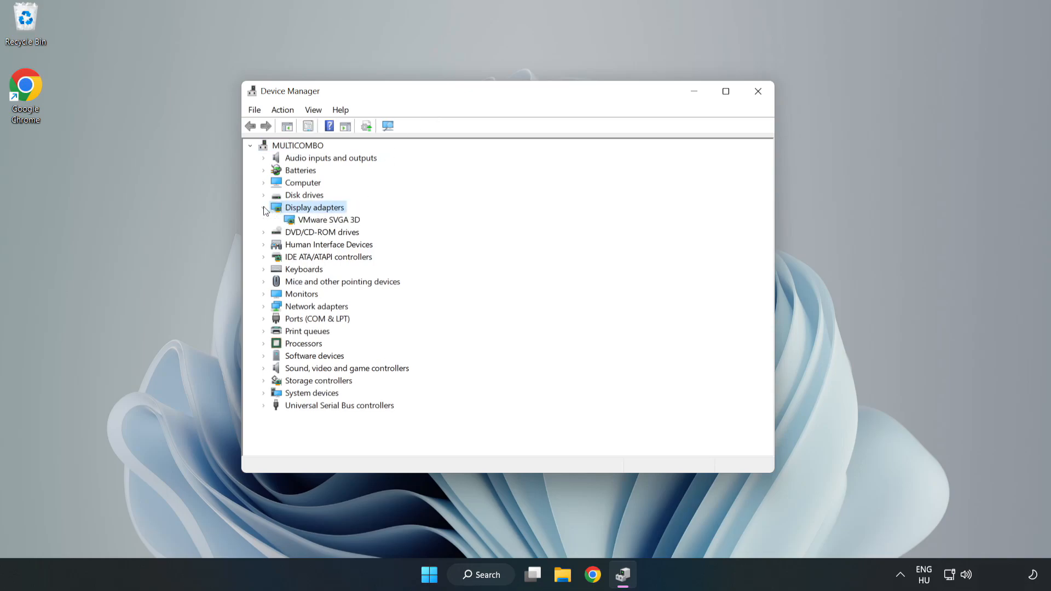
click(329, 219)
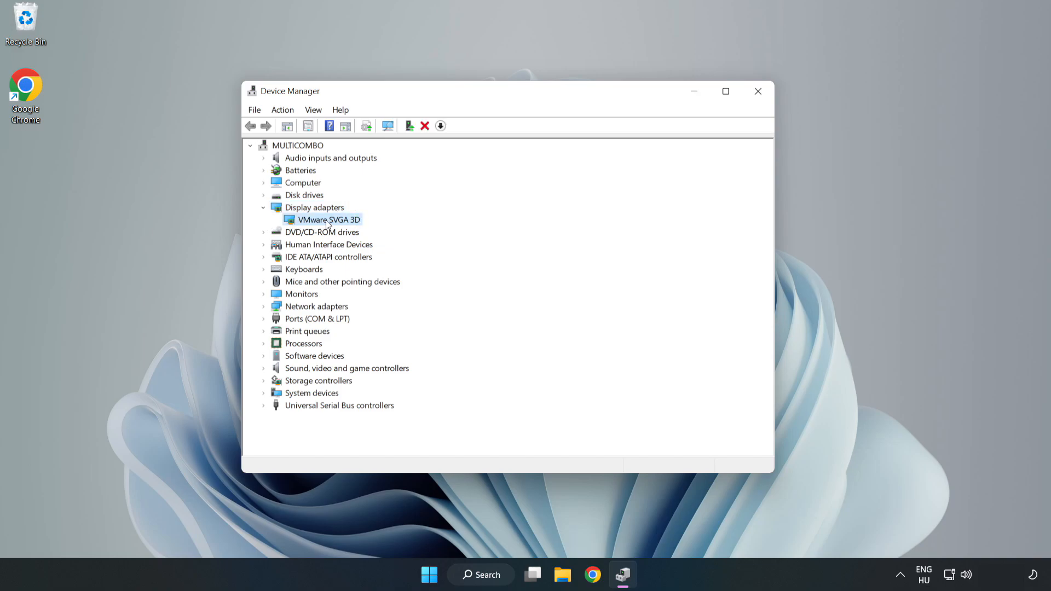
right_click(329, 219)
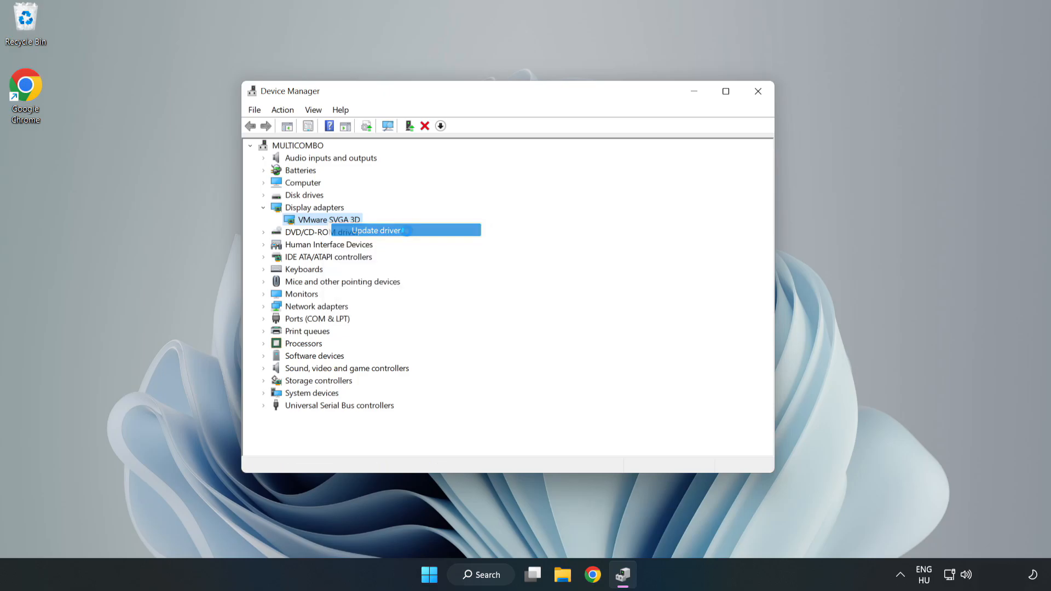
click(375, 230)
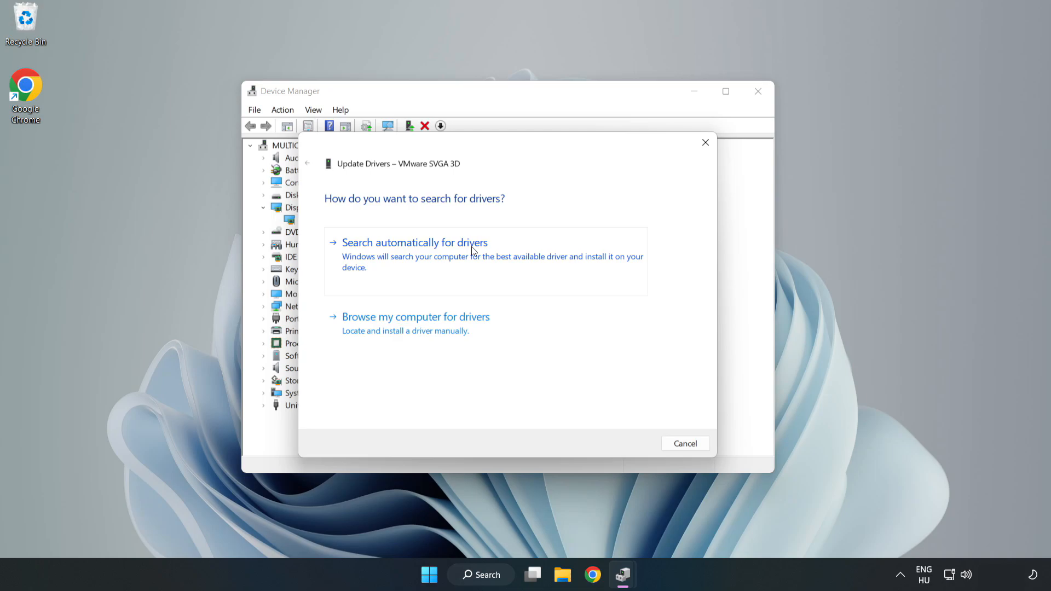
mouse_move(418, 257)
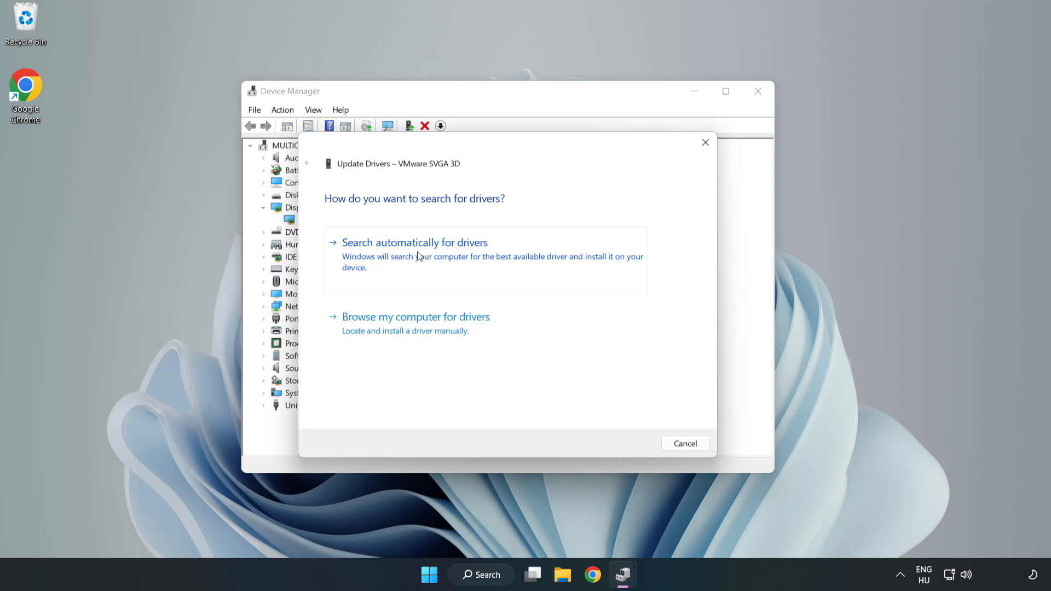
Let Windows search automatically, confirm the best driver is installed, and close Device Manager.
click(414, 242)
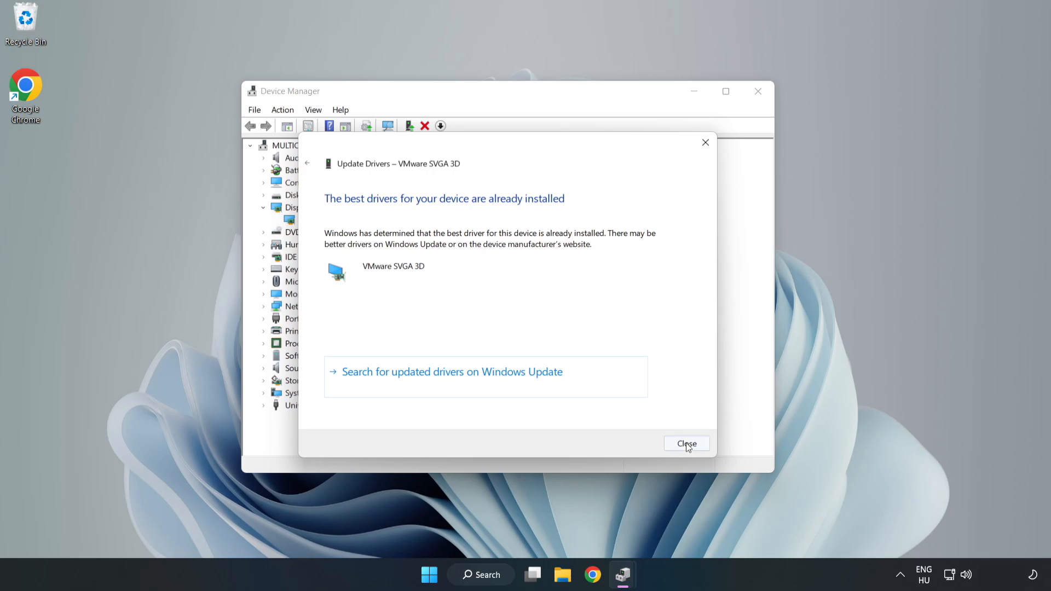
click(687, 444)
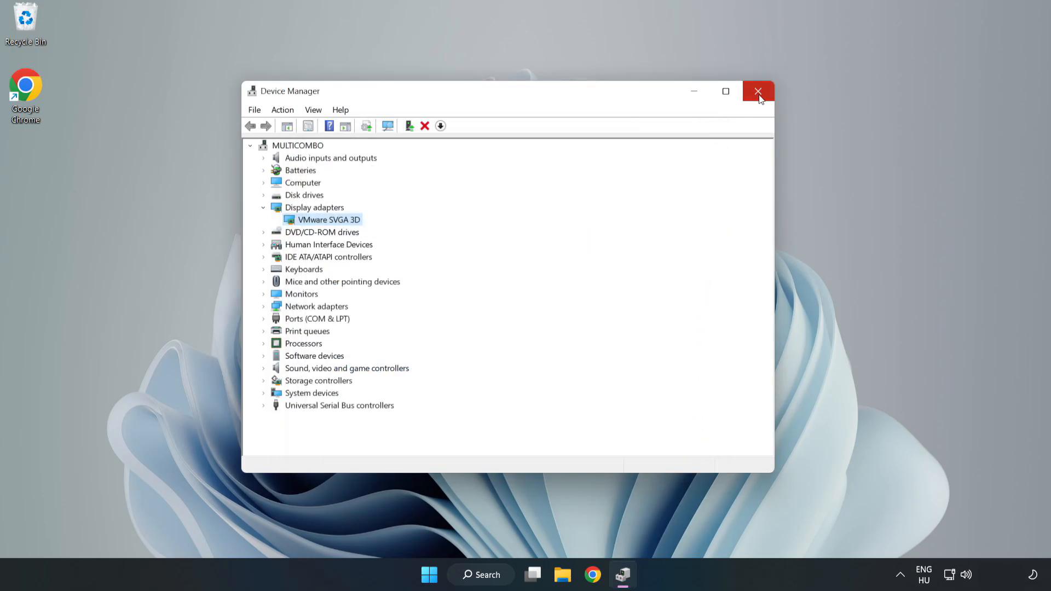
click(758, 92)
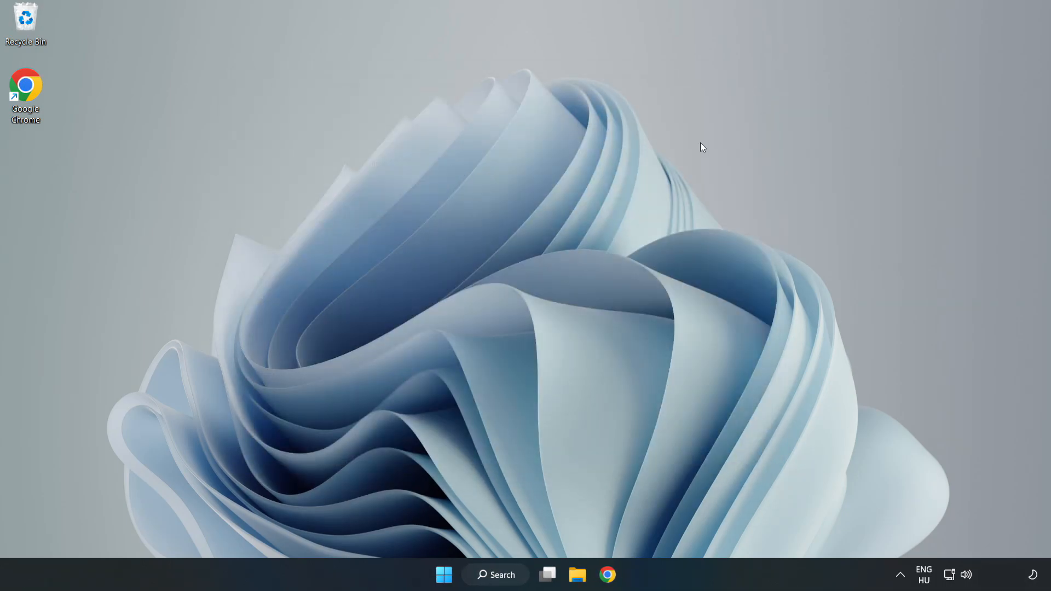
Search "upda" to reach Windows Update settings, maximized.
click(502, 575)
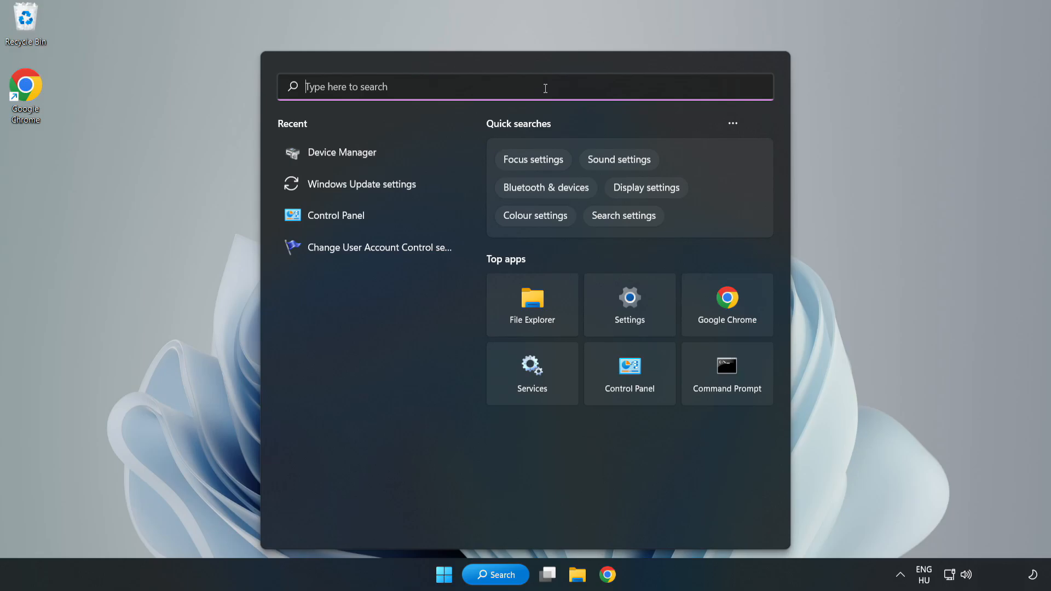
text(upda)
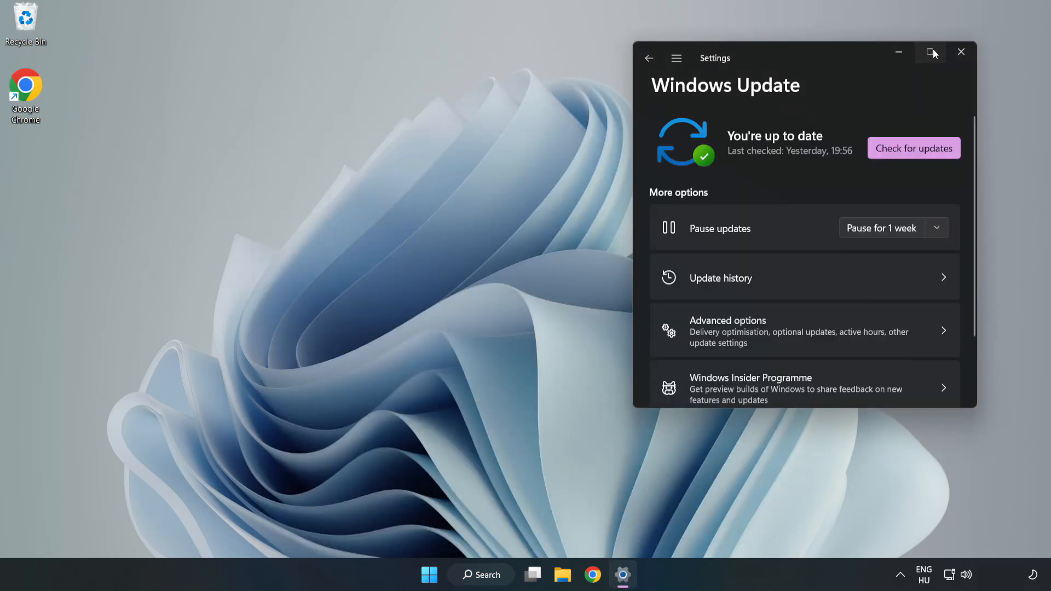
click(931, 51)
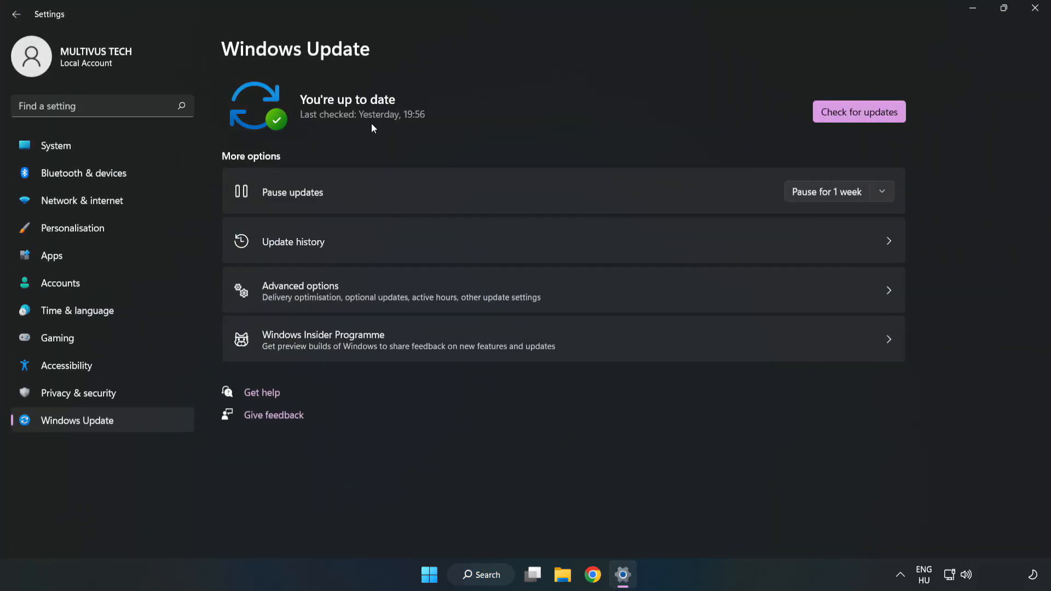
Check for Windows updates, confirm the PC is up to date, and close Settings.
click(859, 112)
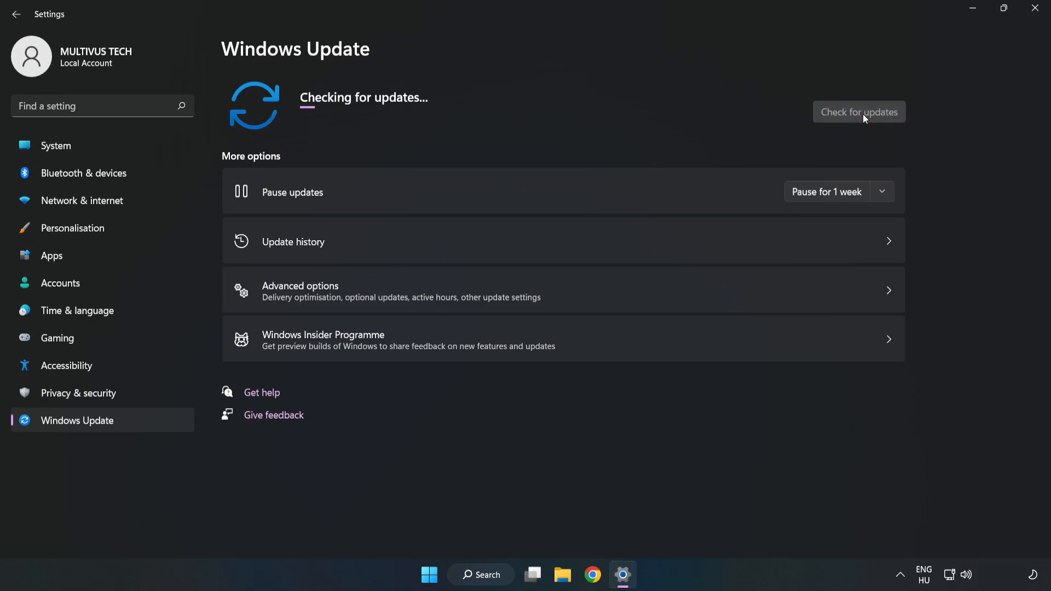
mouse_move(856, 116)
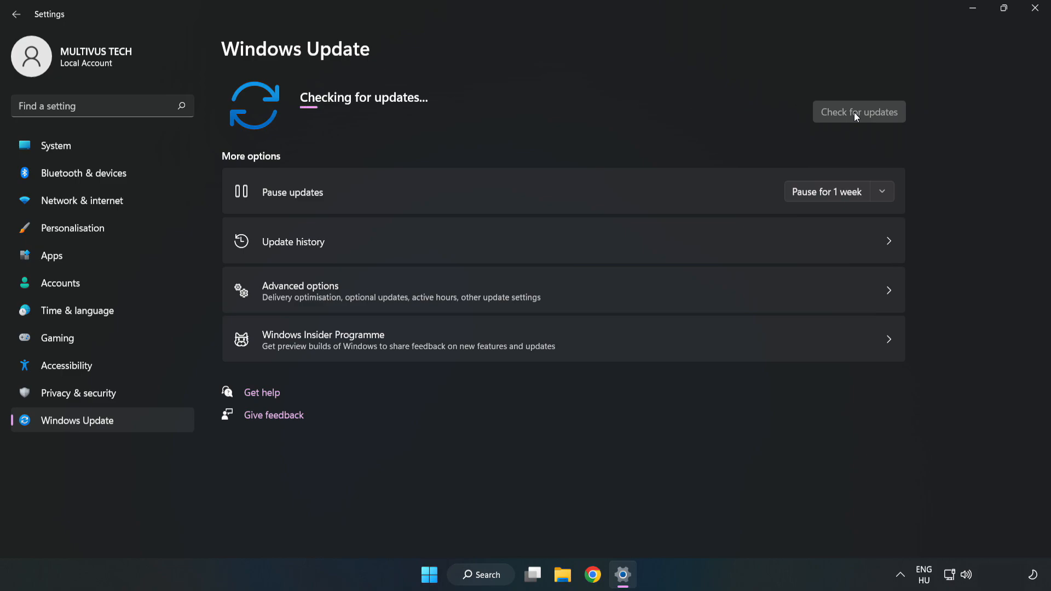
click(858, 112)
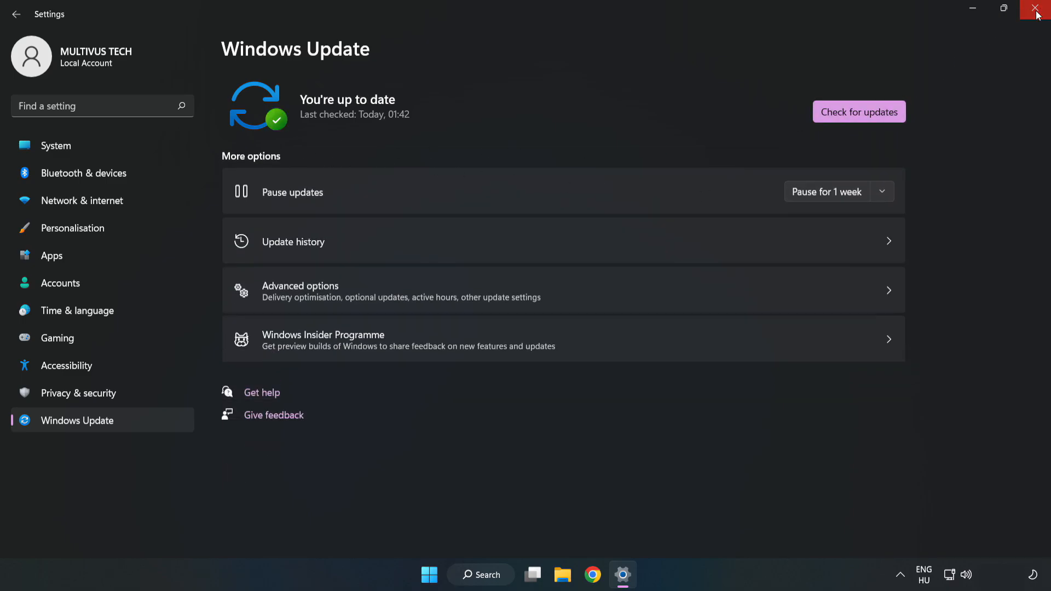
click(1033, 7)
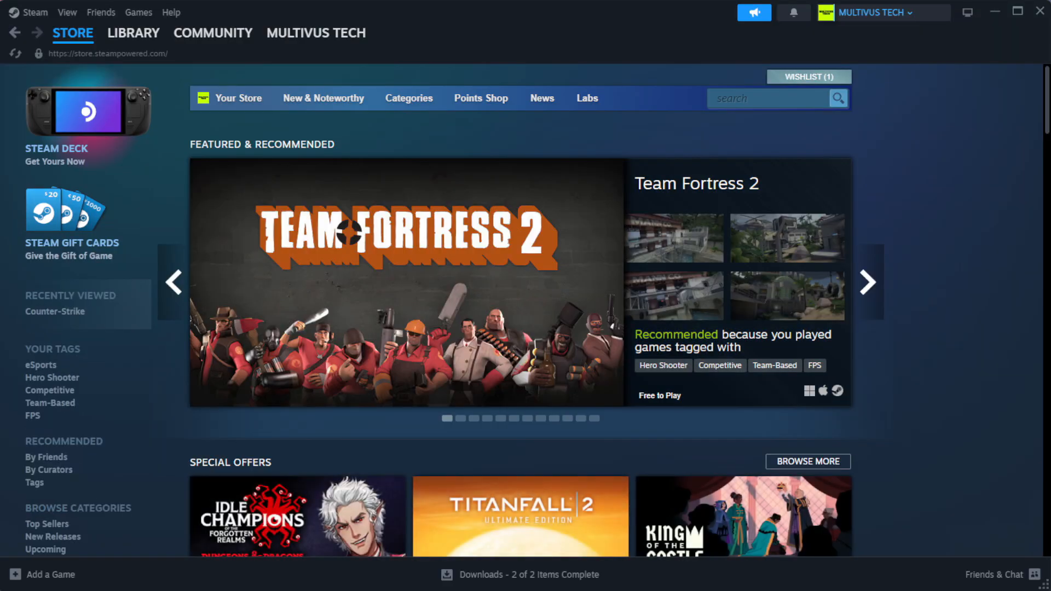
Go to the Steam library home and bring up the context menu for the non-working game.
click(135, 32)
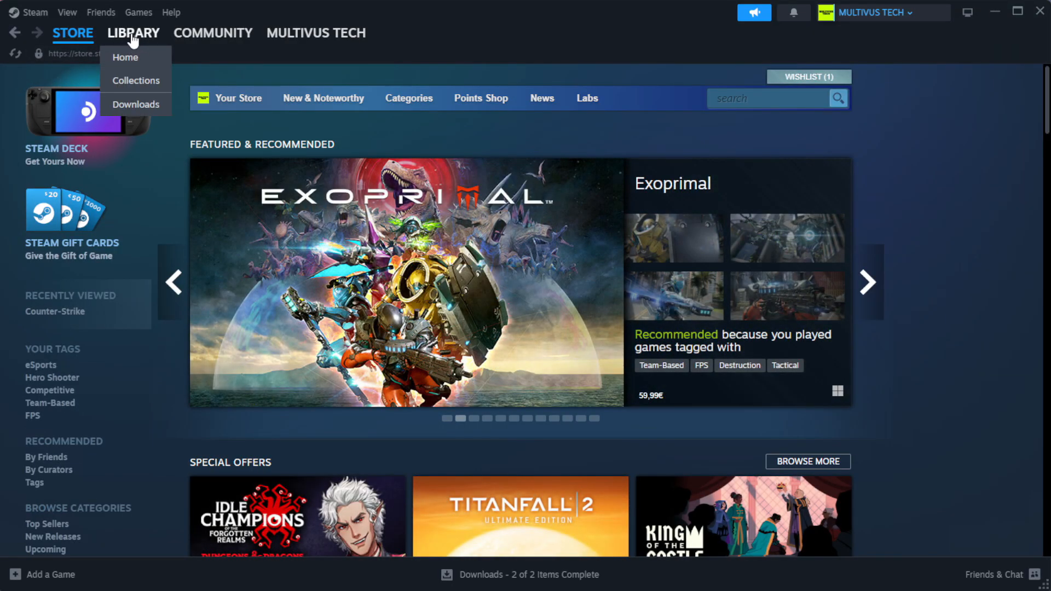
click(125, 57)
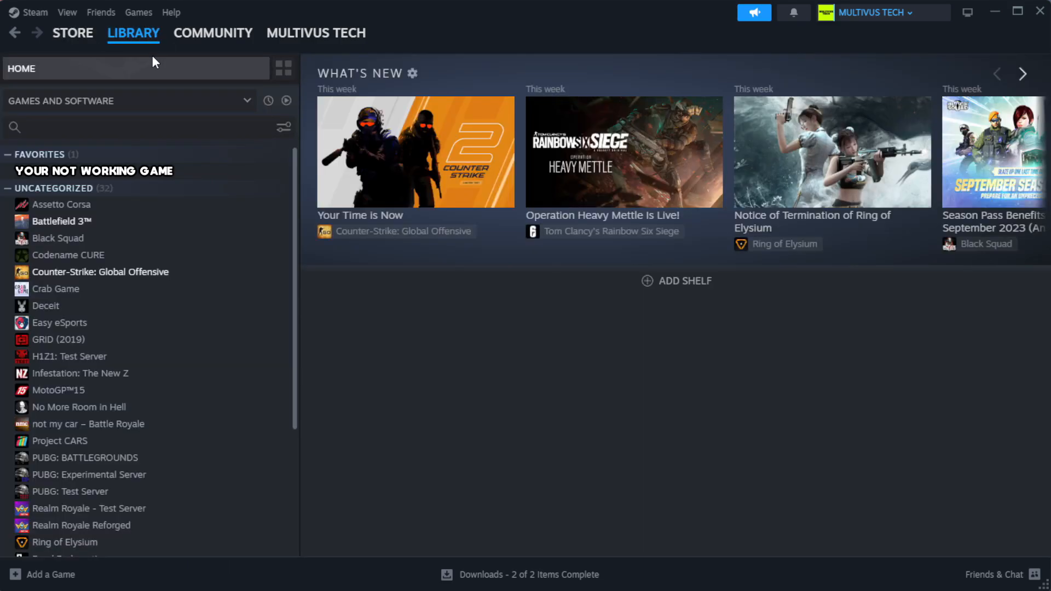
mouse_move(182, 92)
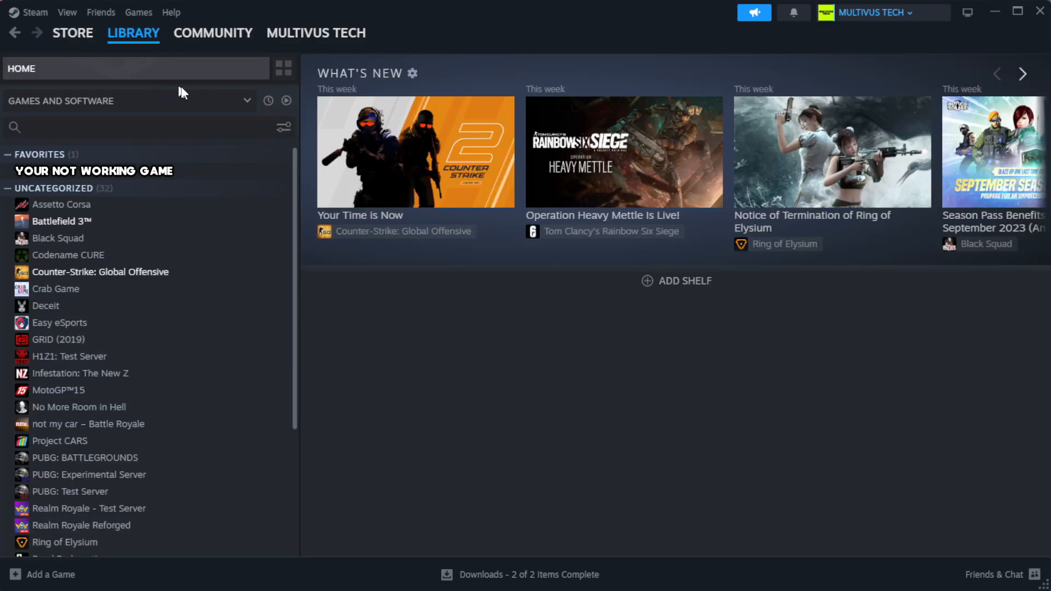
mouse_move(254, 180)
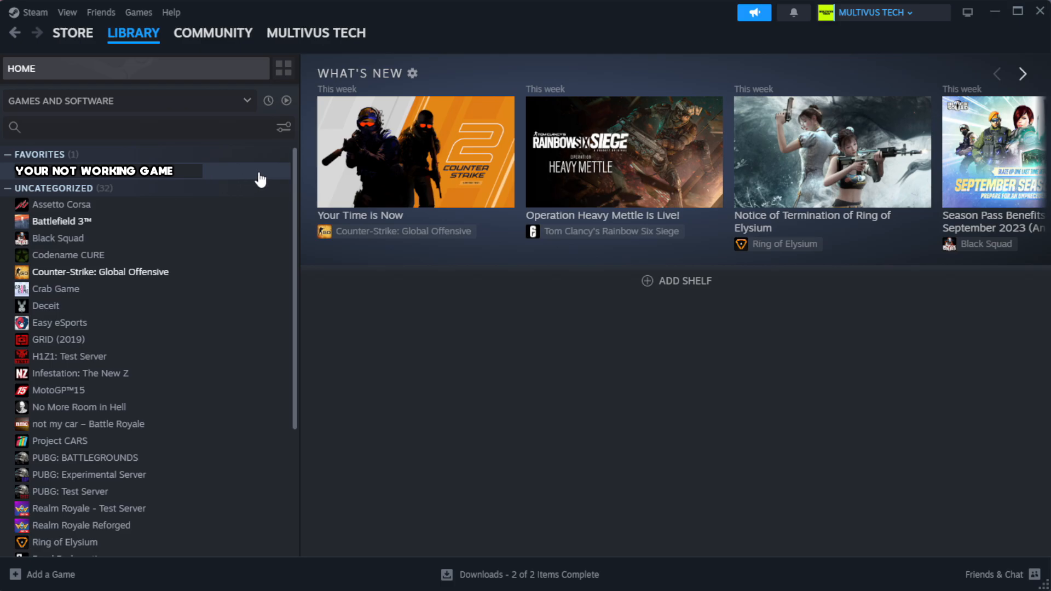
right_click(96, 171)
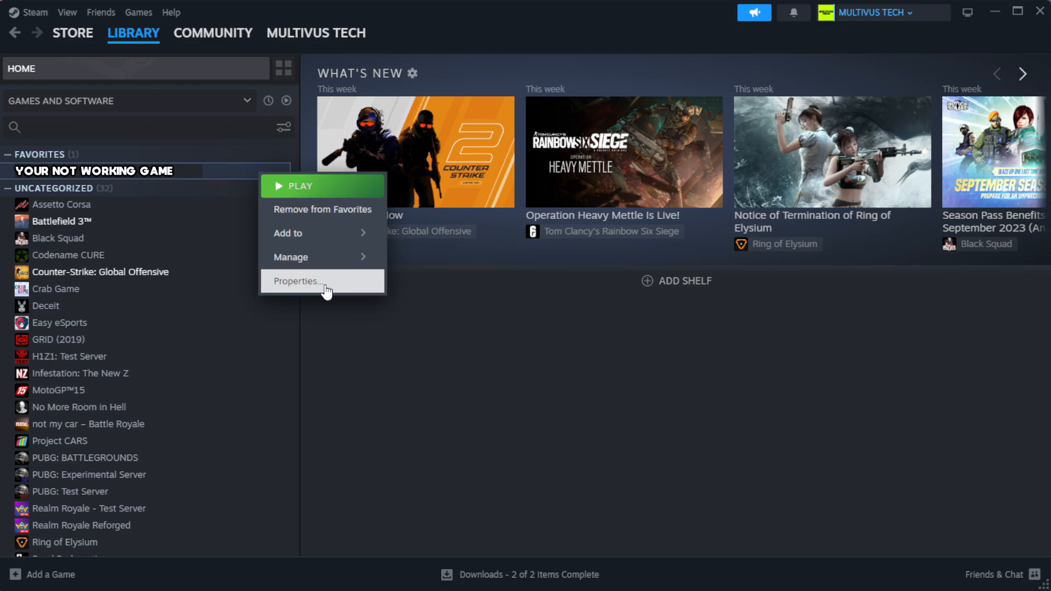
Verify integrity of the game's installed files via Properties, validating all 1039 files.
click(313, 282)
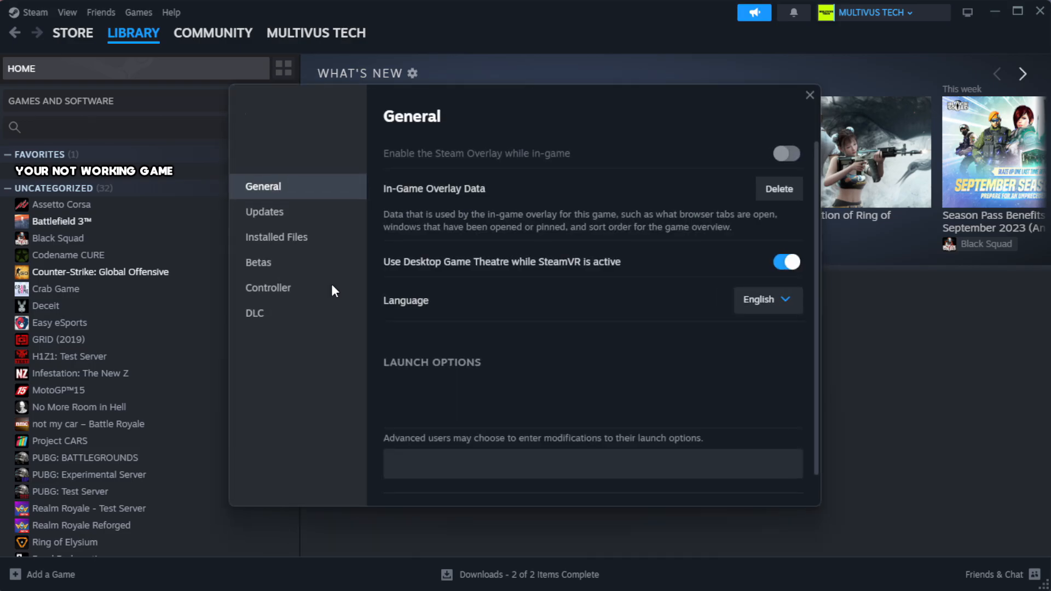
mouse_move(289, 245)
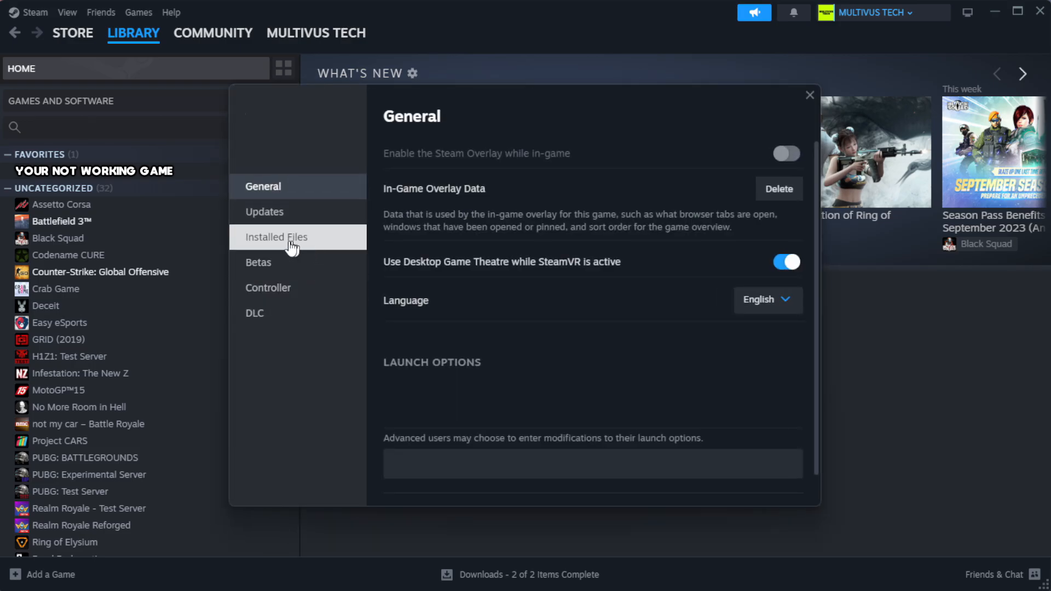
mouse_move(347, 247)
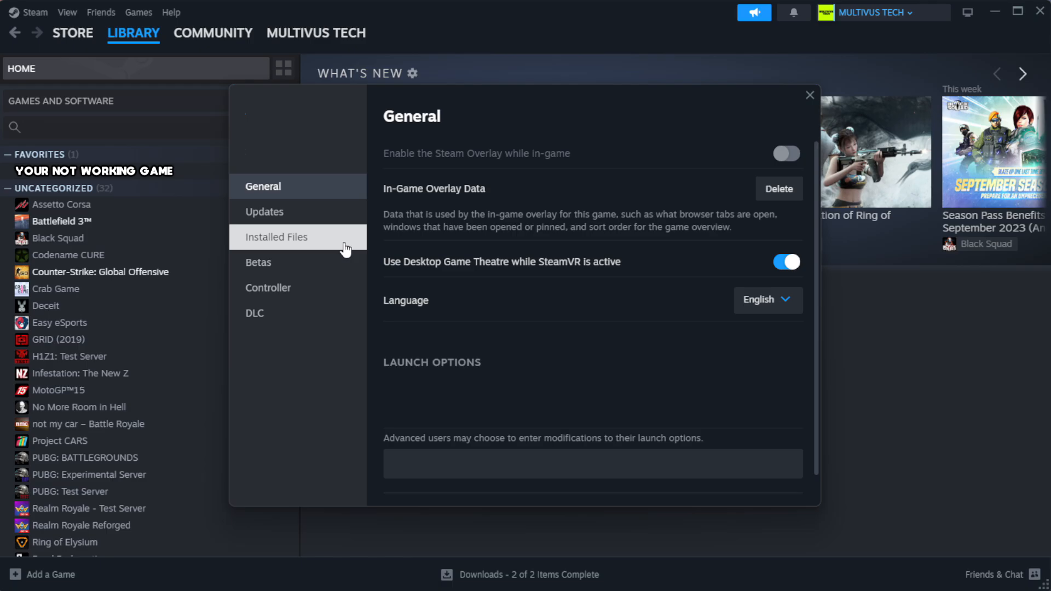
click(275, 237)
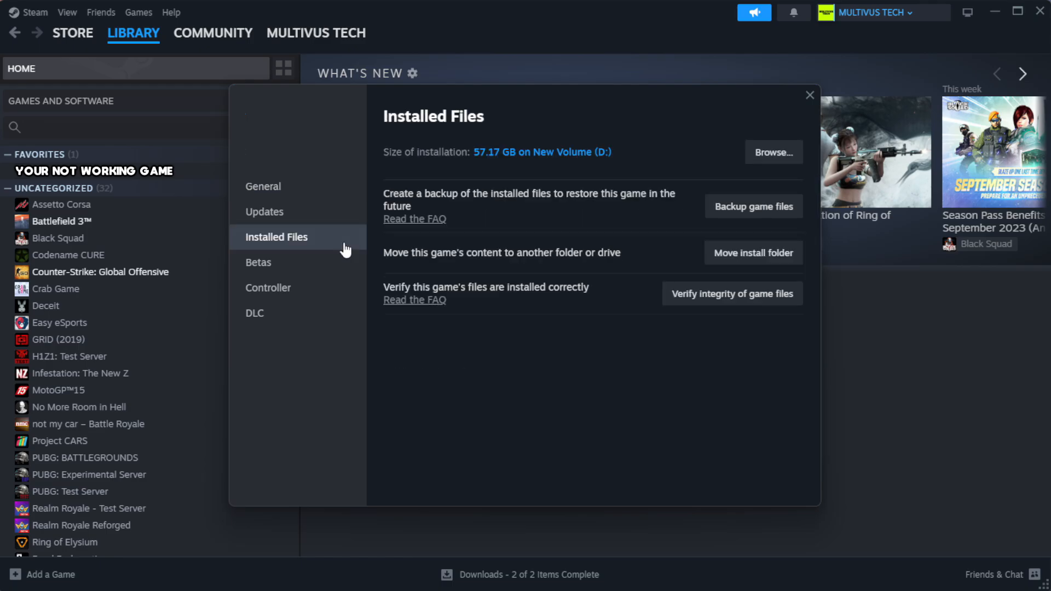
mouse_move(674, 332)
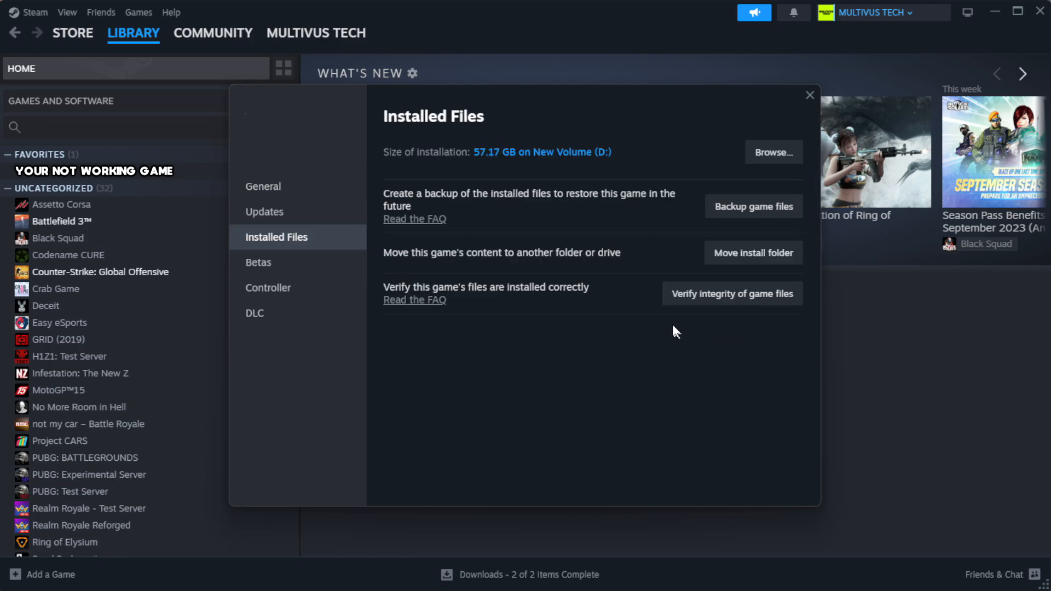
mouse_move(715, 307)
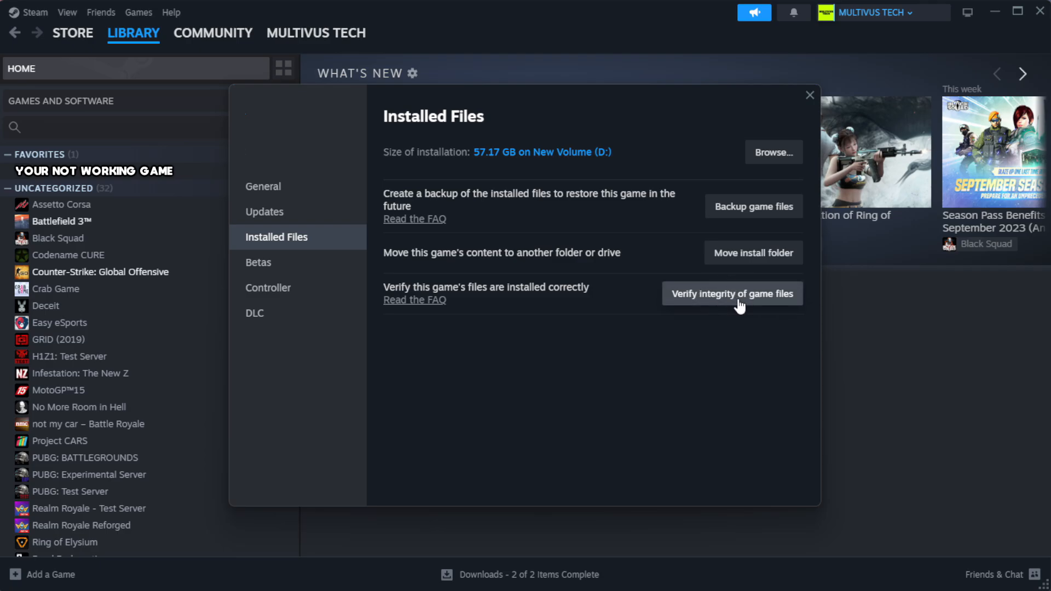
click(732, 294)
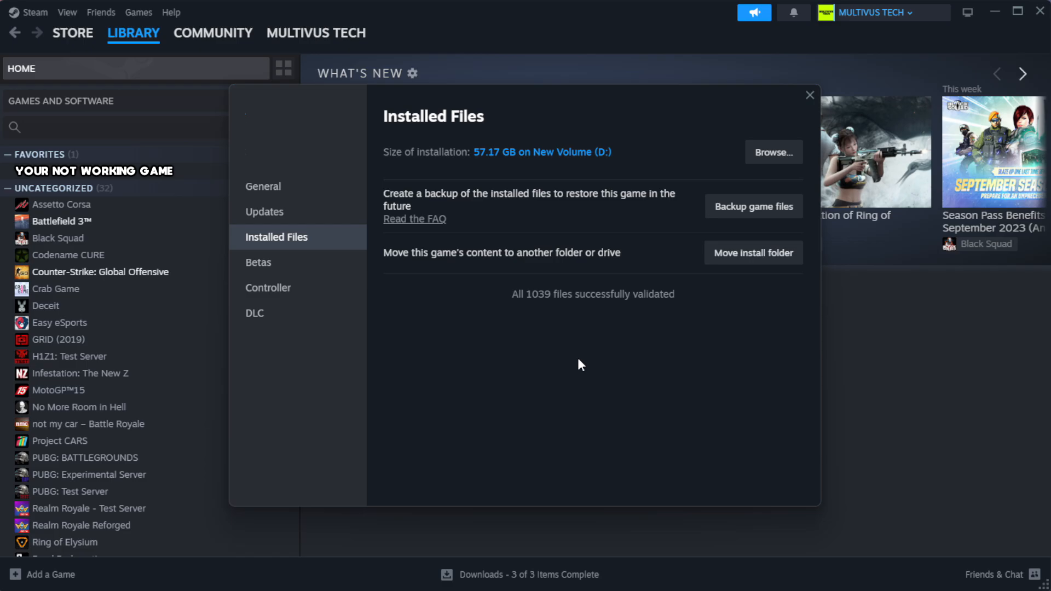
mouse_move(578, 318)
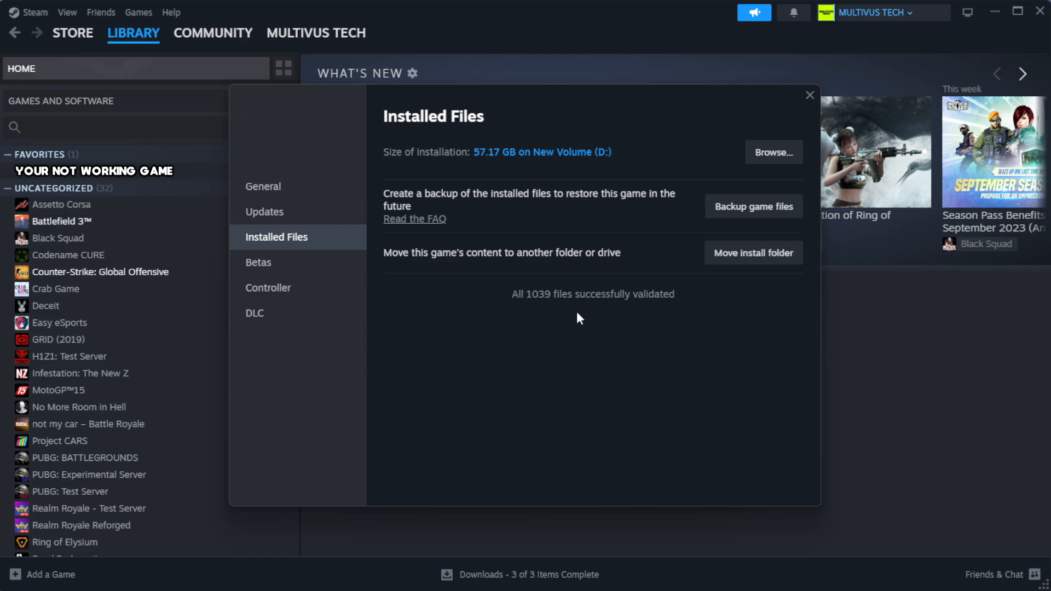
mouse_move(762, 158)
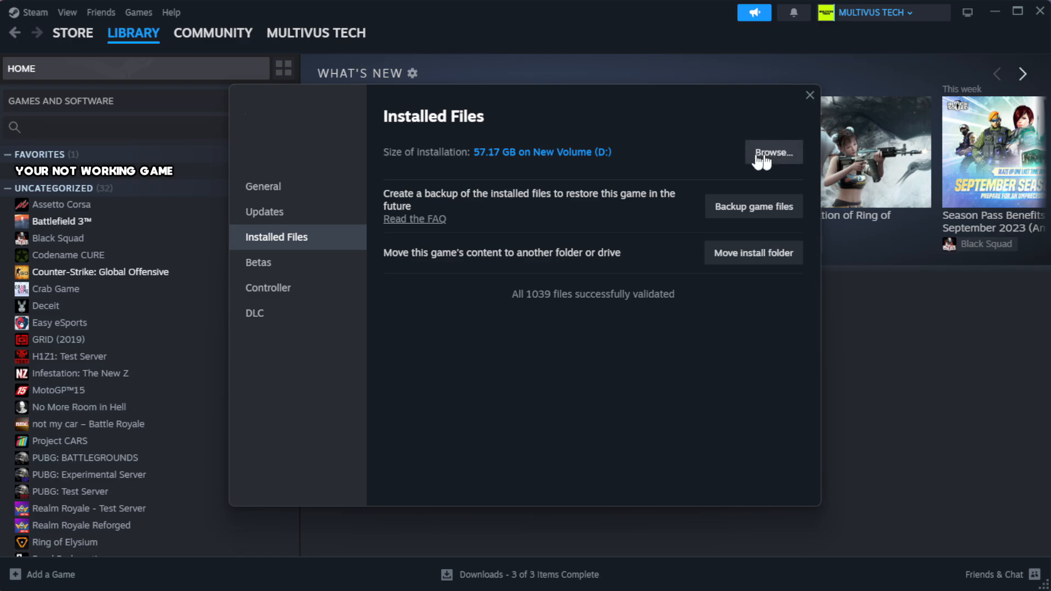
Browse the game's install folder and view the YOUR NOT WORKING GAME shortcut's properties.
click(772, 152)
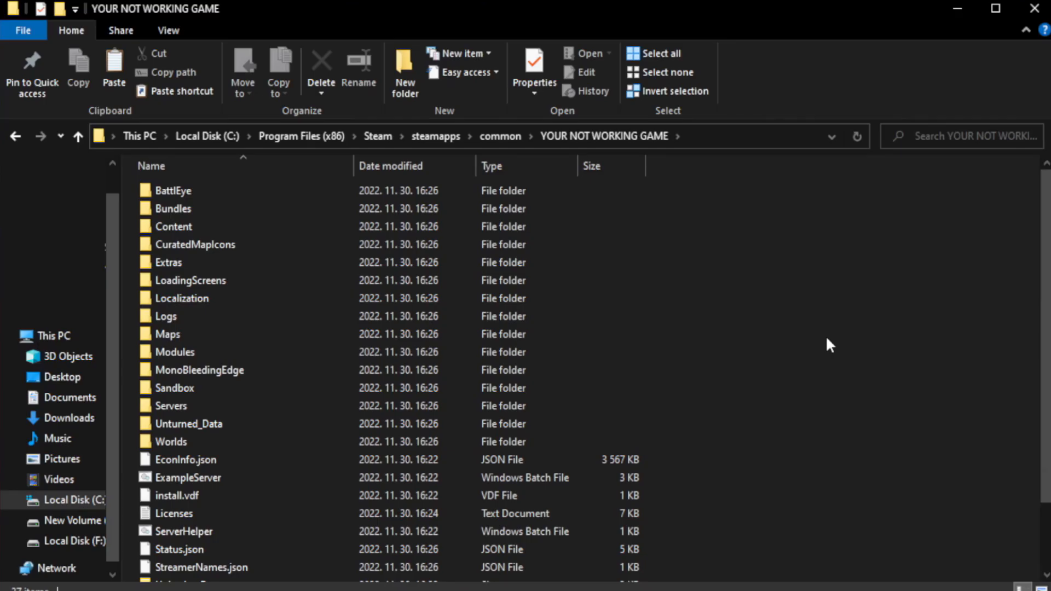
scroll(down, 3)
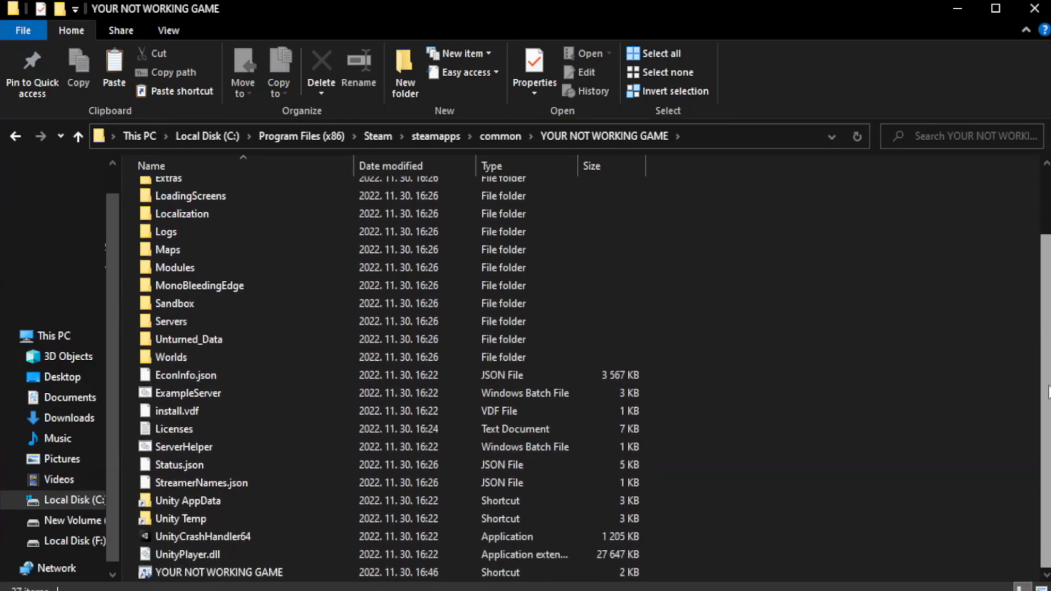
click(212, 572)
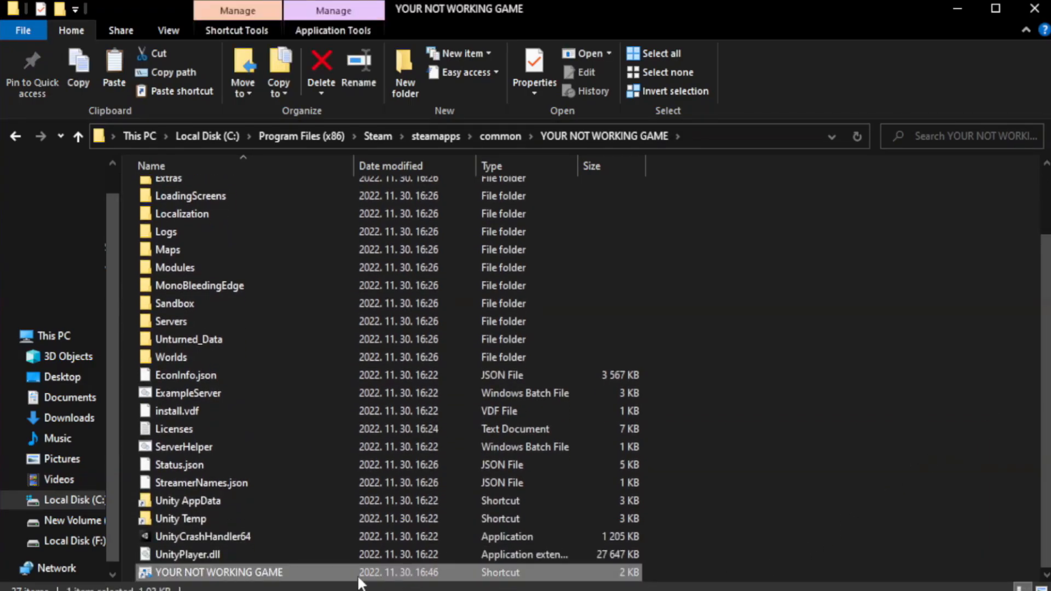
right_click(215, 573)
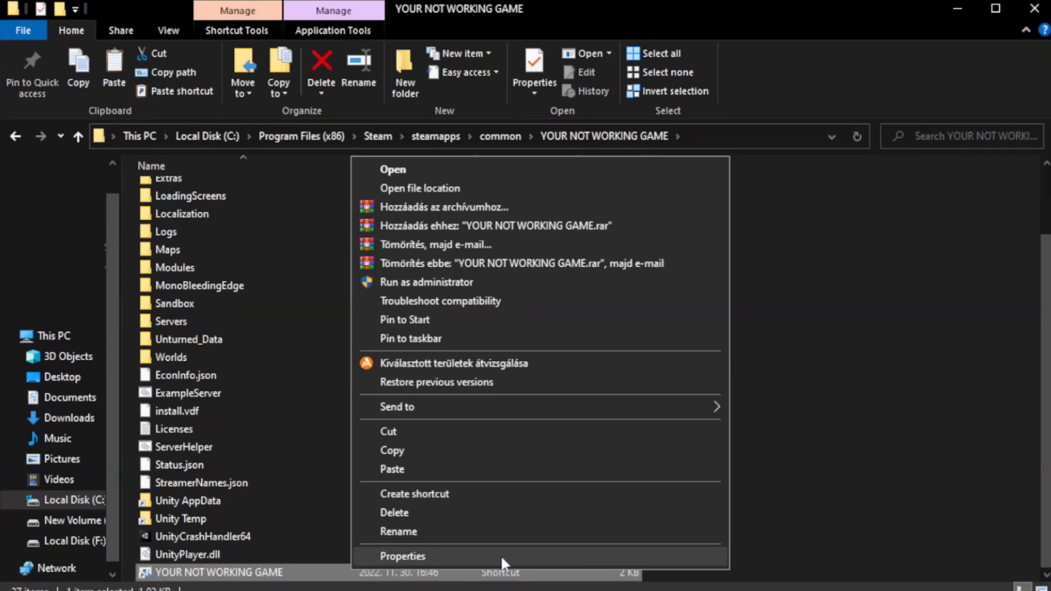
click(407, 556)
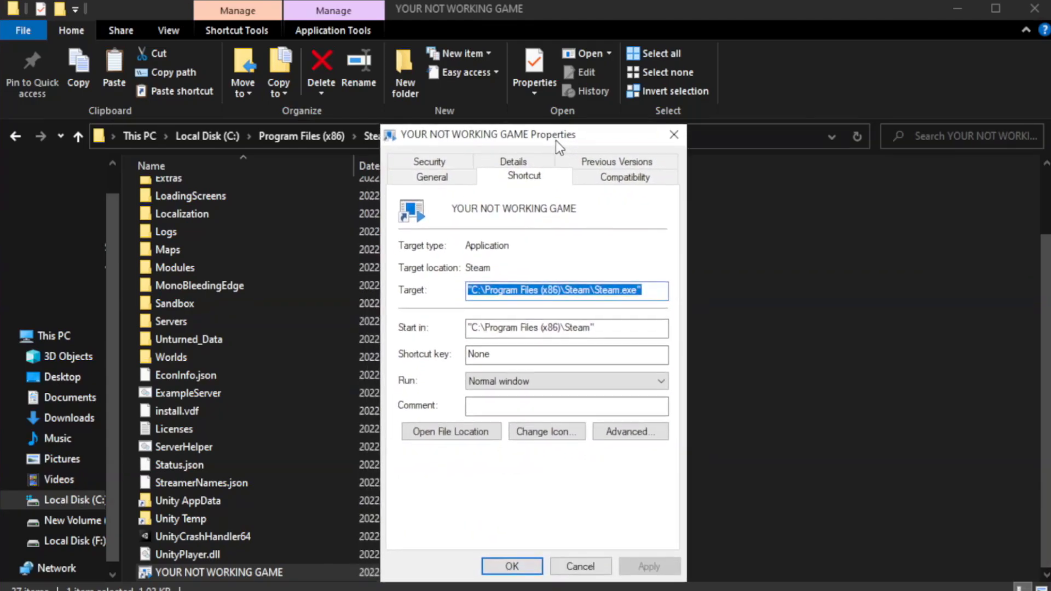
Enable Windows 8 compatibility mode on the shortcut's Compatibility settings.
drag(559, 134, 533, 102)
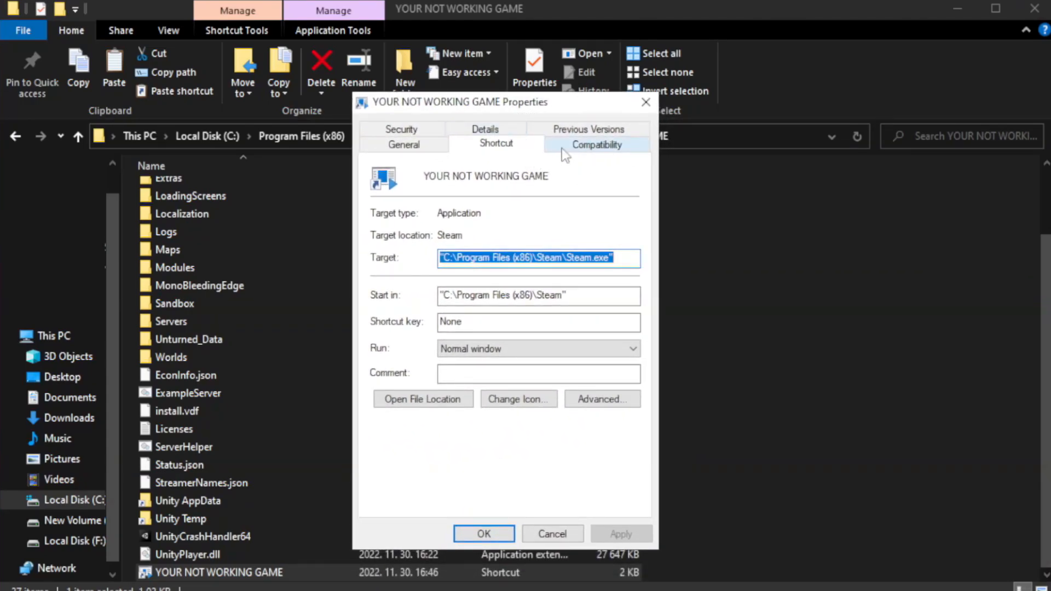
click(597, 144)
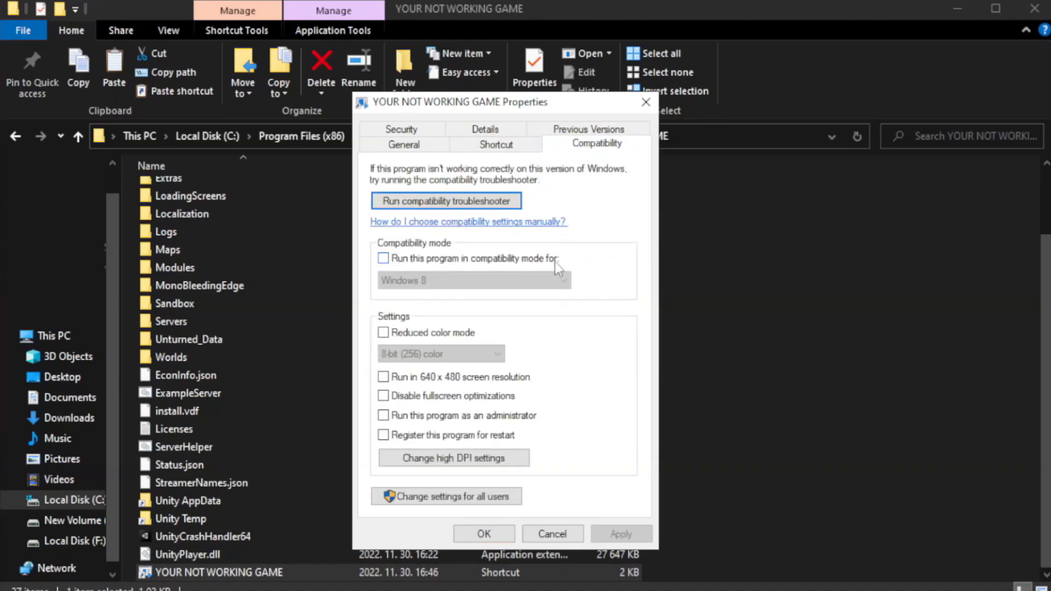
mouse_move(460, 270)
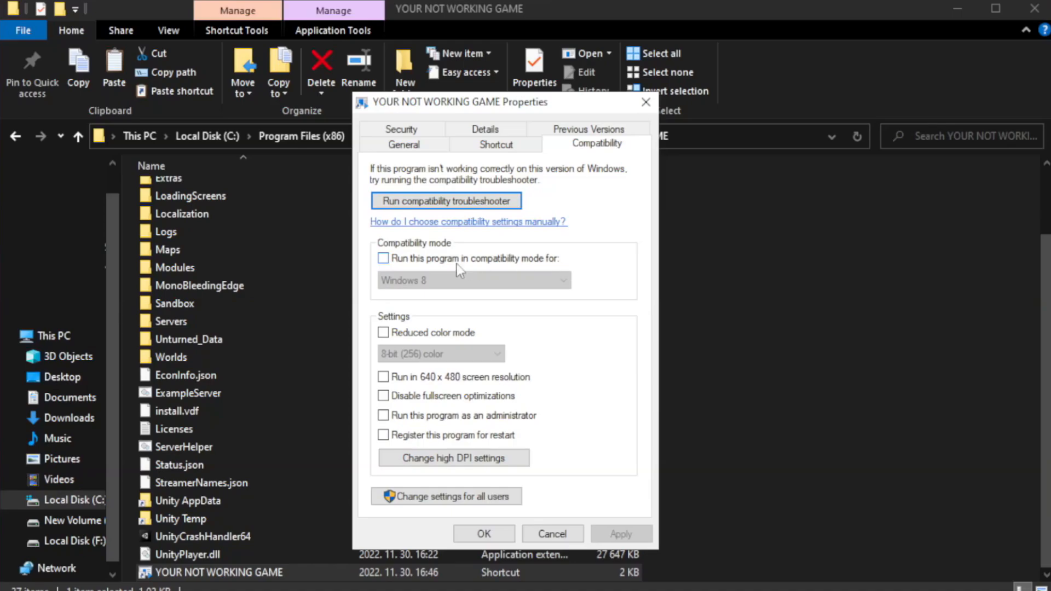
click(383, 258)
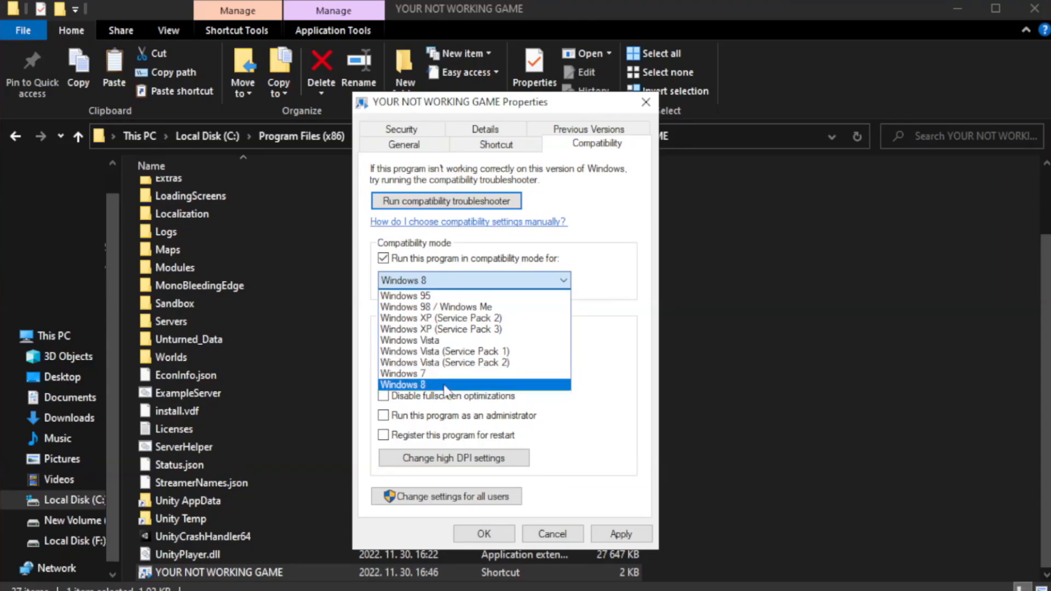
click(403, 384)
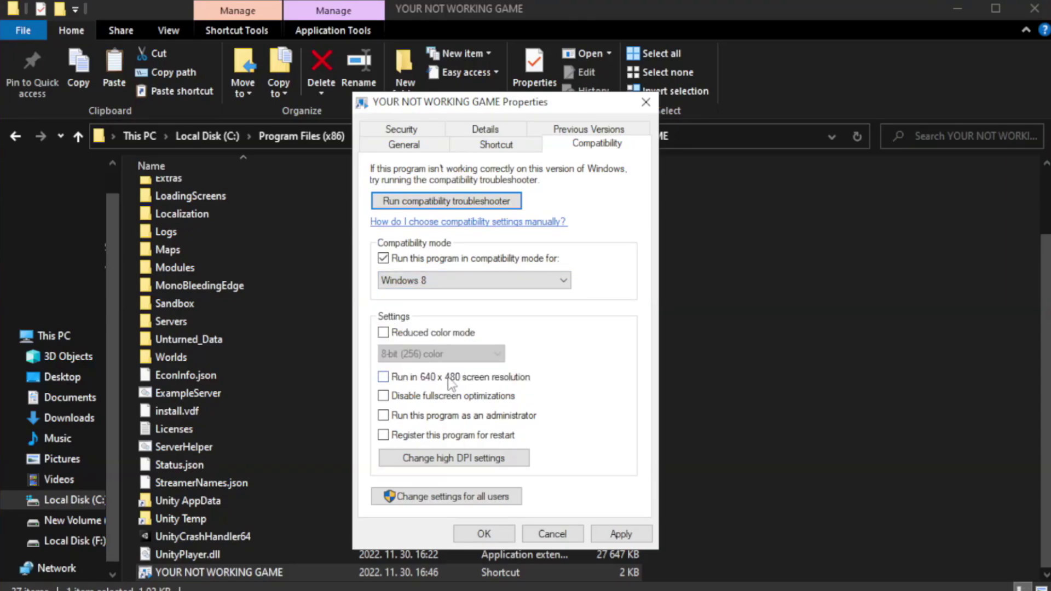
mouse_move(407, 406)
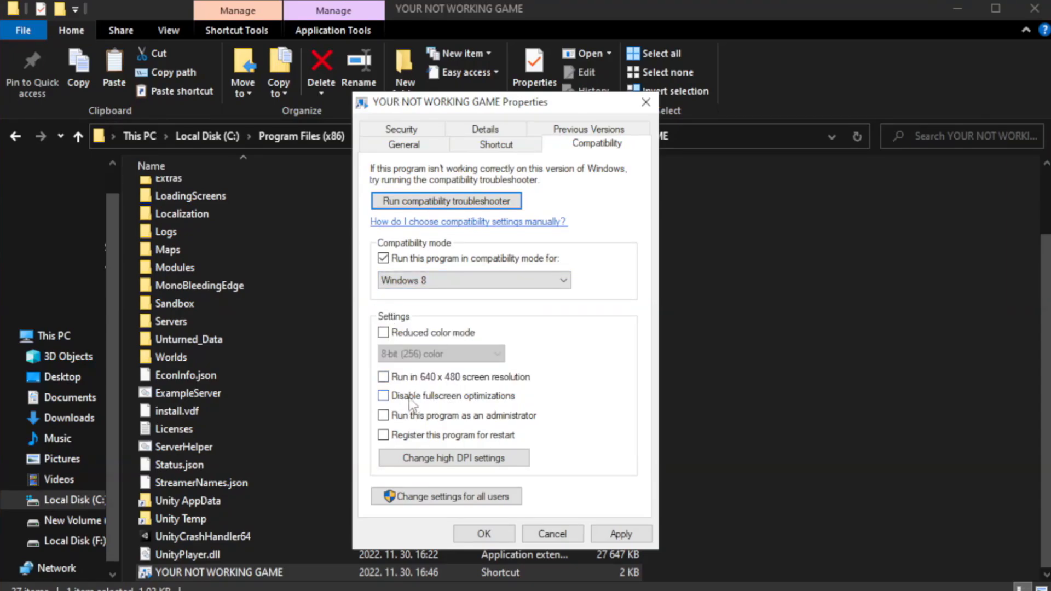
Disable fullscreen optimizations, run as administrator, apply the changes, and close the folder.
click(383, 396)
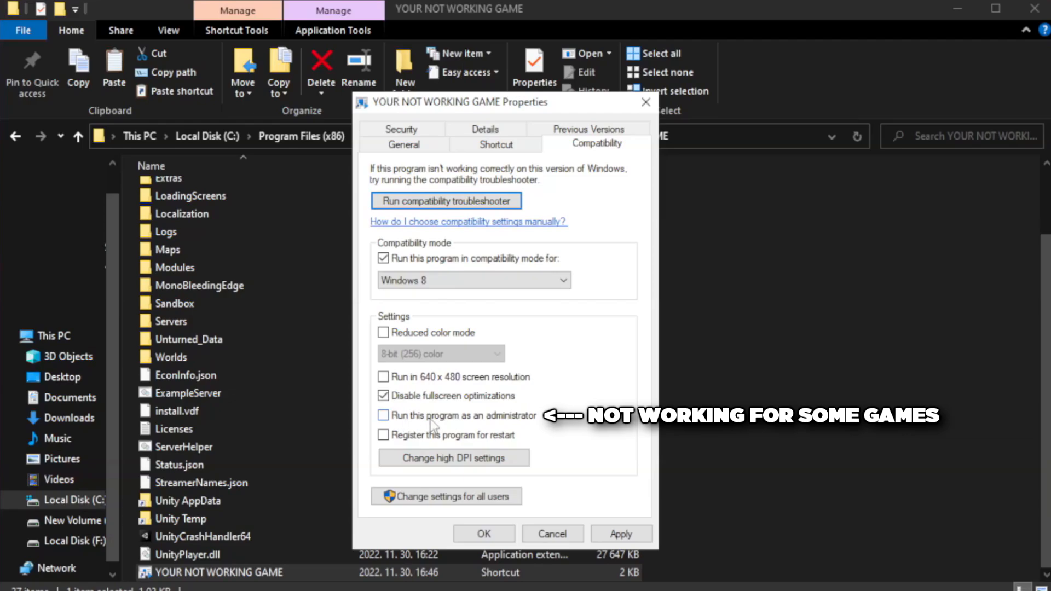
click(383, 416)
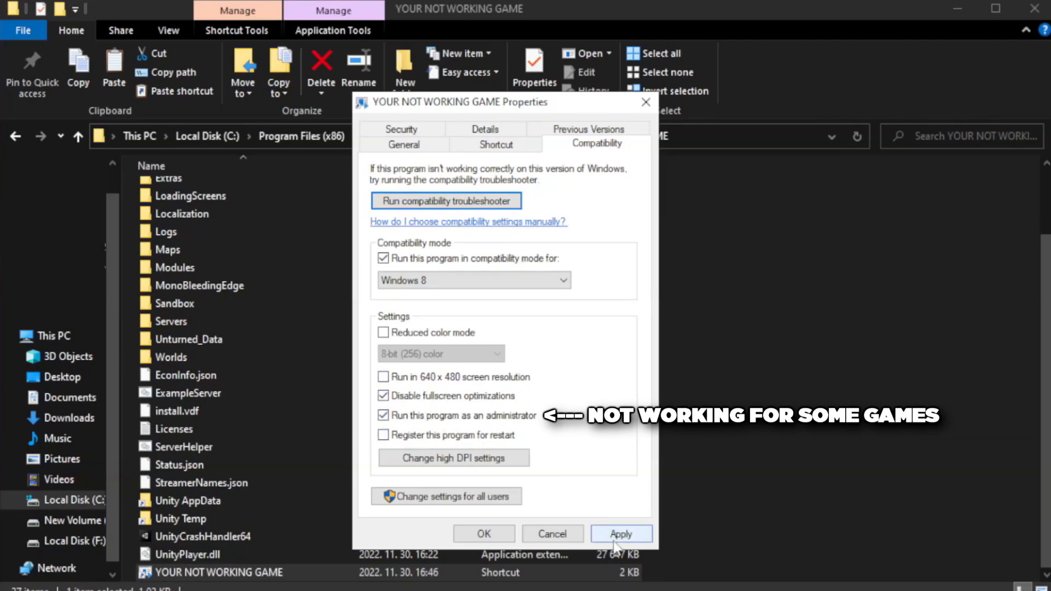
click(622, 535)
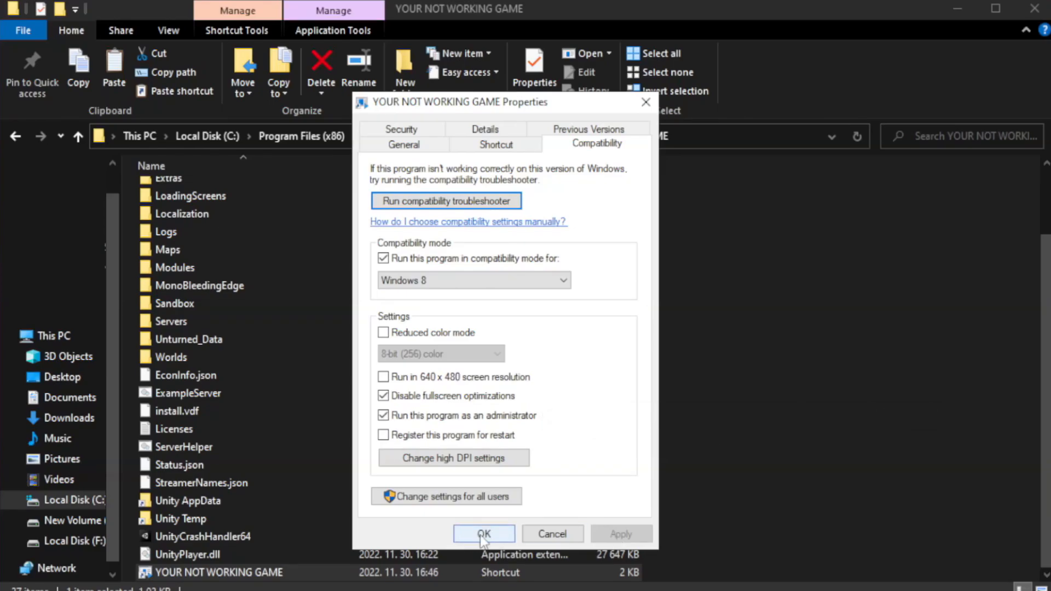
click(484, 534)
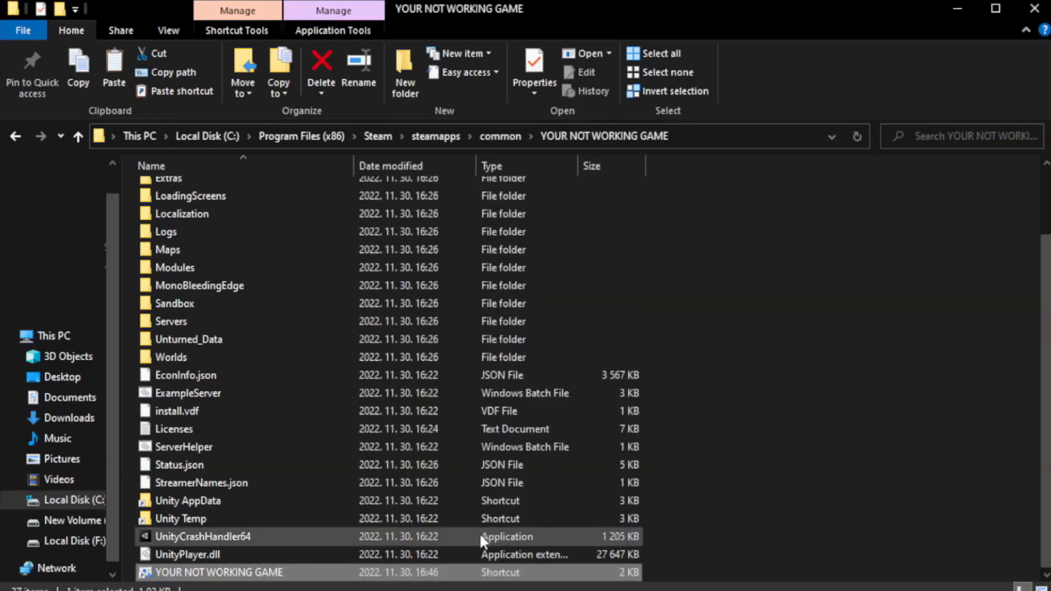
mouse_move(881, 361)
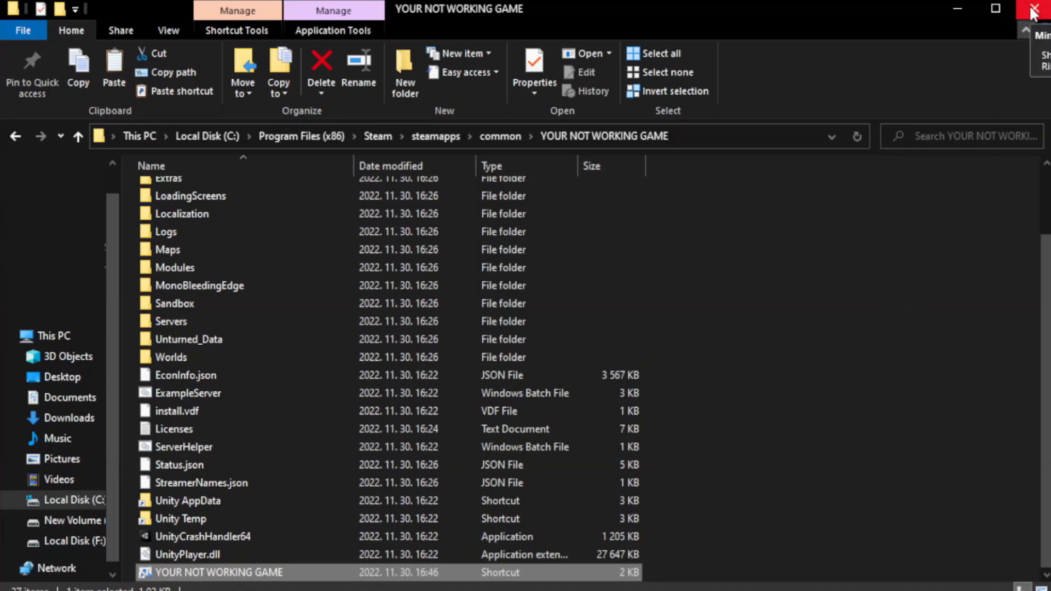
mouse_move(1034, 8)
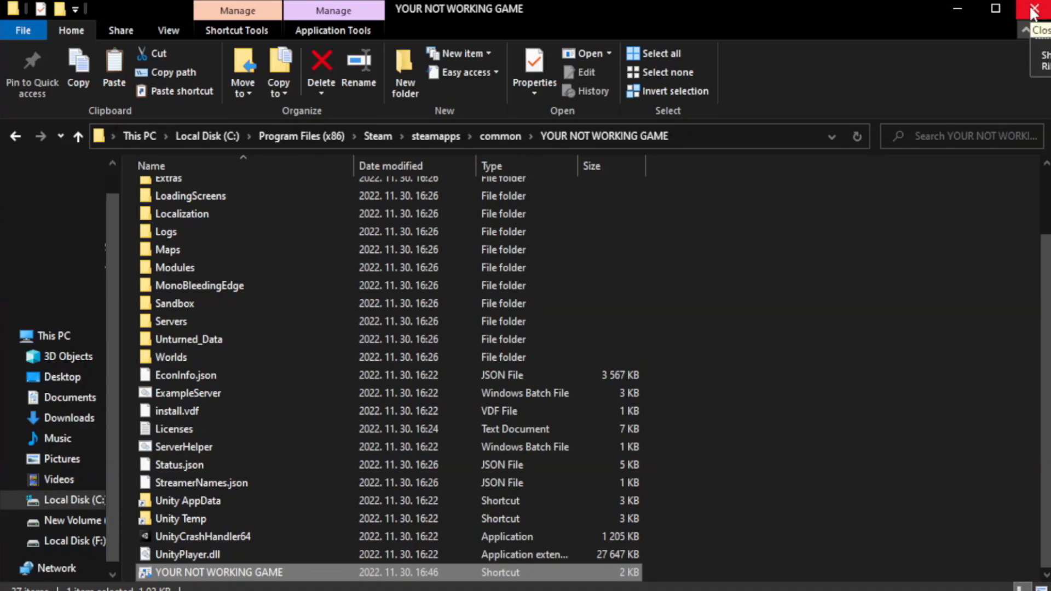
click(1034, 8)
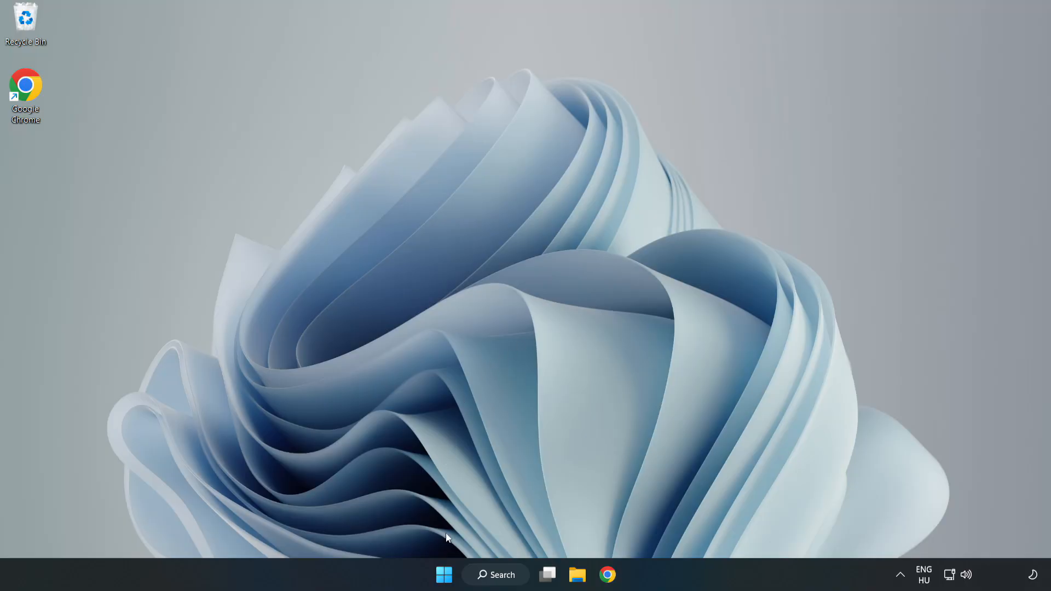
mouse_move(442, 575)
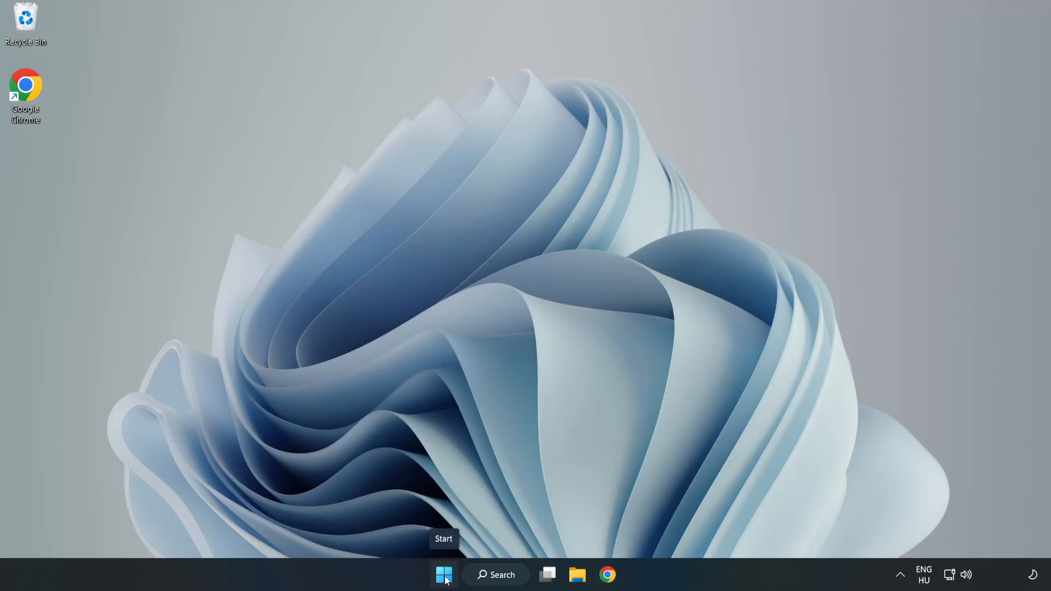
Disable Phone Link in Task Manager's Startup apps and close Task Manager.
right_click(443, 575)
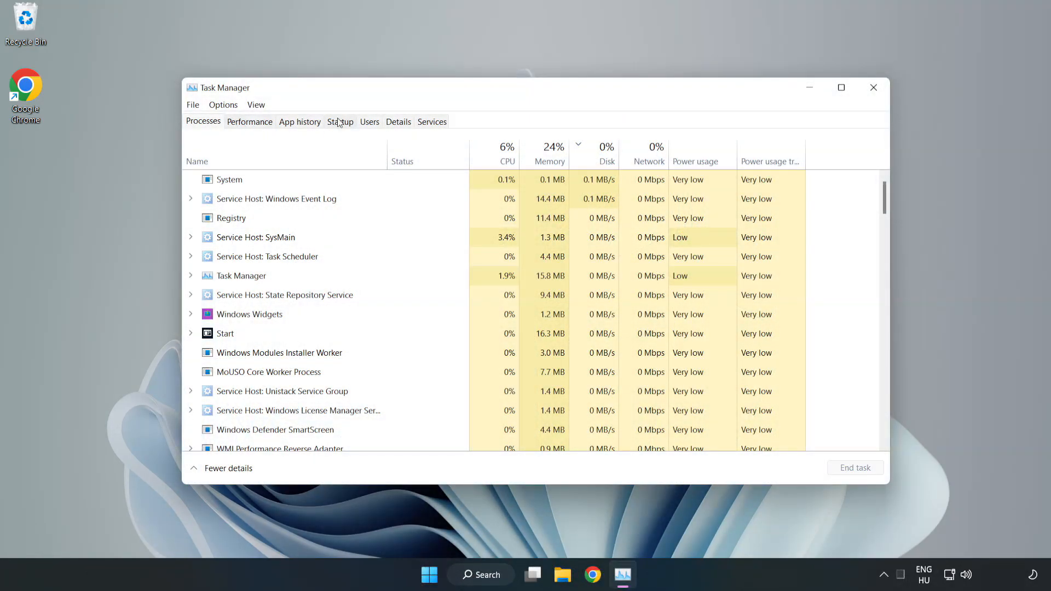
click(339, 122)
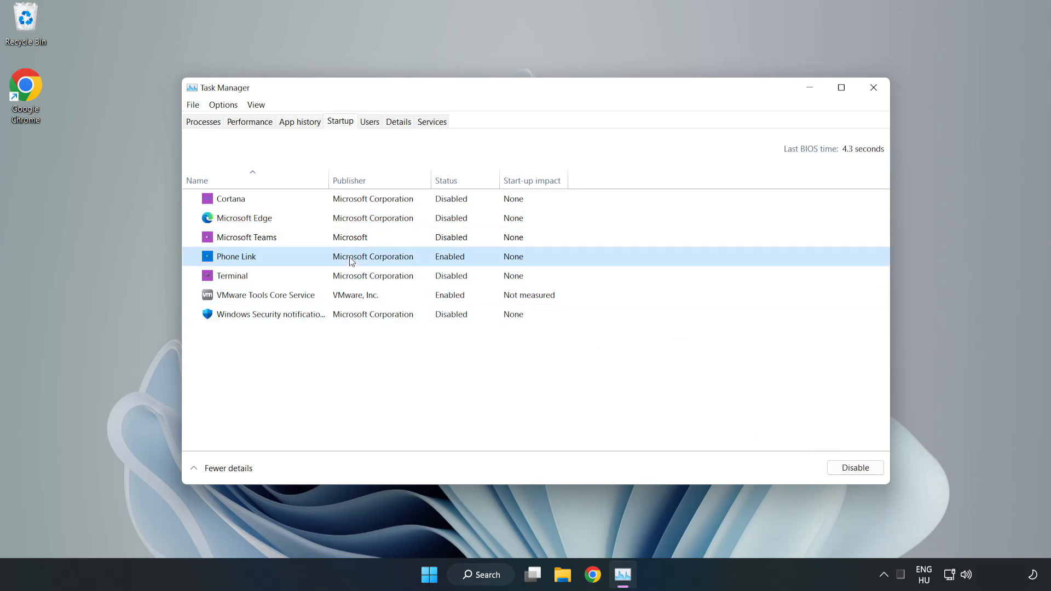
click(855, 467)
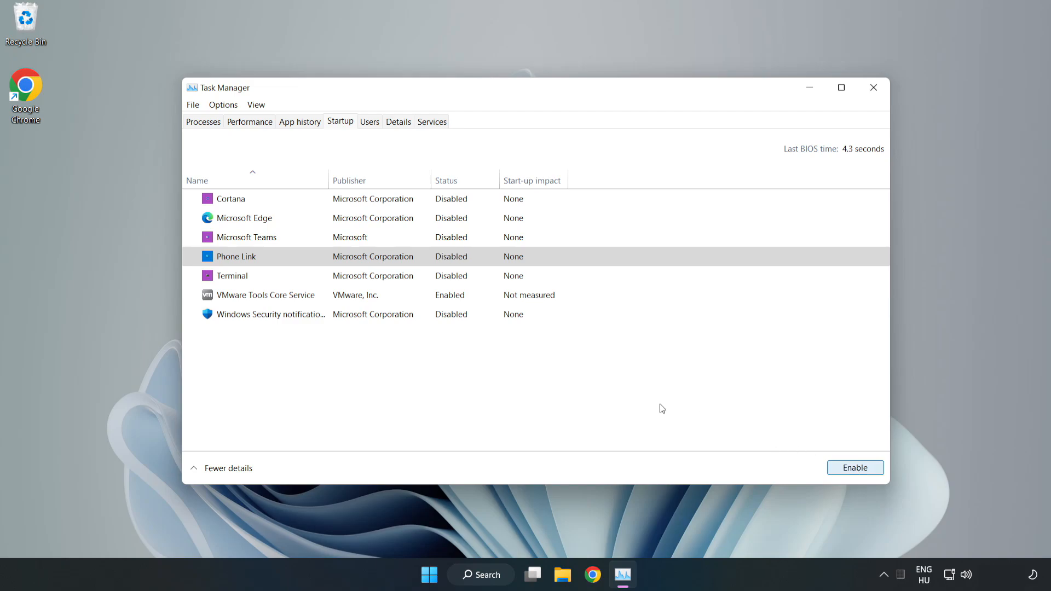
mouse_move(835, 113)
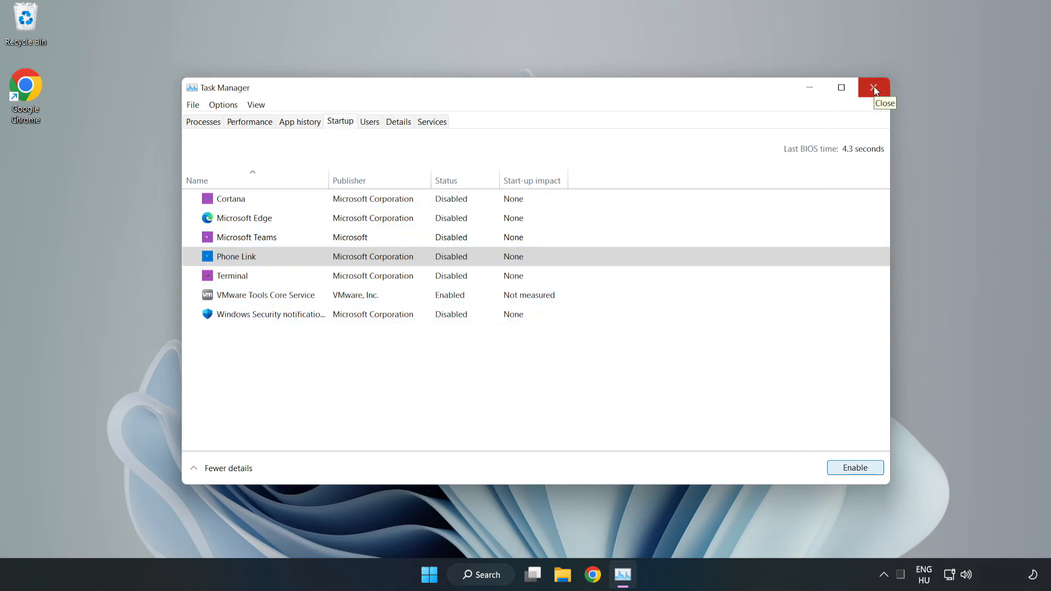
click(873, 87)
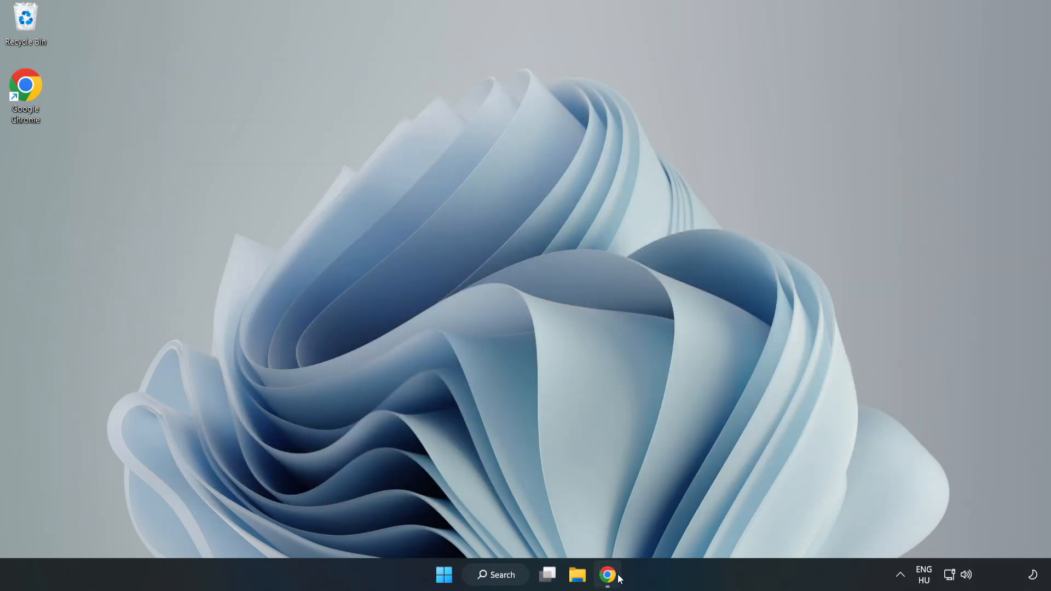
Download the DirectX End-User Runtime Web Installer and run dxwebsetup.exe.
click(609, 589)
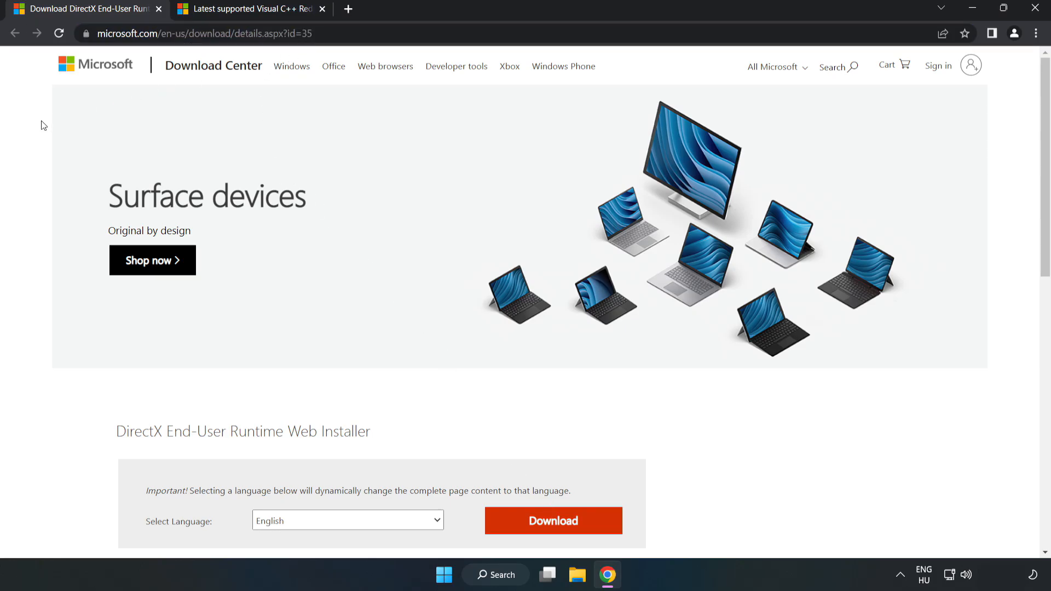
scroll(down, 3)
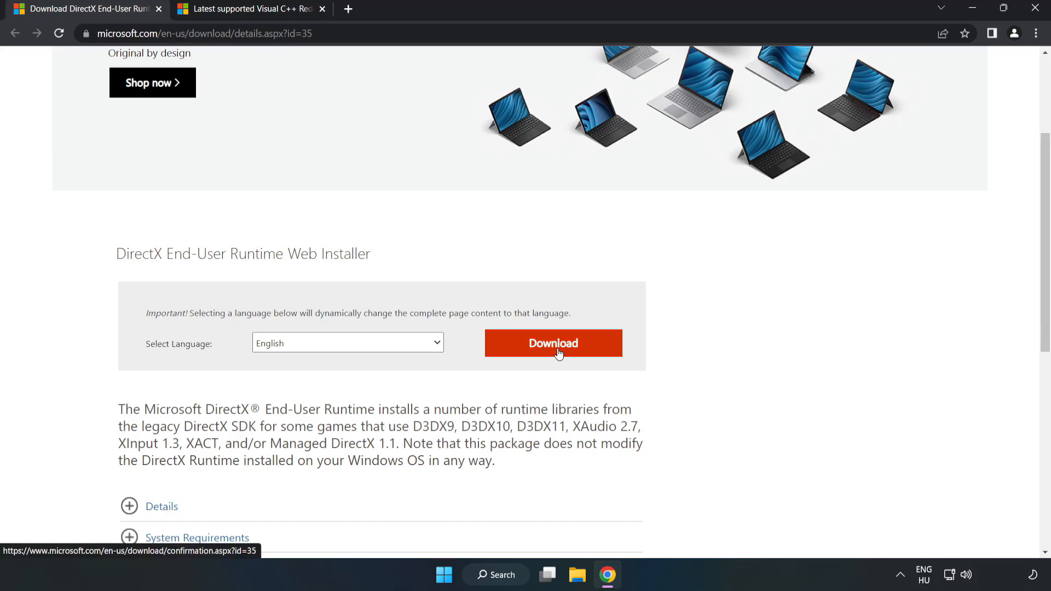
click(552, 343)
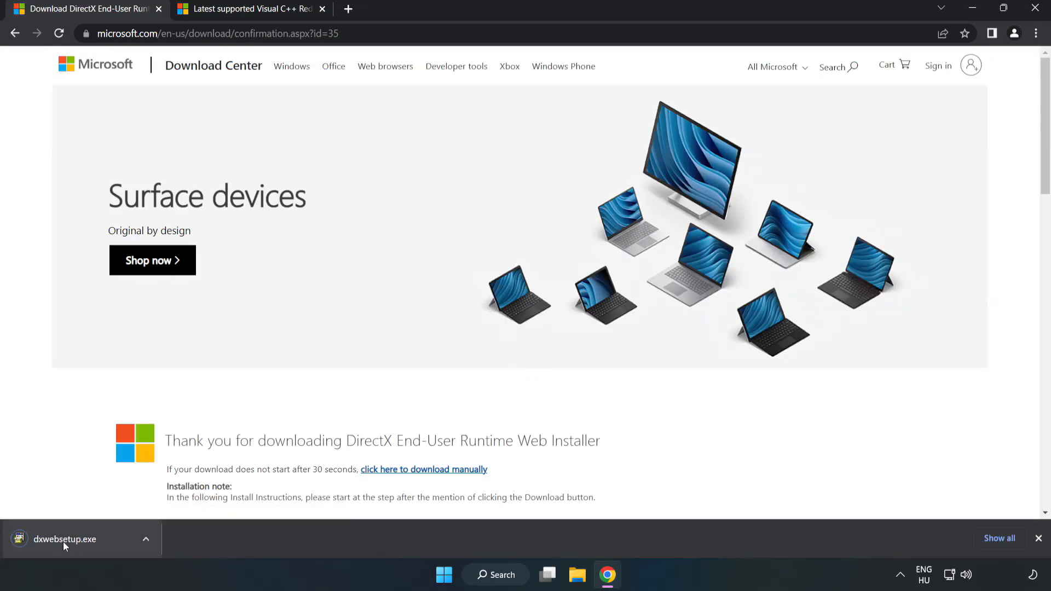
click(64, 538)
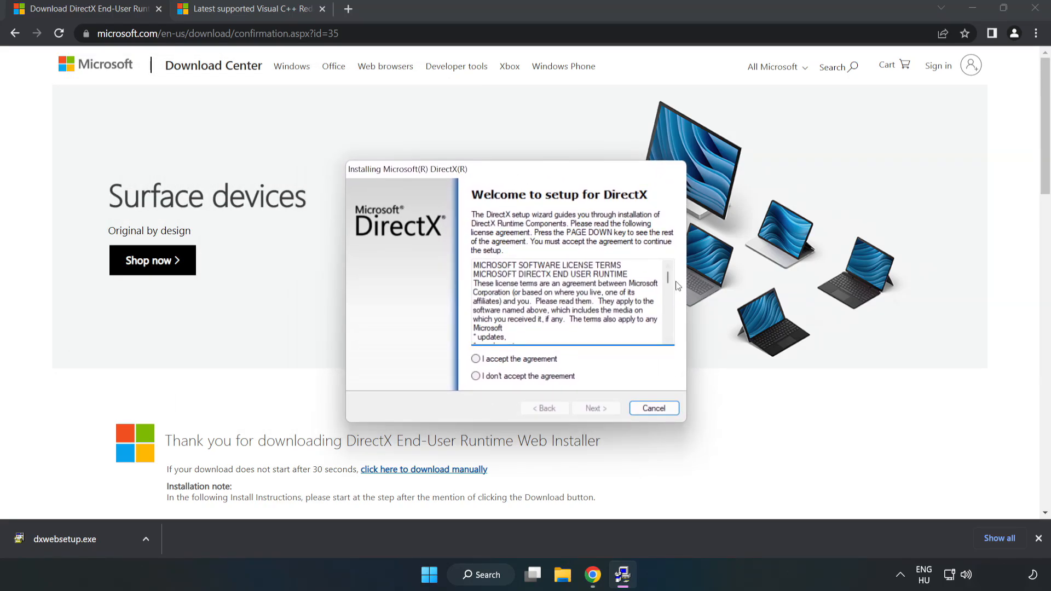
Accept the DirectX license and decline the Bing Bar offer.
scroll(down, 3)
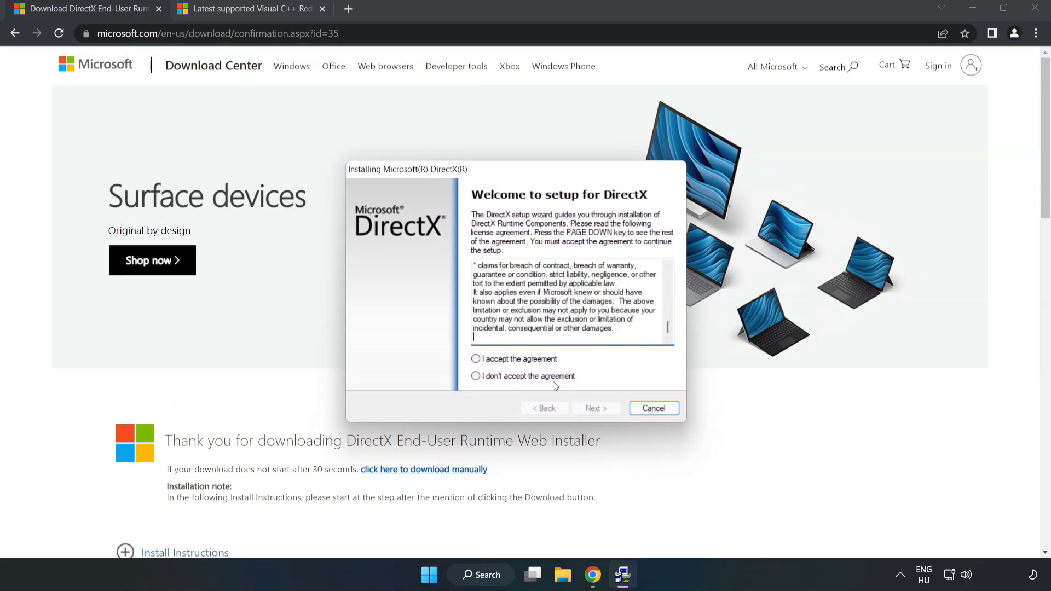
click(476, 359)
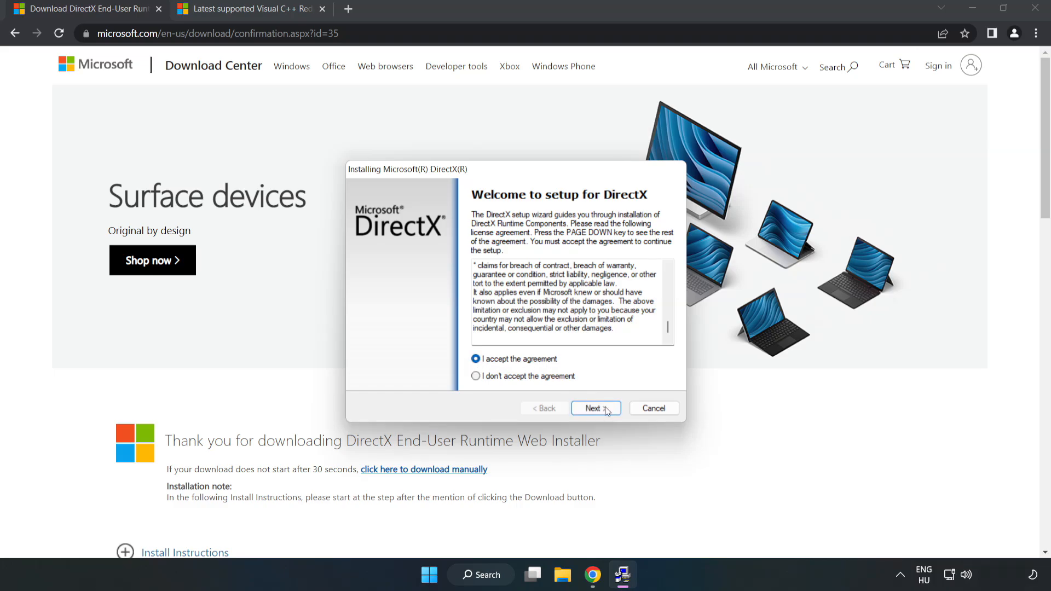
click(596, 407)
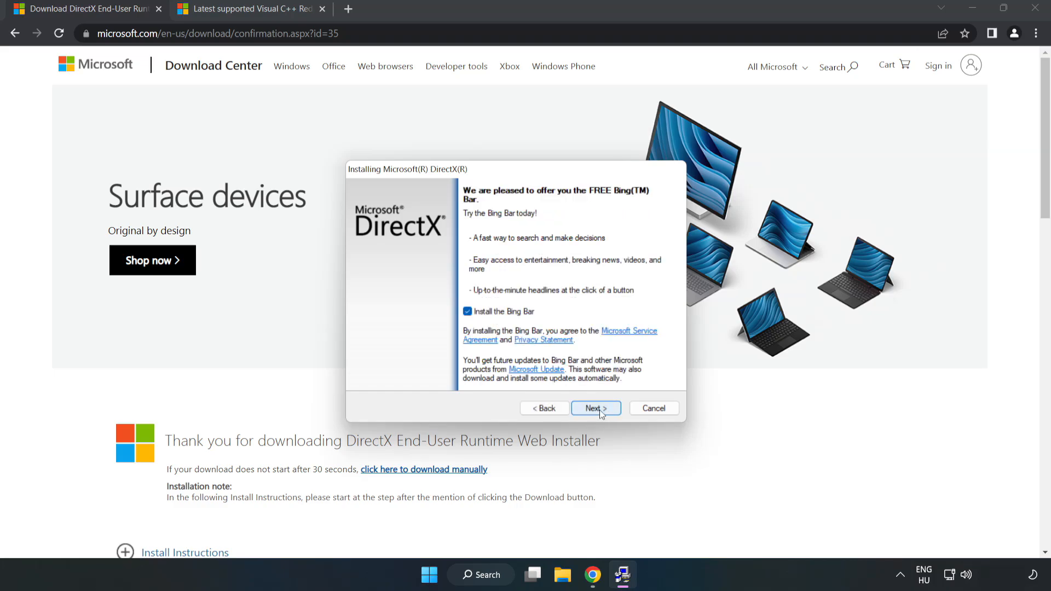
click(466, 311)
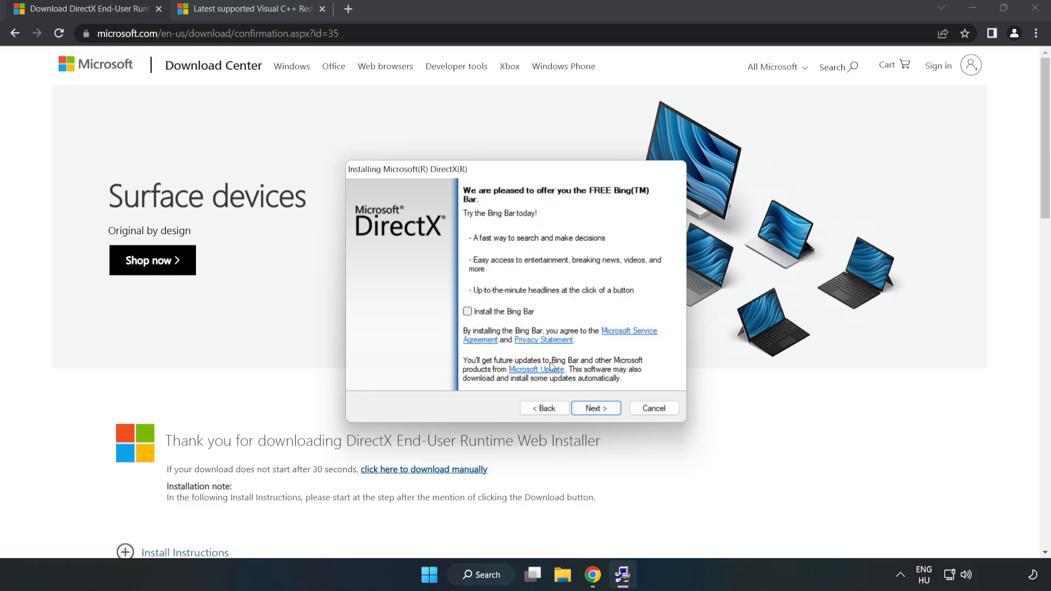
Finish the DirectX setup and move to the Visual C++ Redistributable downloads page.
click(596, 408)
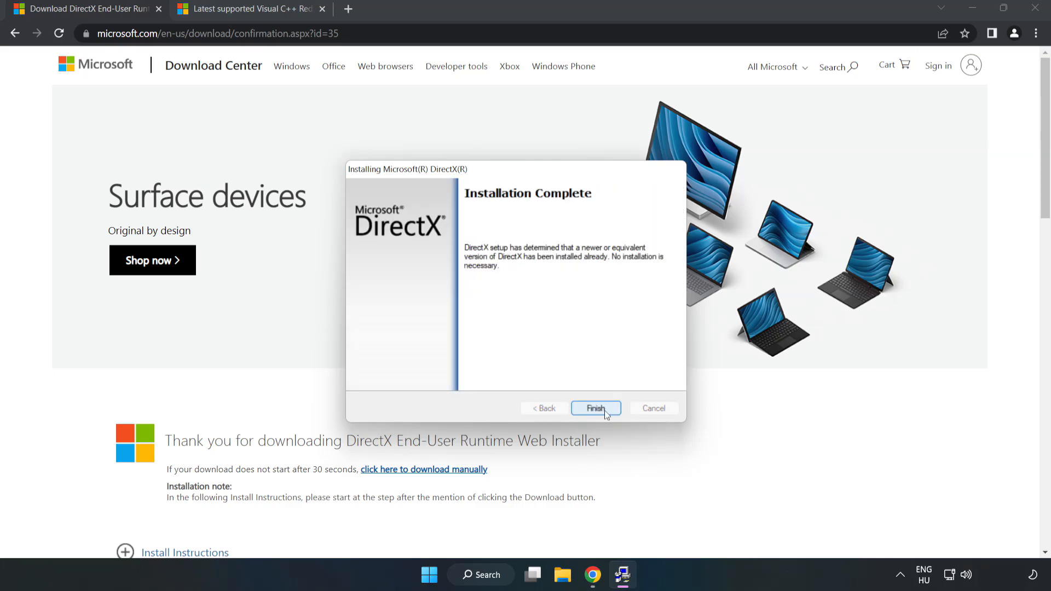
click(596, 408)
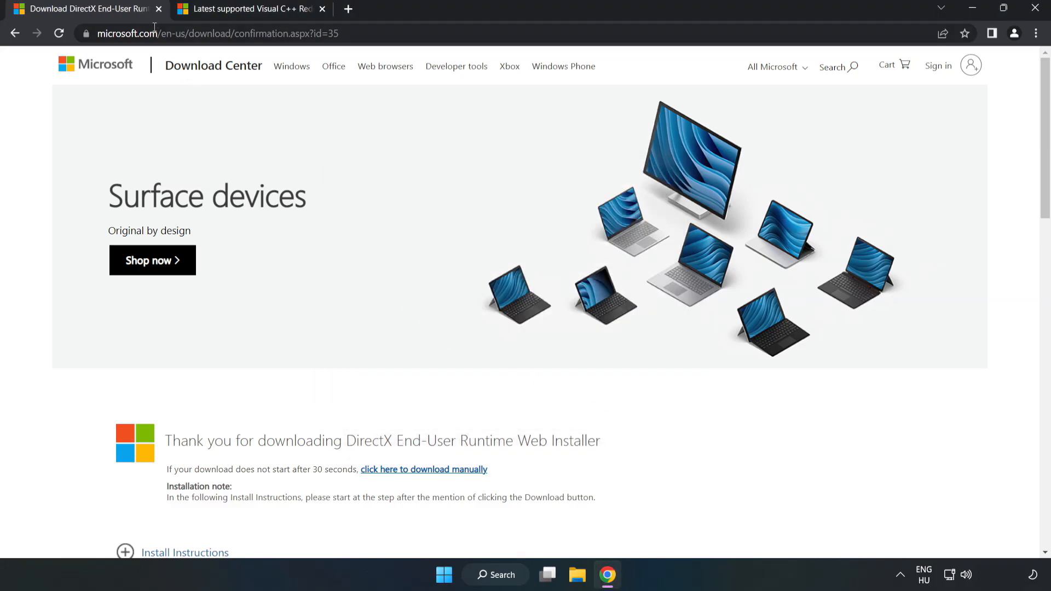
click(162, 9)
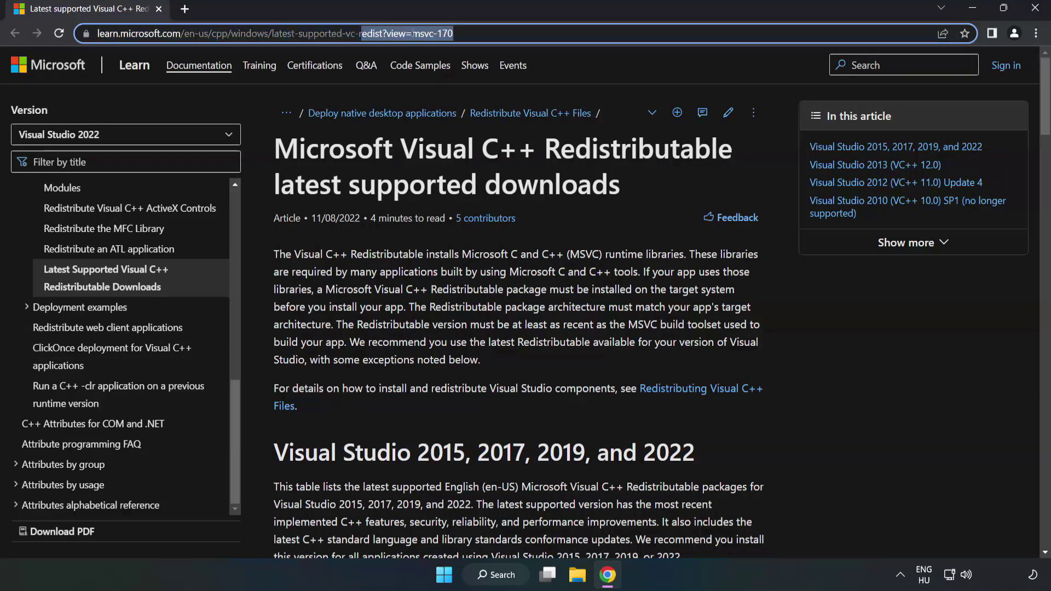
Download the ARM64, x86 and x64 Visual C++ 2015–2022 vc_redist installers from the Visual Studio table.
click(419, 197)
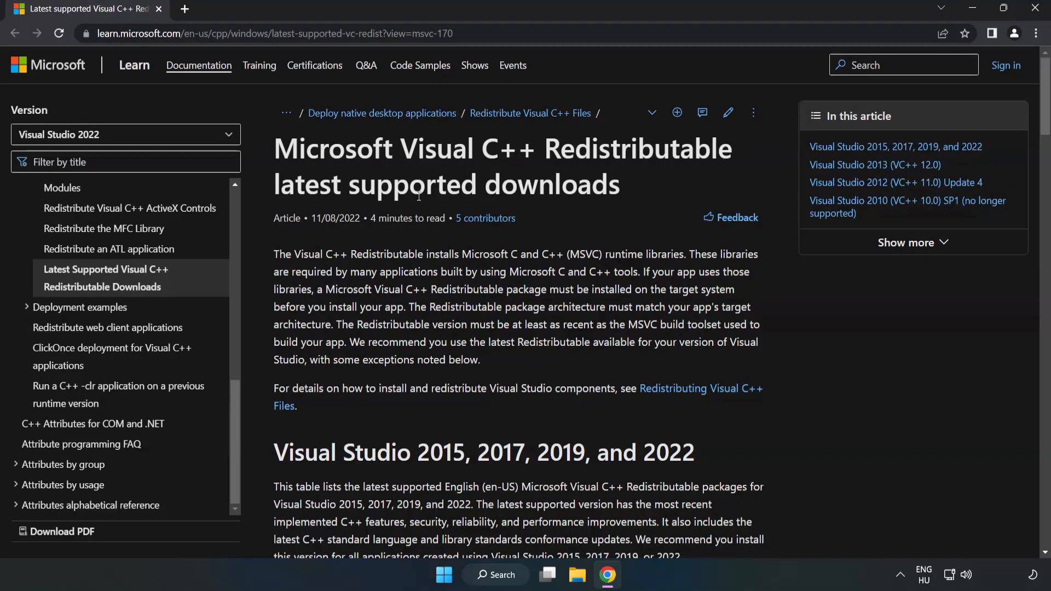
scroll(down, 3)
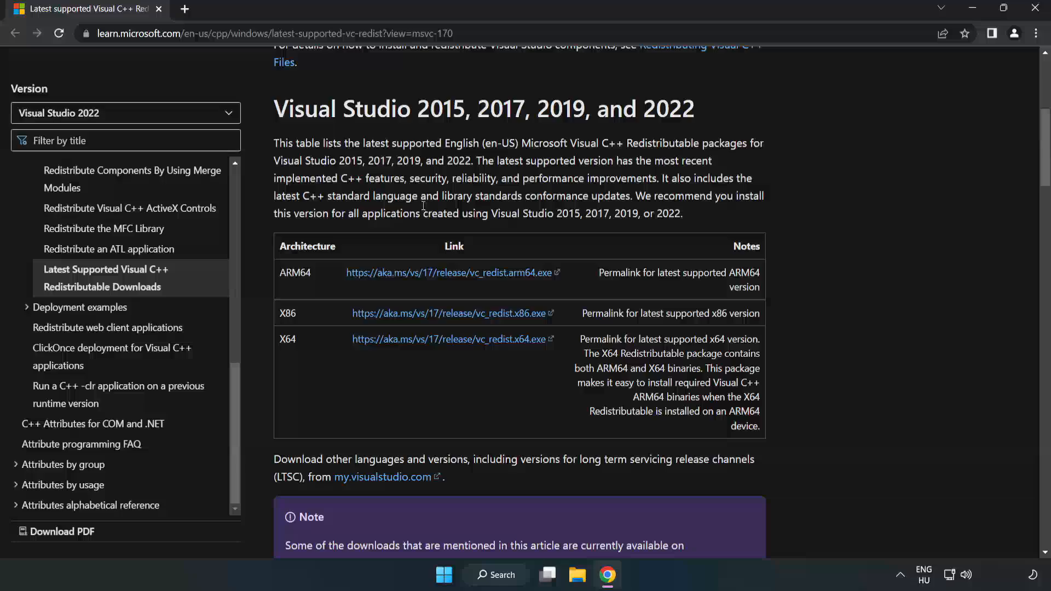
mouse_move(274, 117)
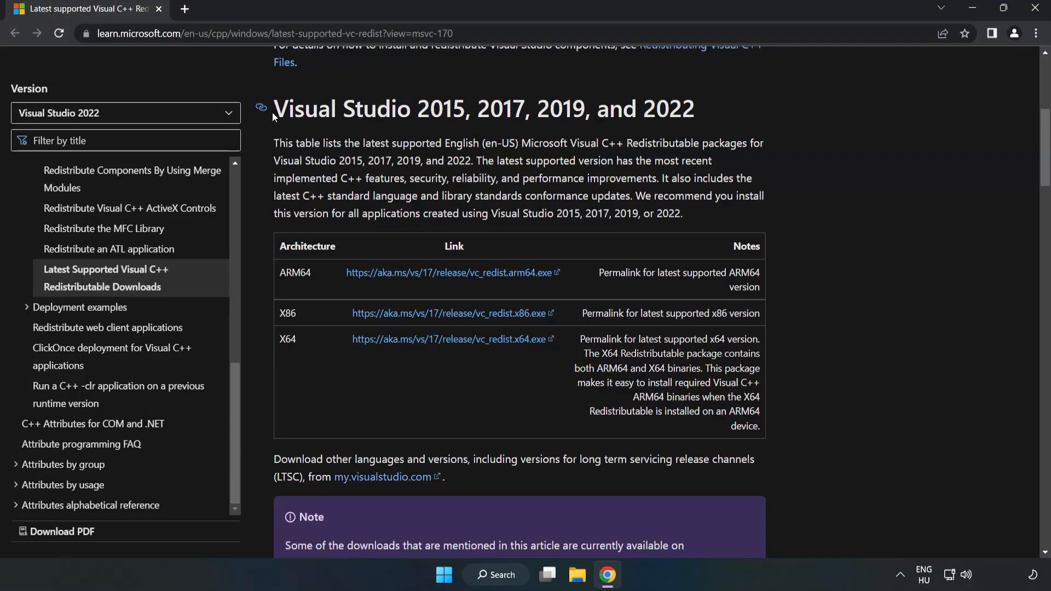
mouse_move(664, 134)
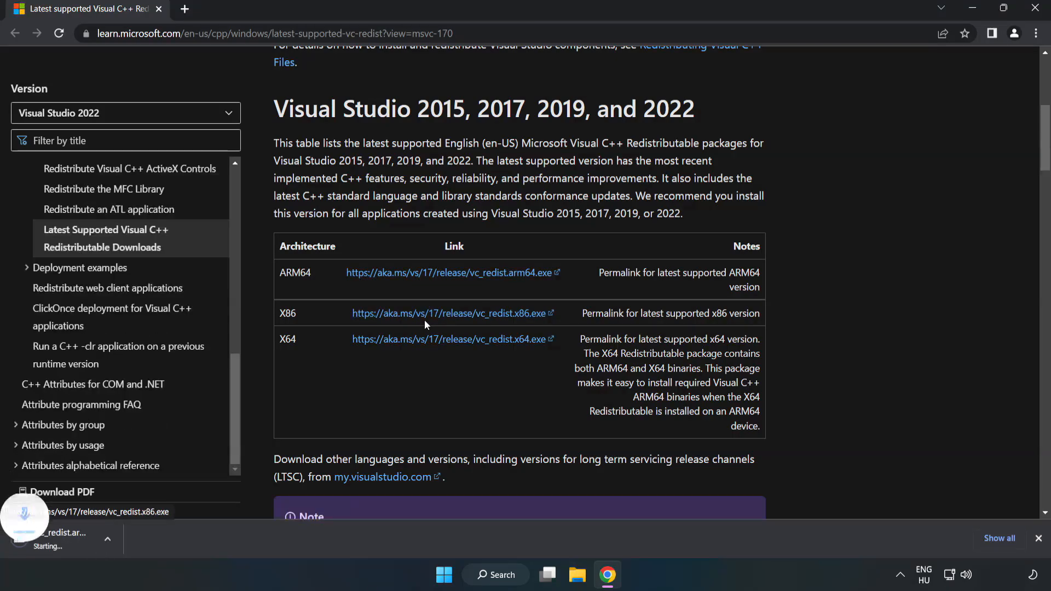
click(450, 340)
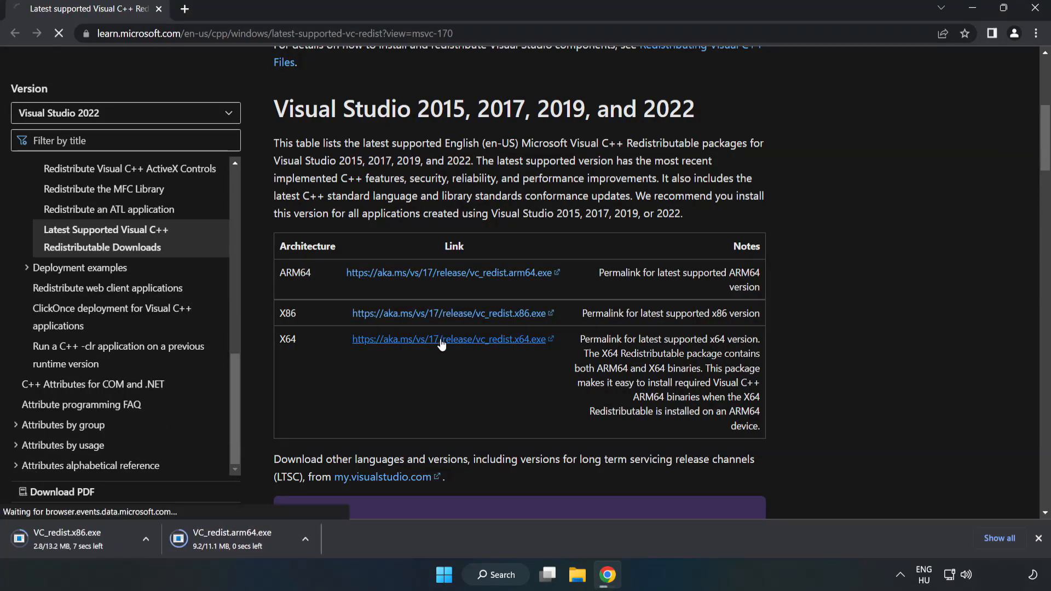
click(439, 339)
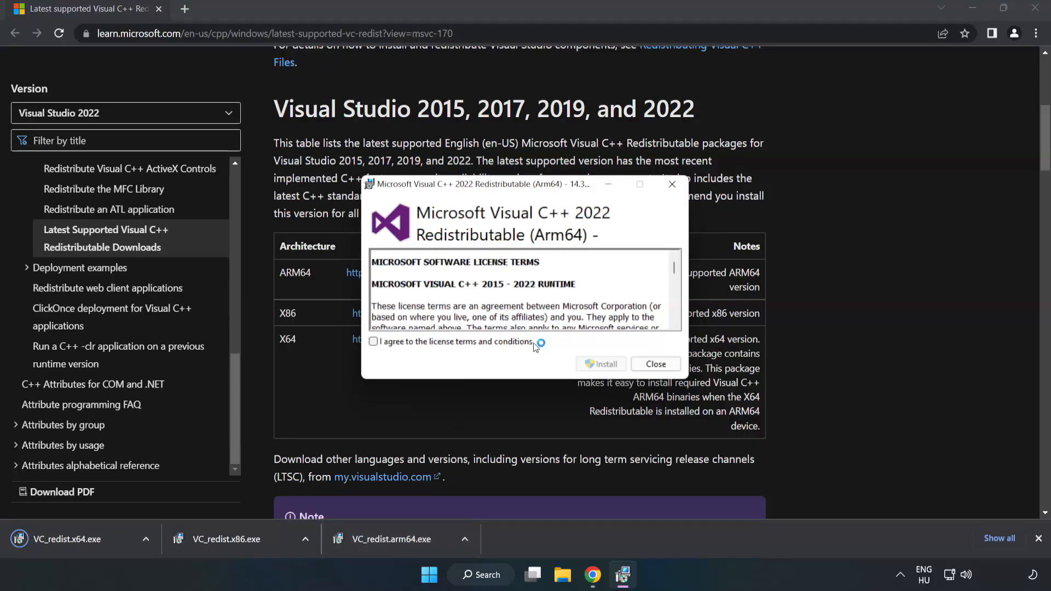
Accept the ARM64 package license and attempt its install, dismissing the unsupported failure message.
scroll(down, 3)
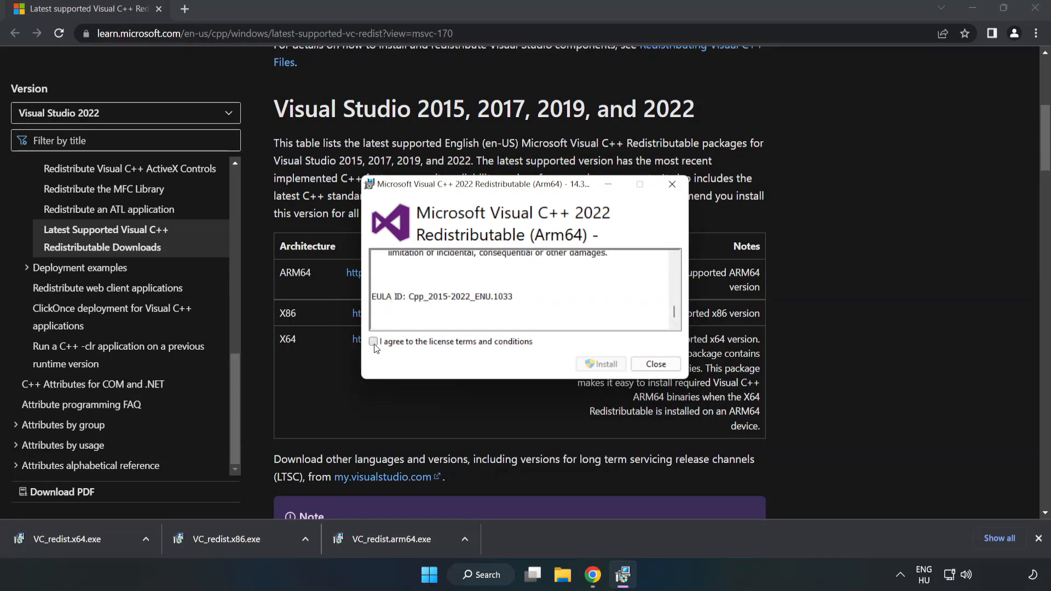
click(374, 342)
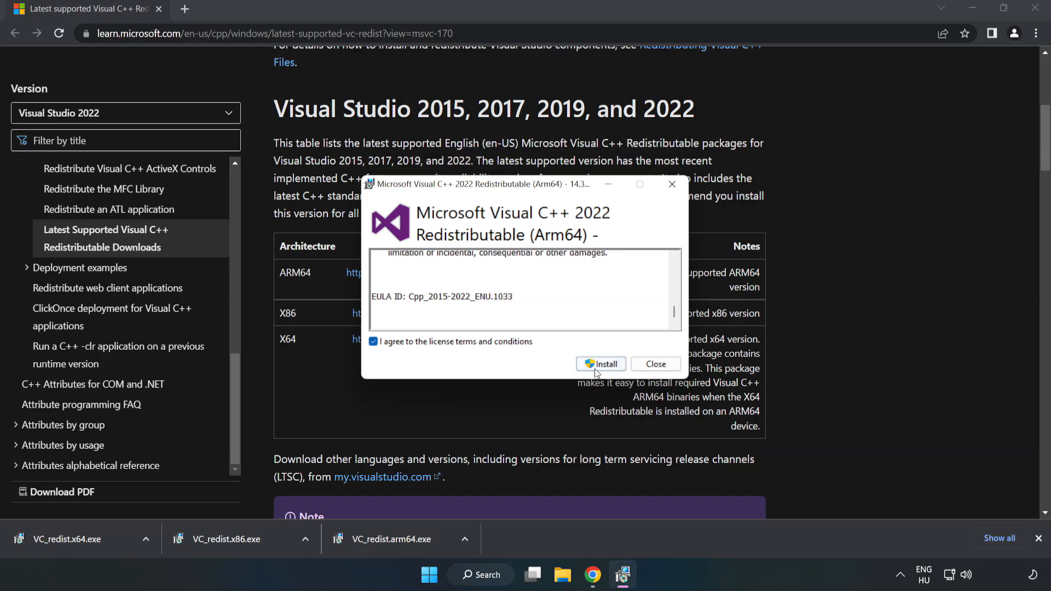
click(600, 365)
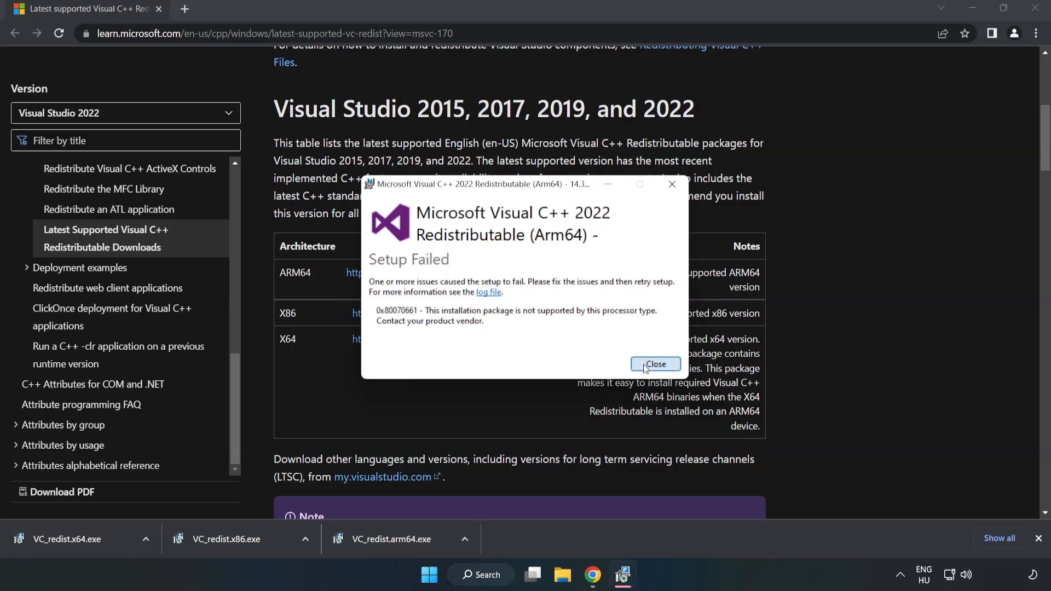
click(656, 364)
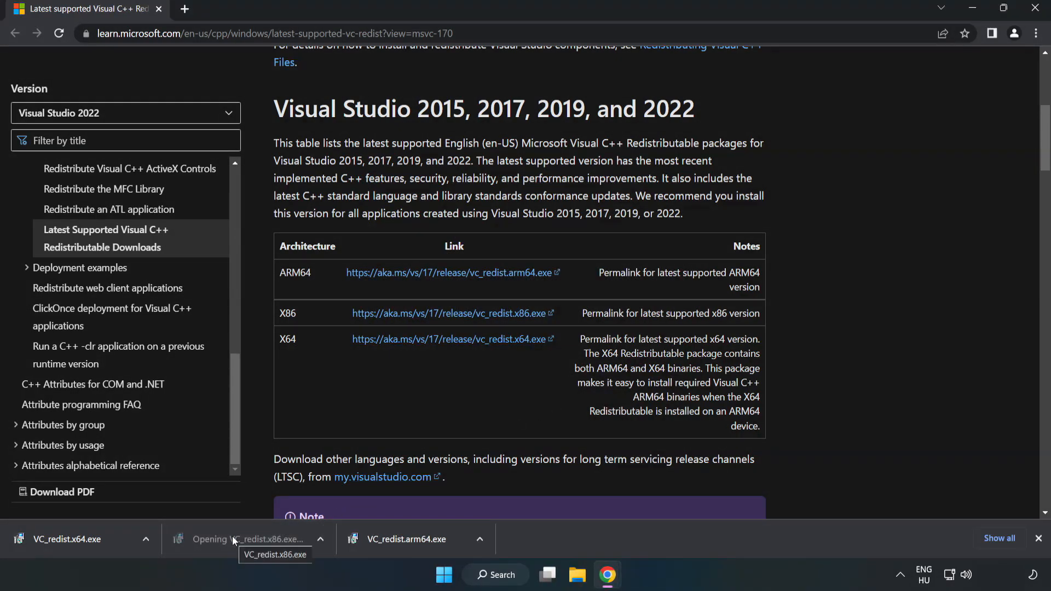
Install the x86 2015–2022 redistributable, accepting its license and closing the success message.
click(248, 539)
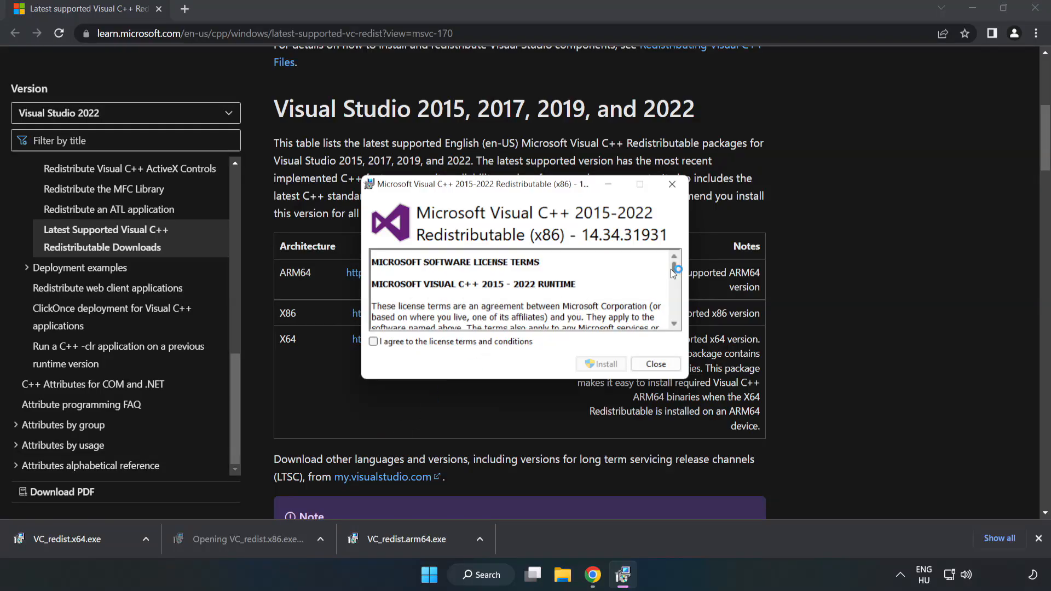
click(375, 342)
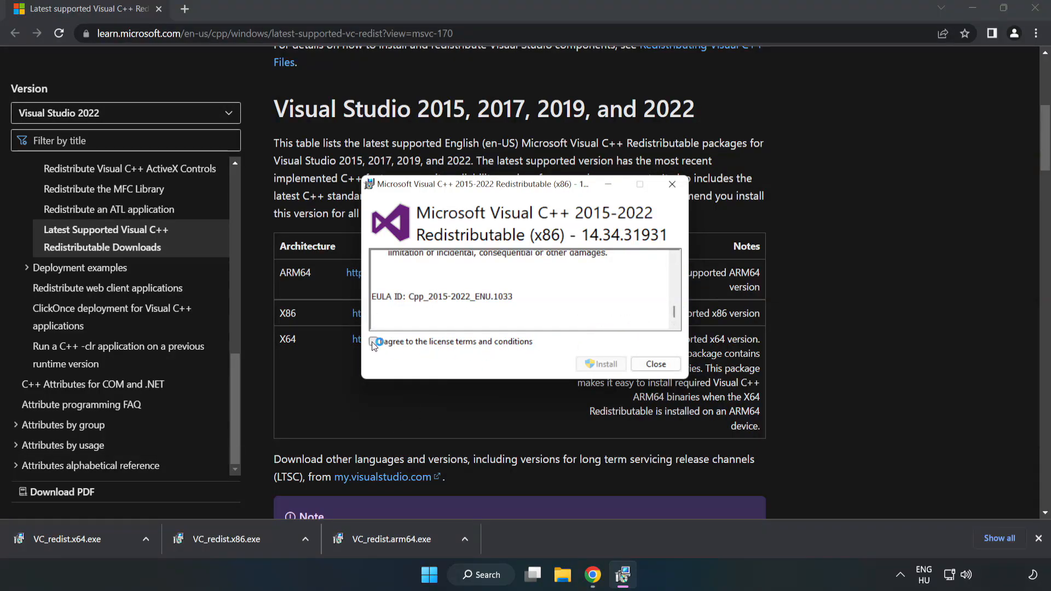
click(601, 365)
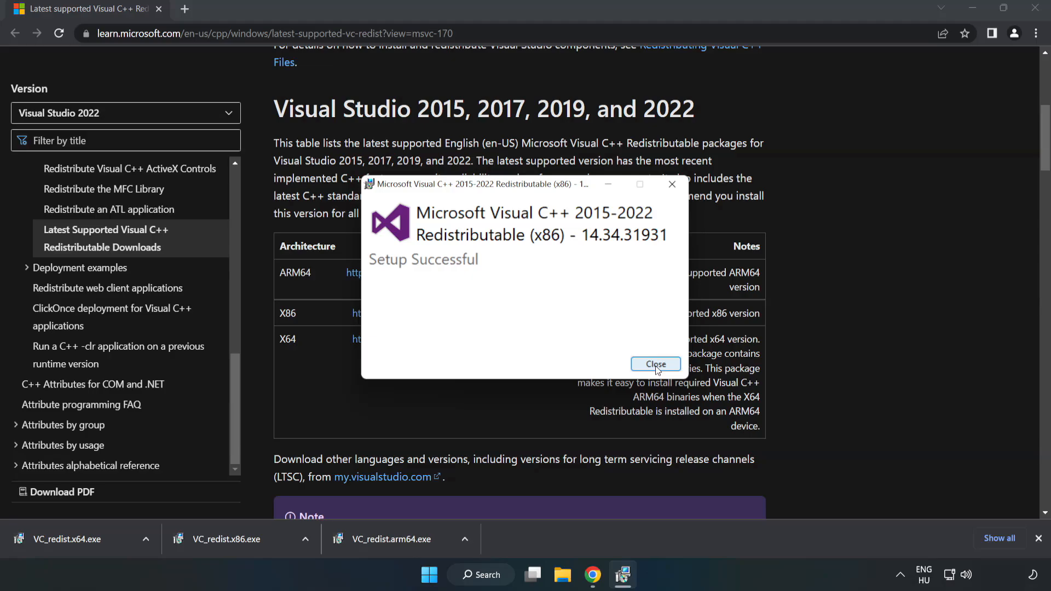
click(655, 365)
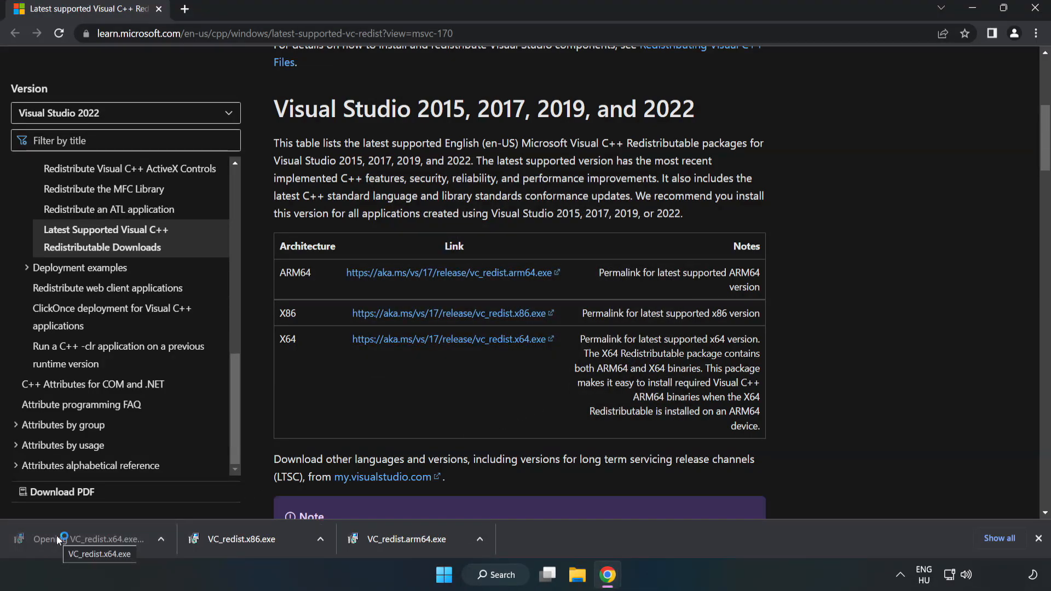
Install the x64 2015–2022 redistributable, accepting its license and closing the success message.
click(59, 539)
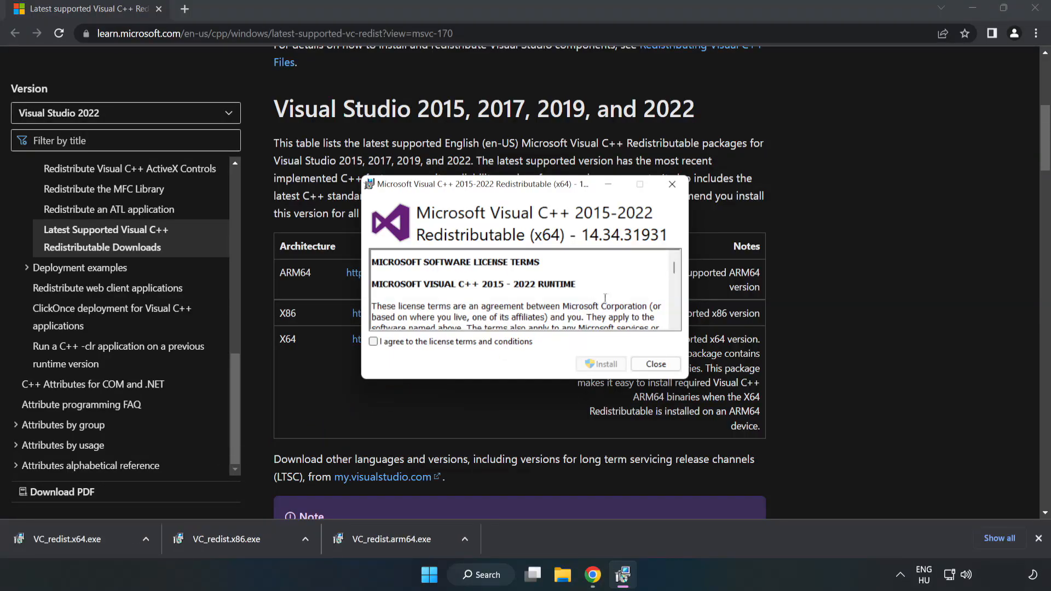
scroll(down, 3)
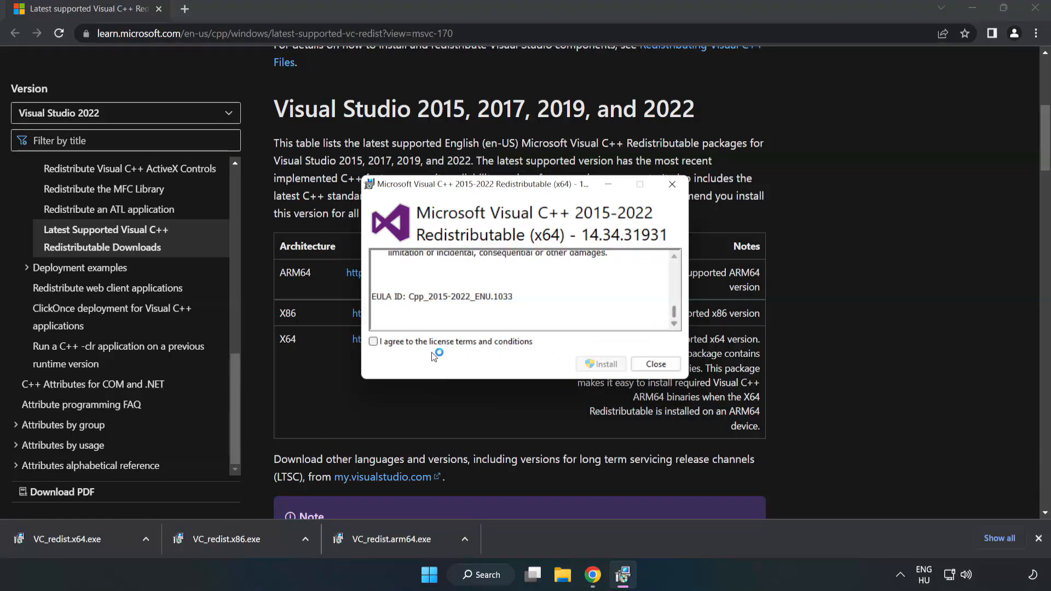
click(600, 365)
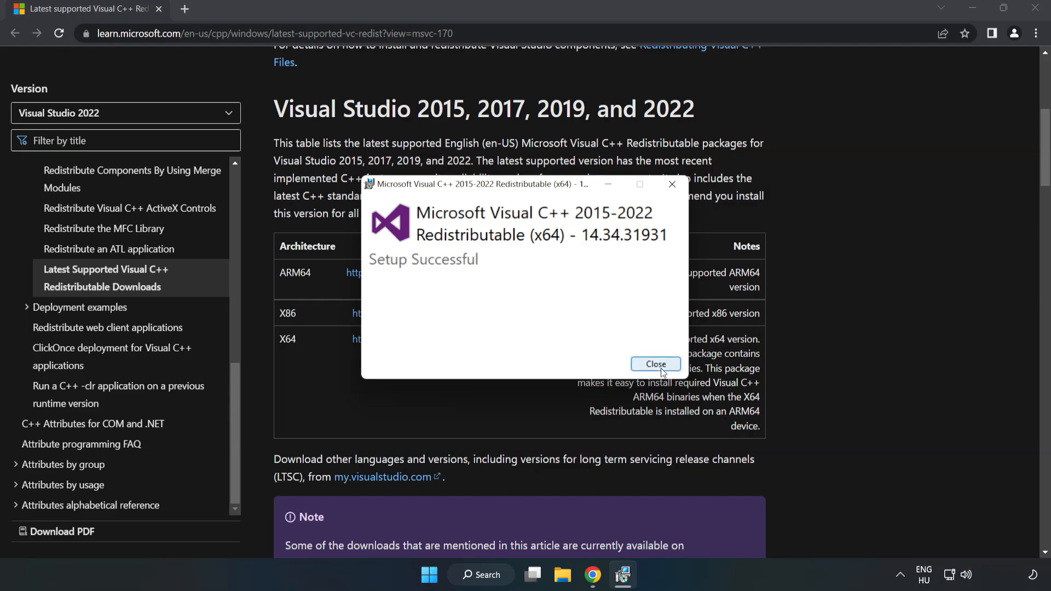
click(655, 364)
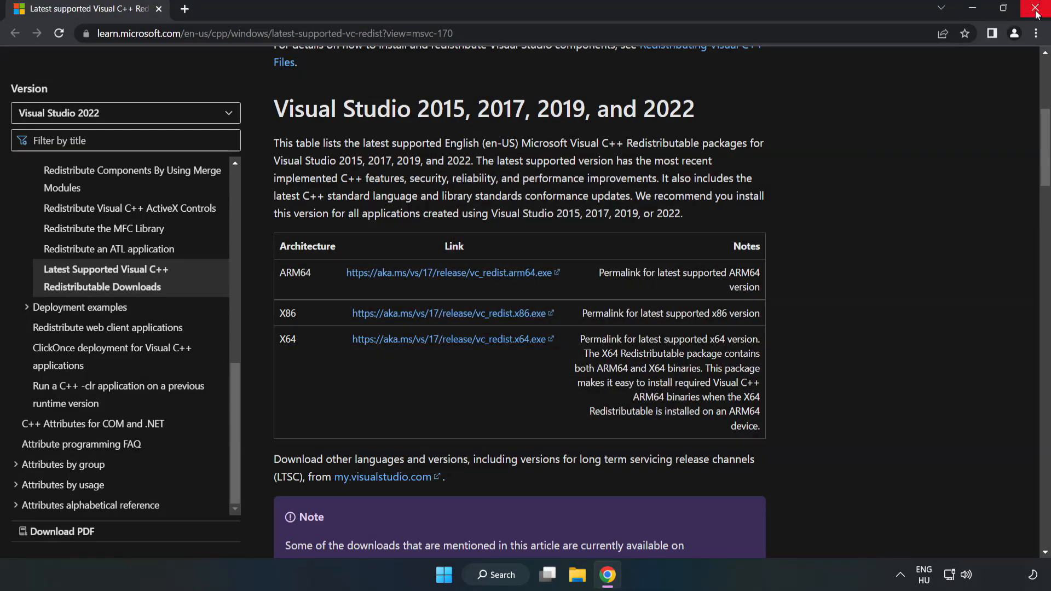
mouse_move(1034, 8)
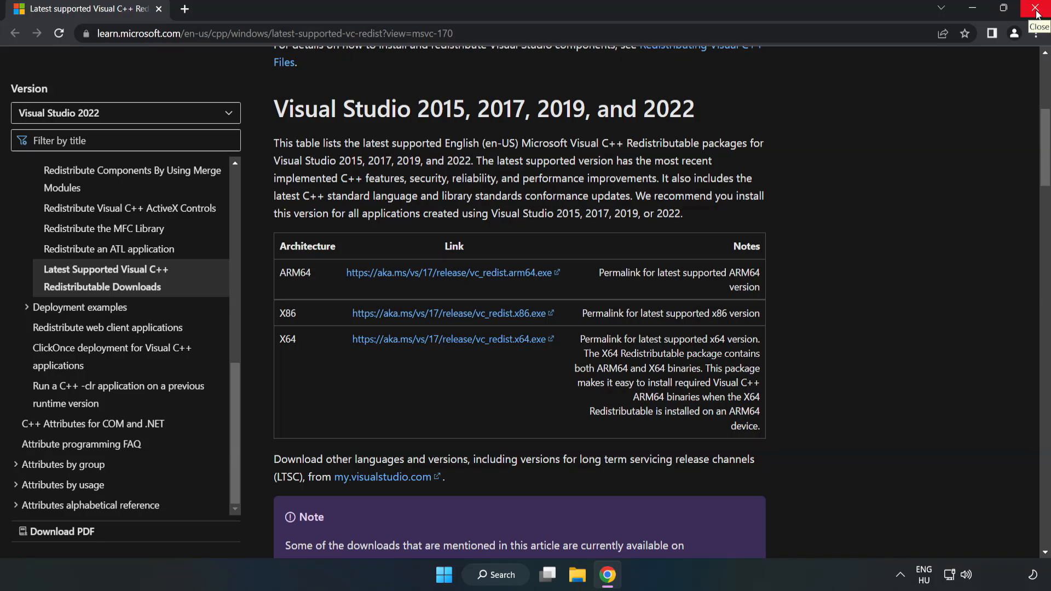
Close Chrome and launch Command Prompt as administrator via a 'cmd' Windows search.
click(1029, 6)
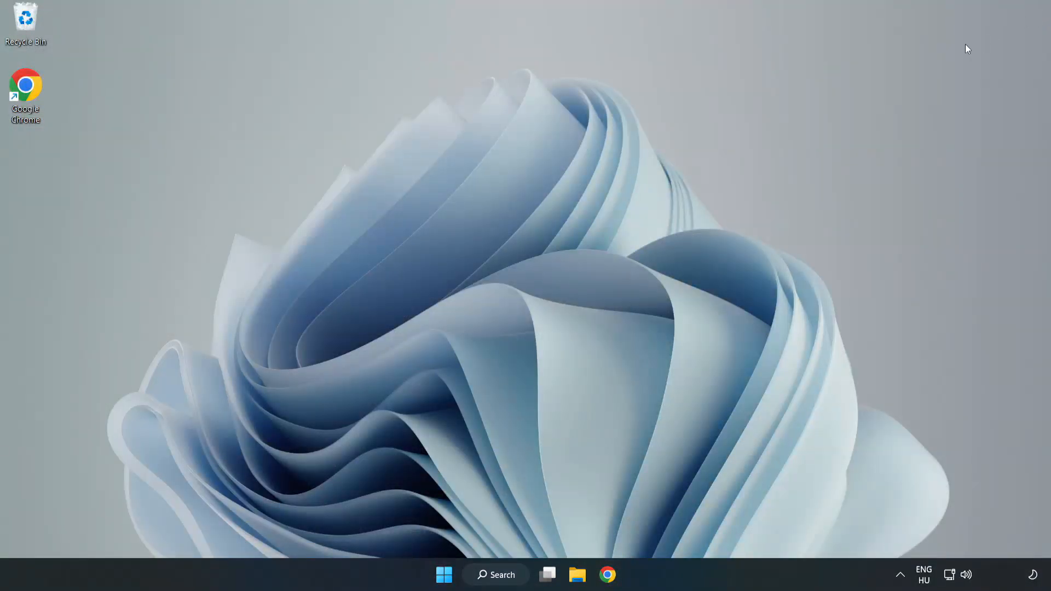
mouse_move(514, 574)
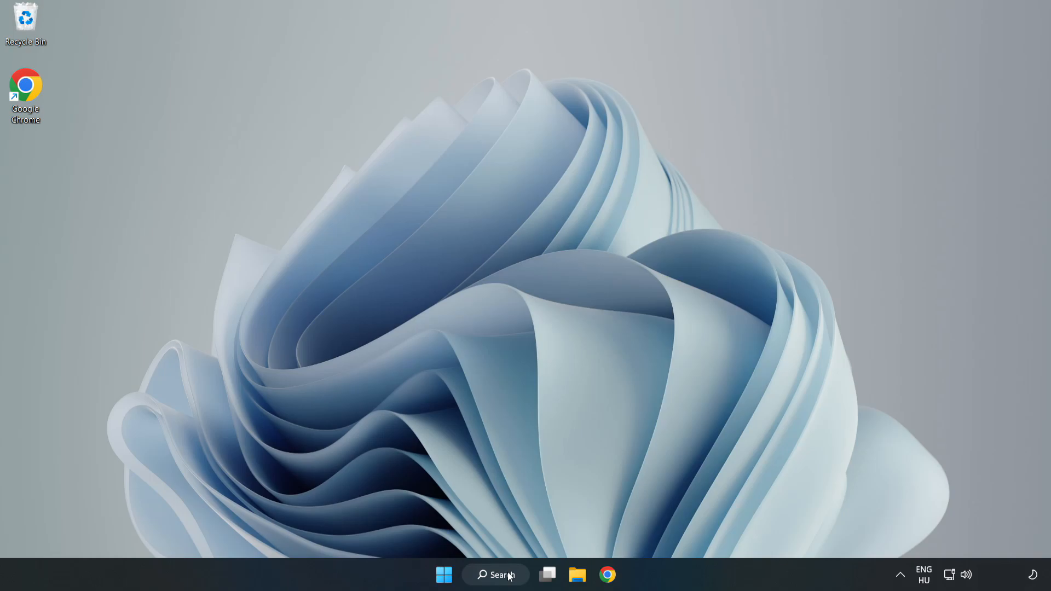
click(496, 574)
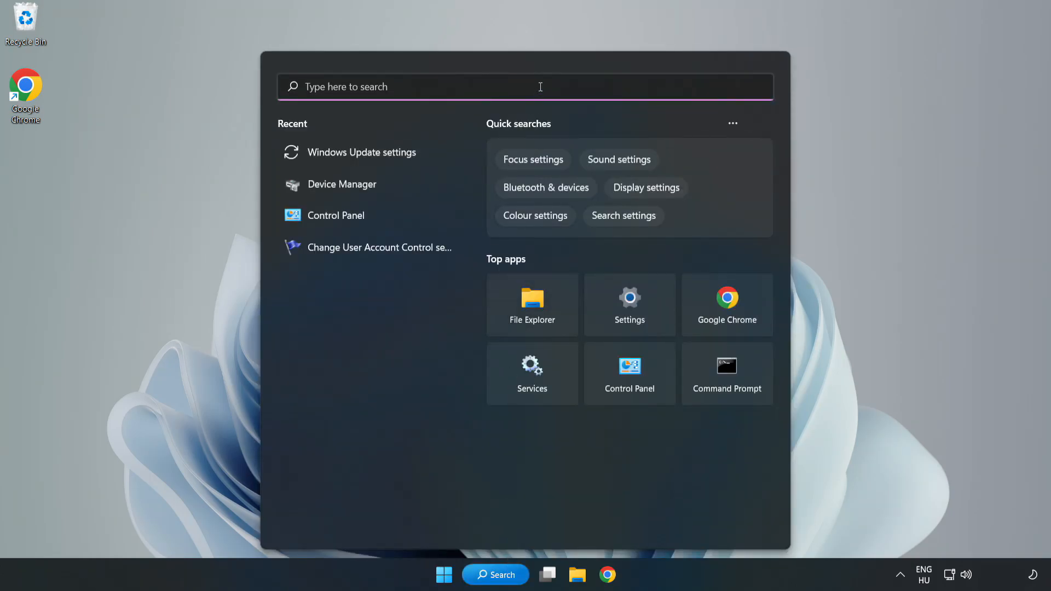
text(cmd)
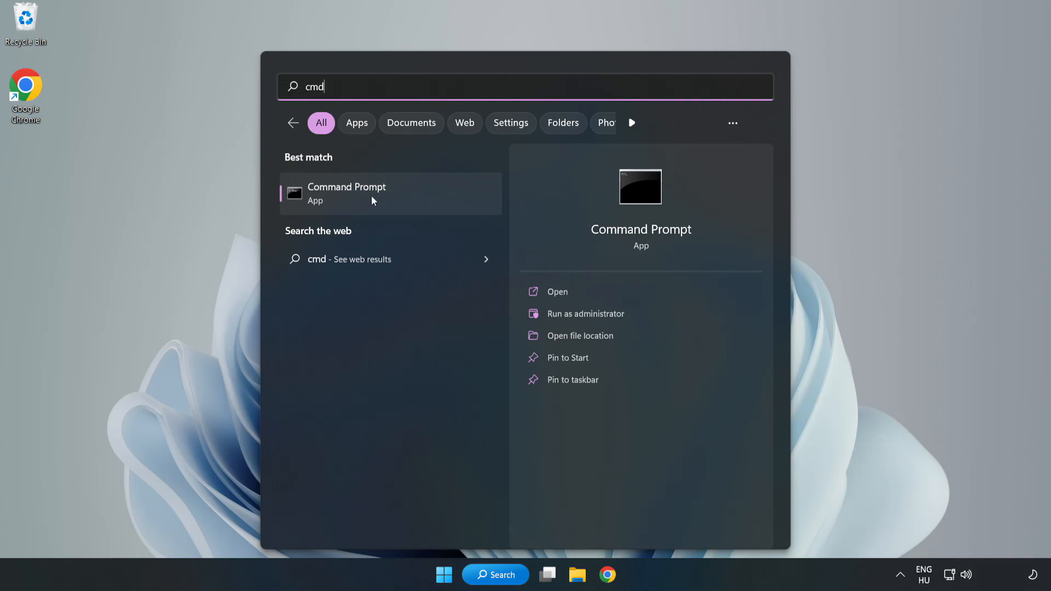
right_click(372, 197)
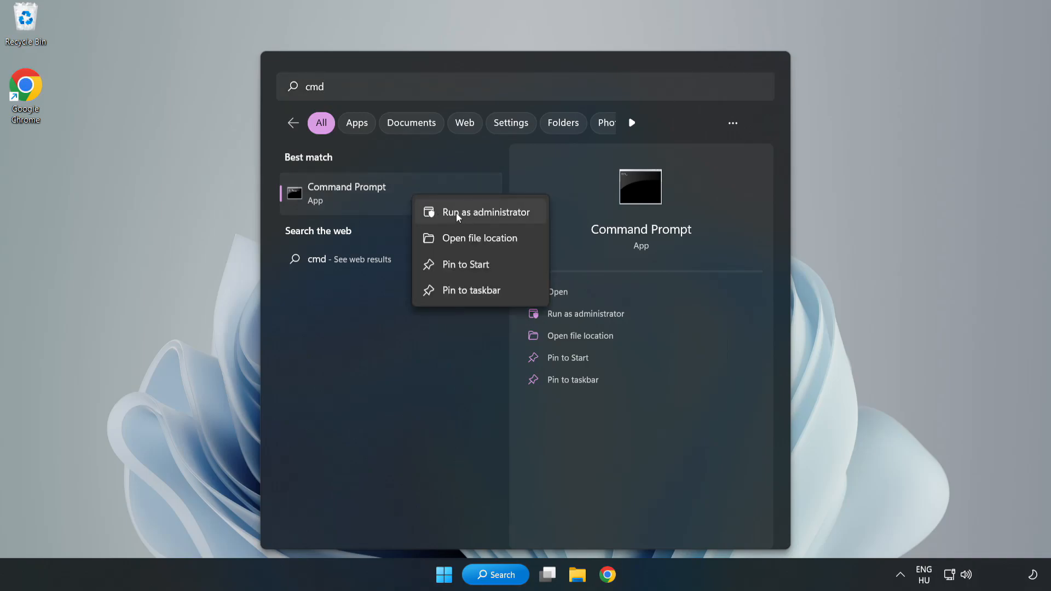
click(480, 212)
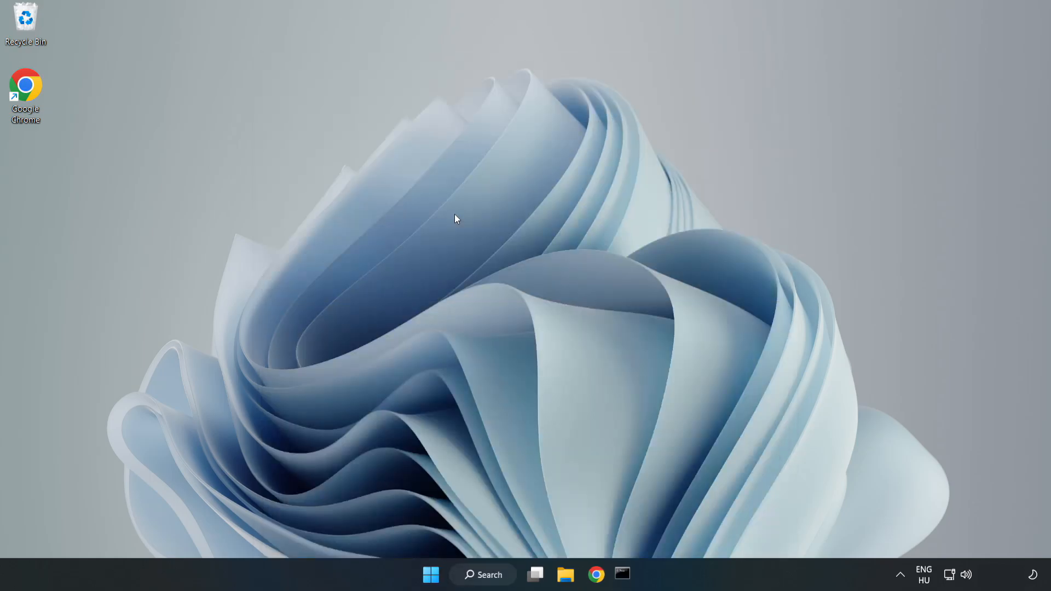
Run sfc /scannow, which finds no integrity violations, then close the Command Prompt window.
click(621, 575)
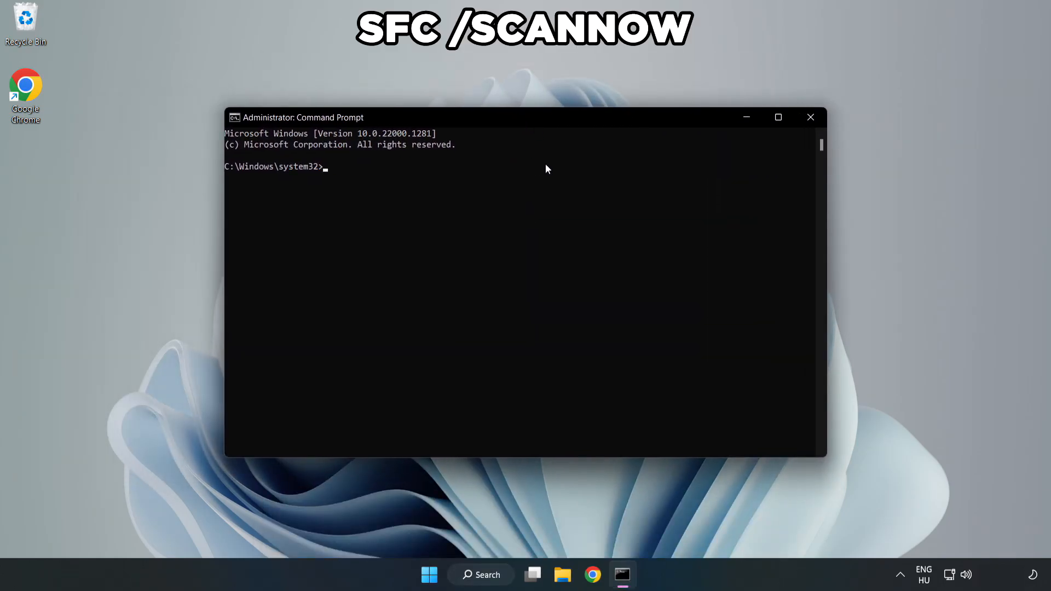
text(sfc /)
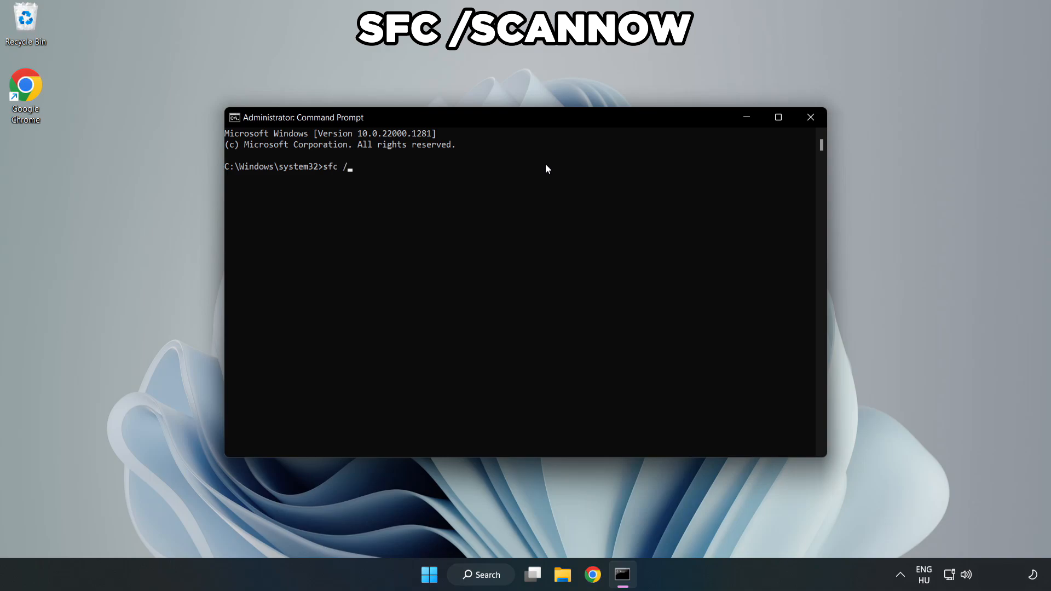
text(scannow)
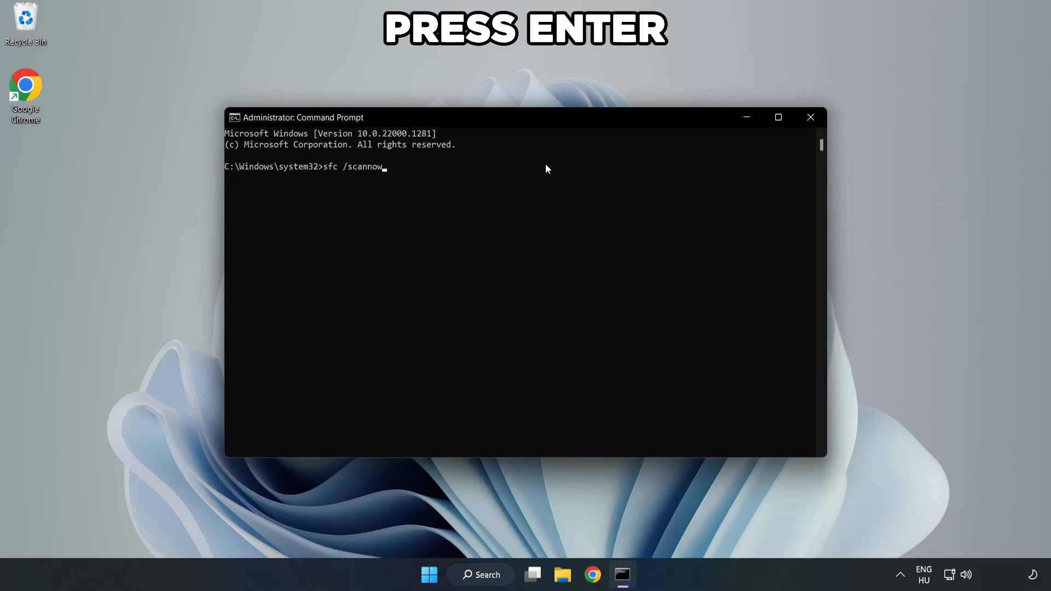
key(Enter)
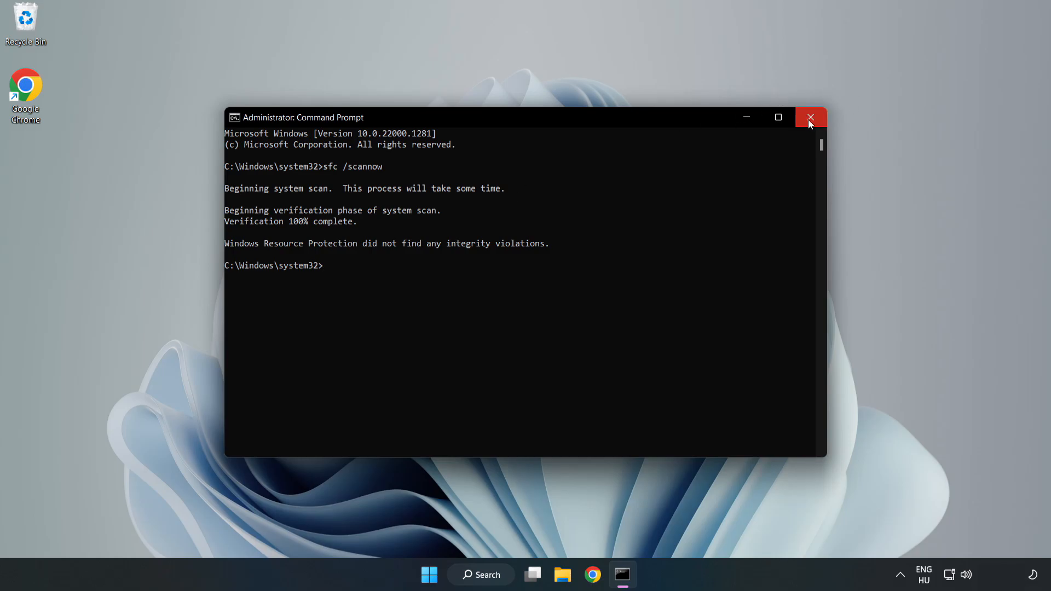
click(811, 118)
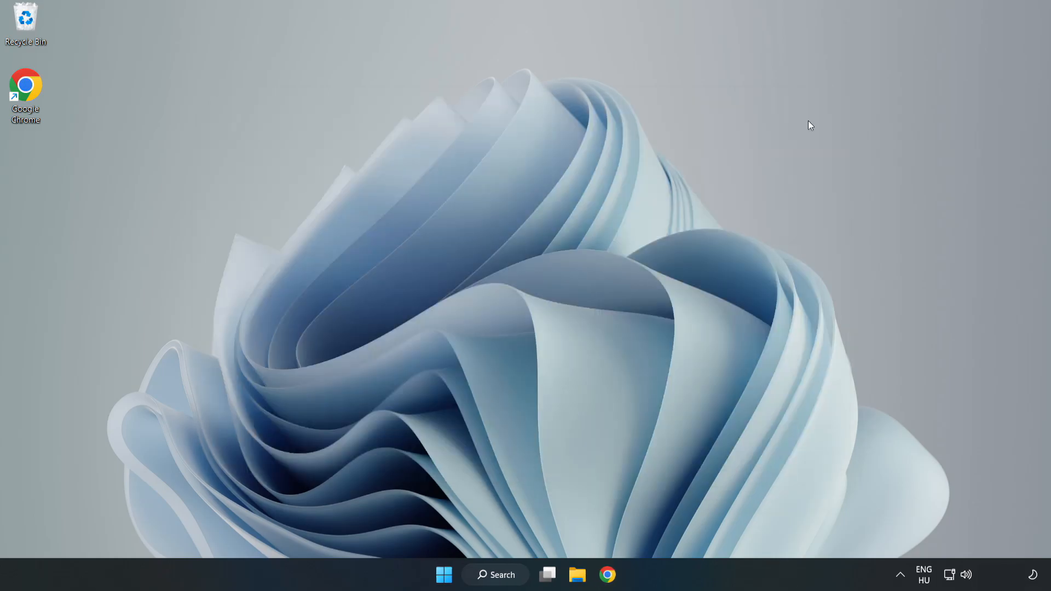
mouse_move(687, 216)
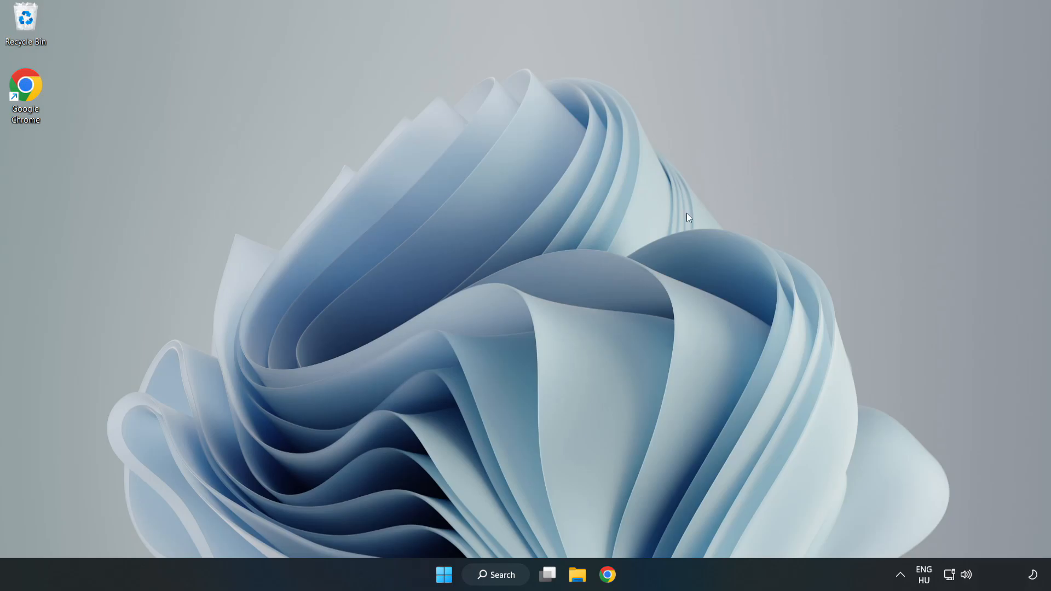
mouse_move(523, 411)
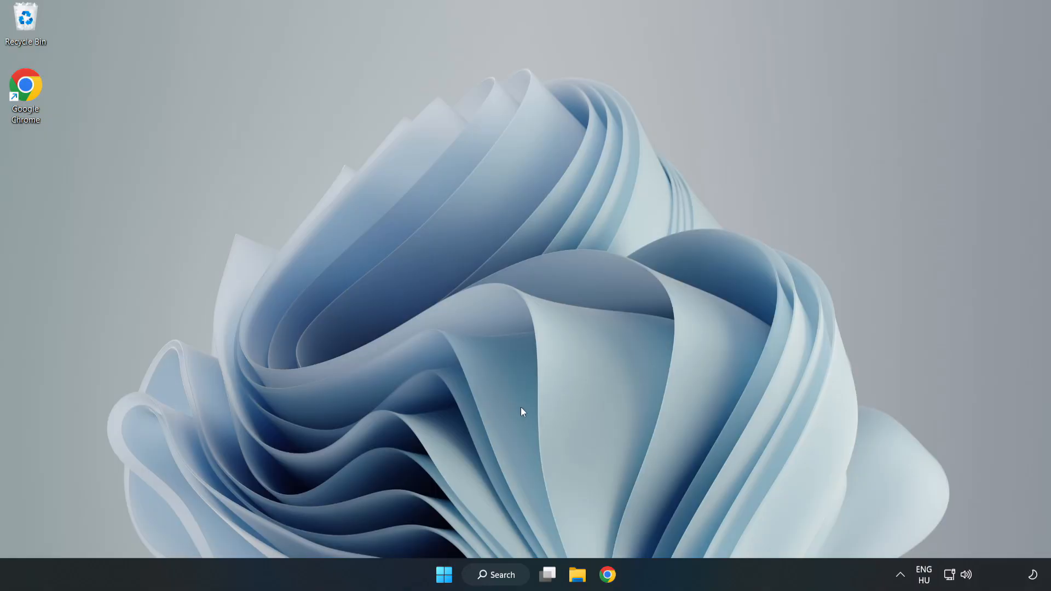
Launch Windows Security from a 'sec' search and go to the Virus & threat protection page.
click(497, 575)
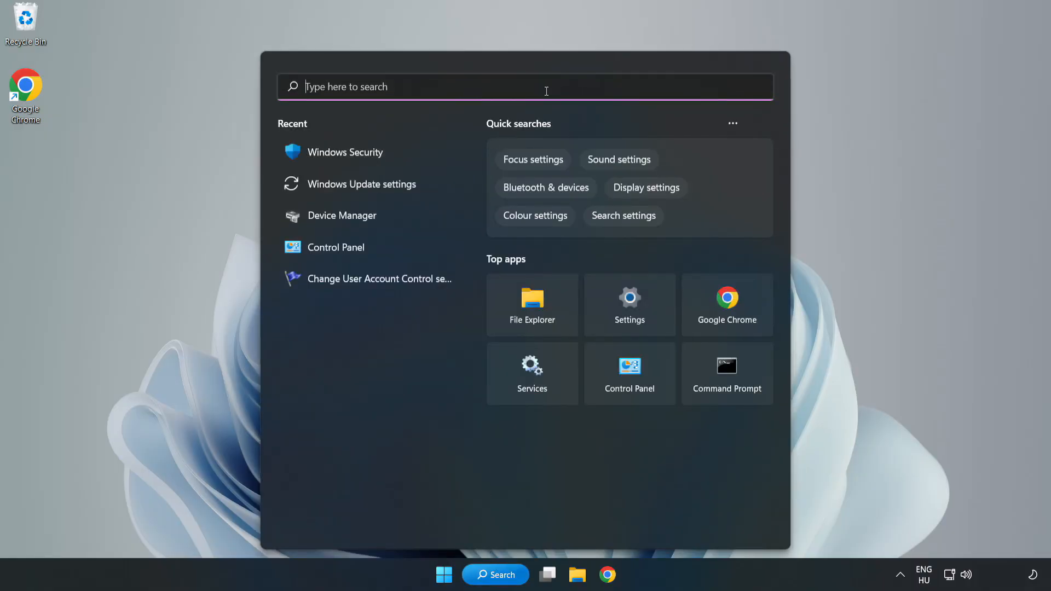
text(security)
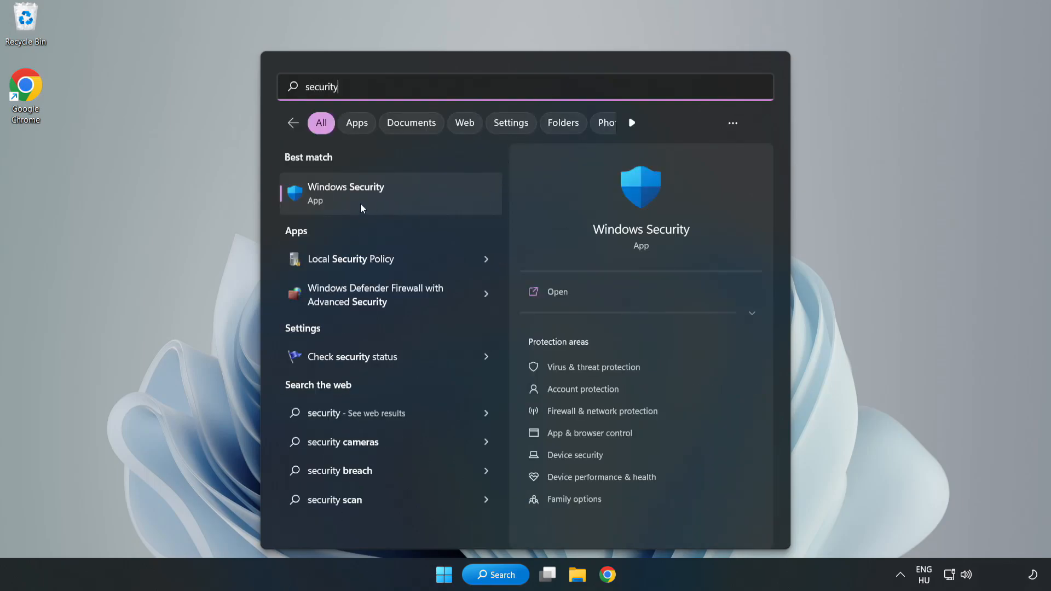
click(361, 194)
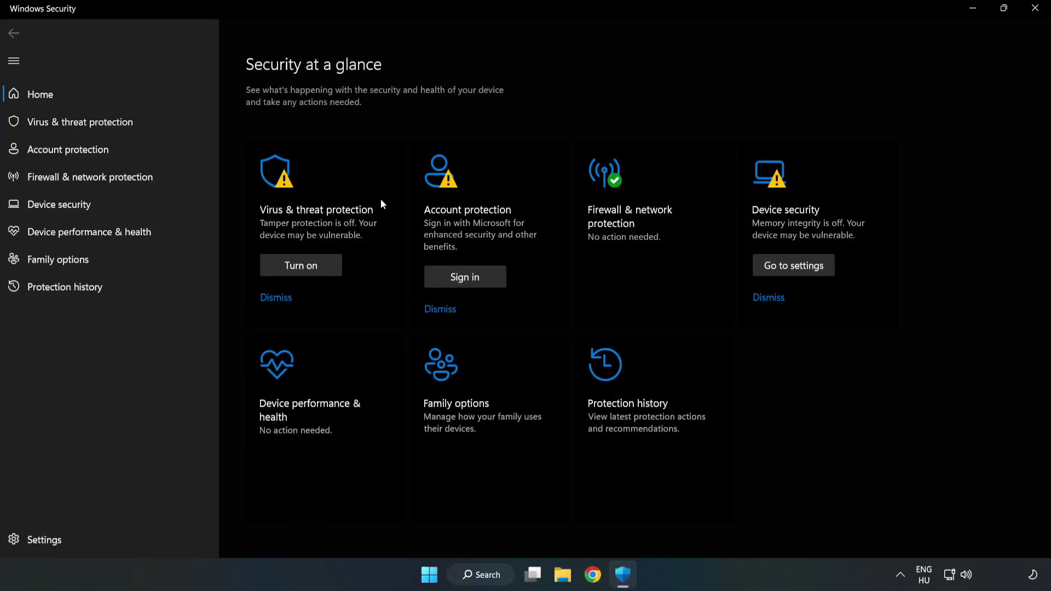
mouse_move(90, 127)
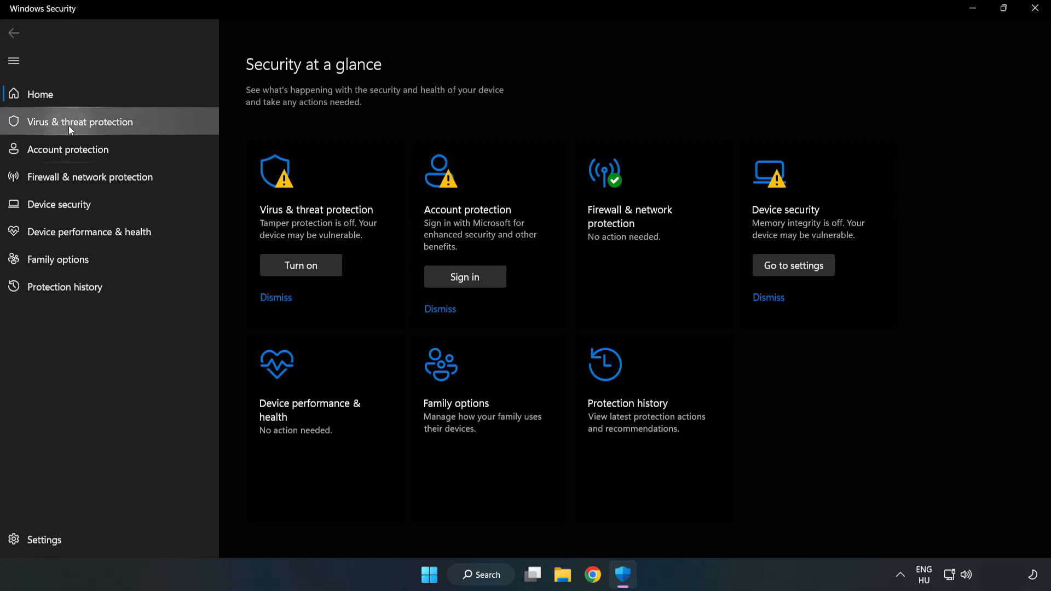
click(79, 123)
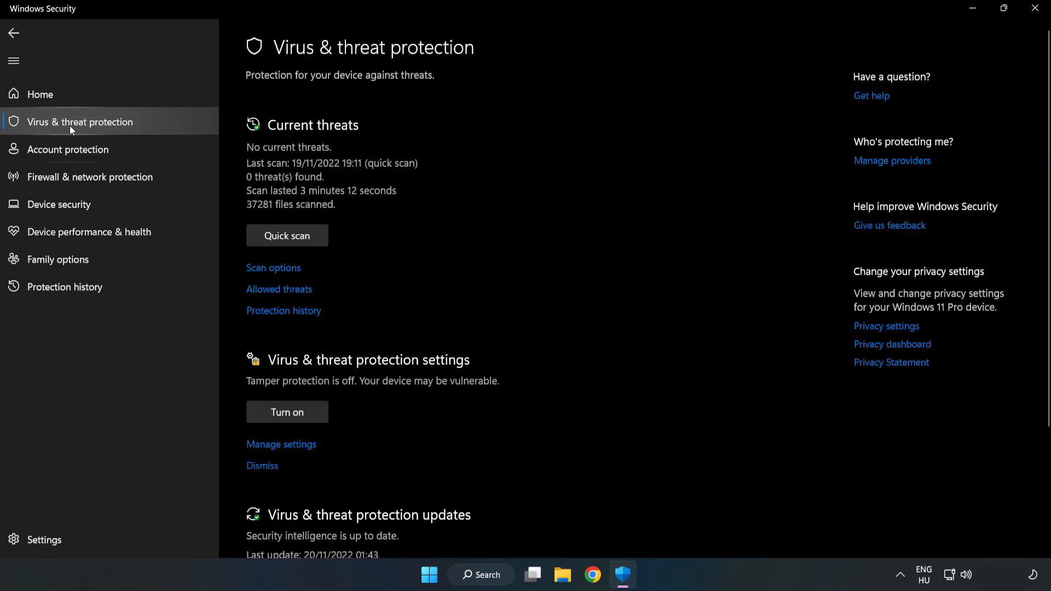
scroll(down, 3)
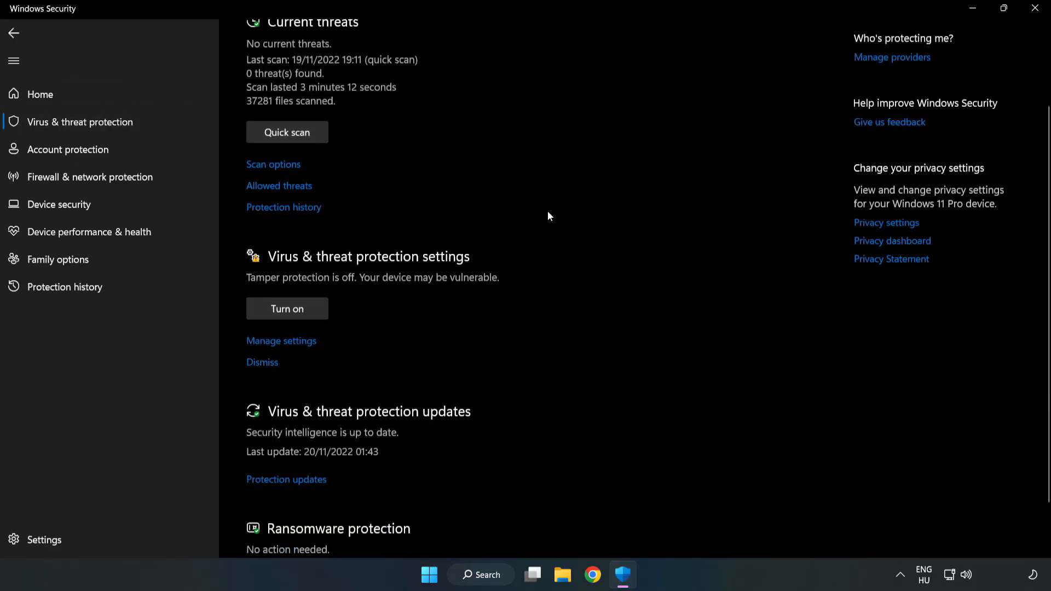
scroll(down, 3)
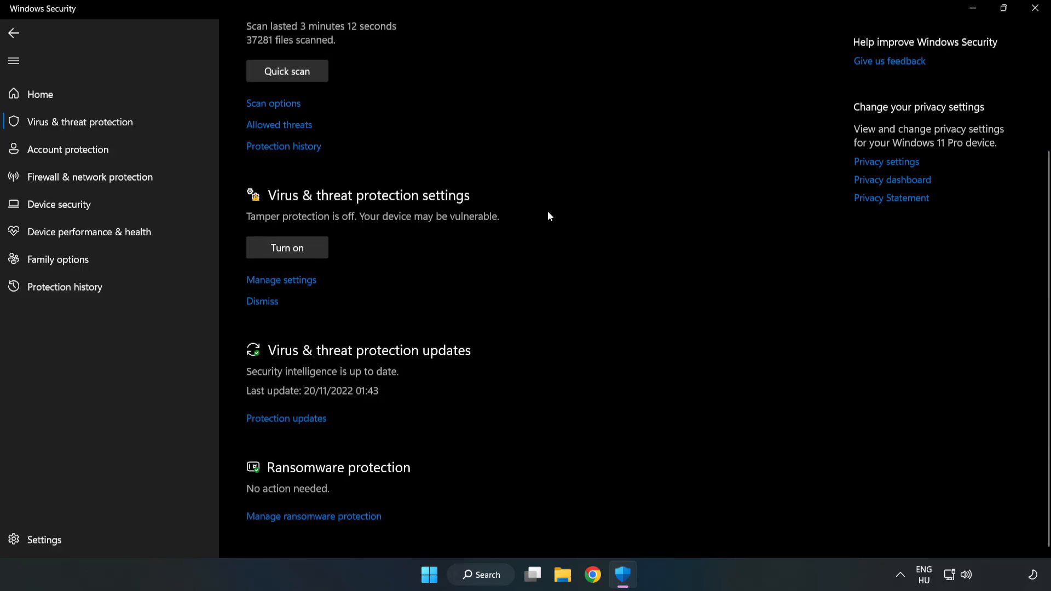
mouse_move(271, 280)
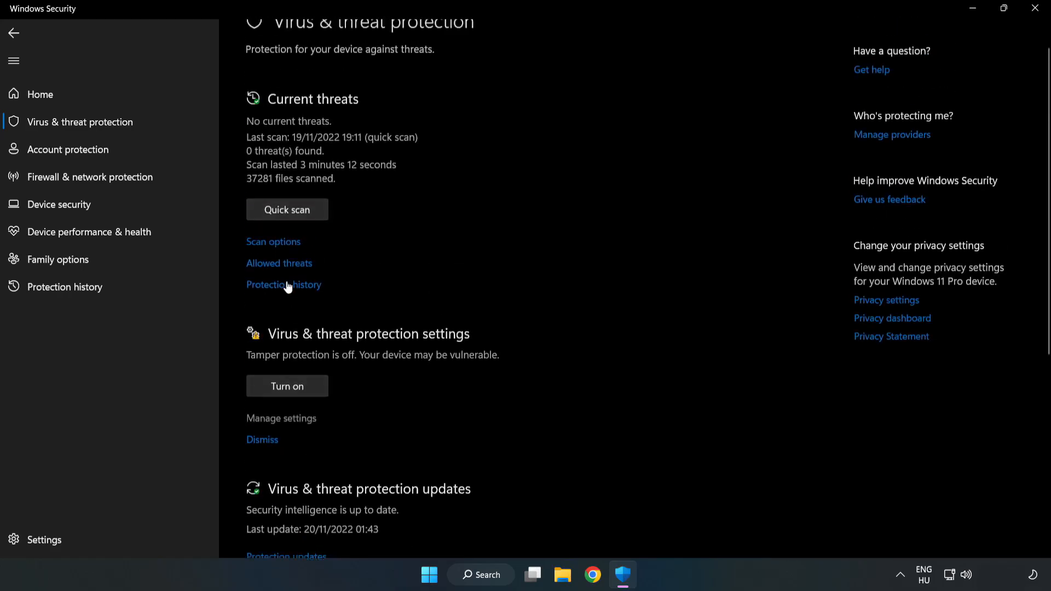
From Manage settings reach the empty Exclusions page and begin adding a new exclusion.
click(280, 419)
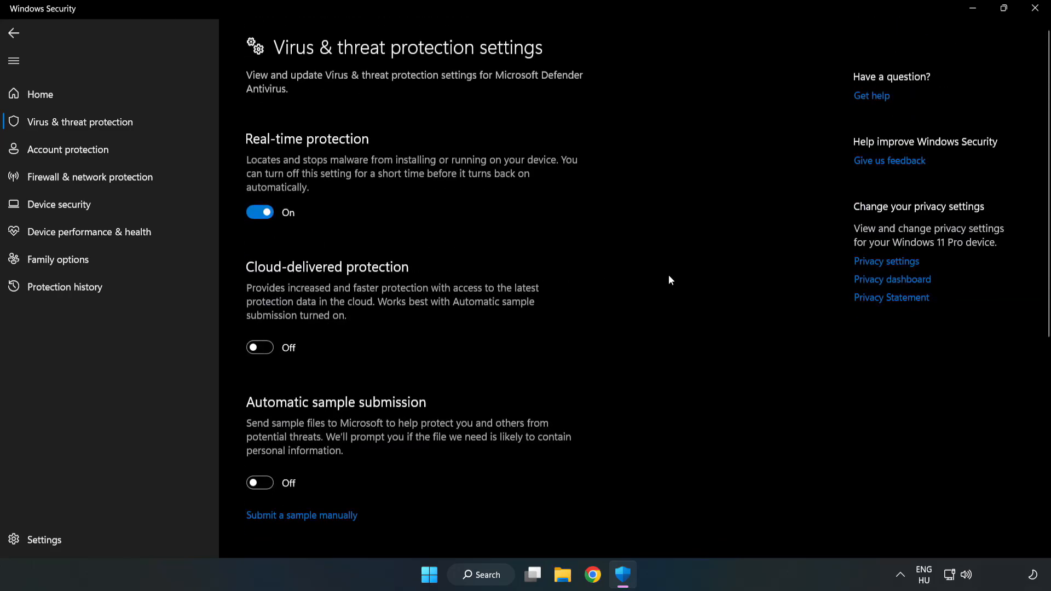
scroll(down, 3)
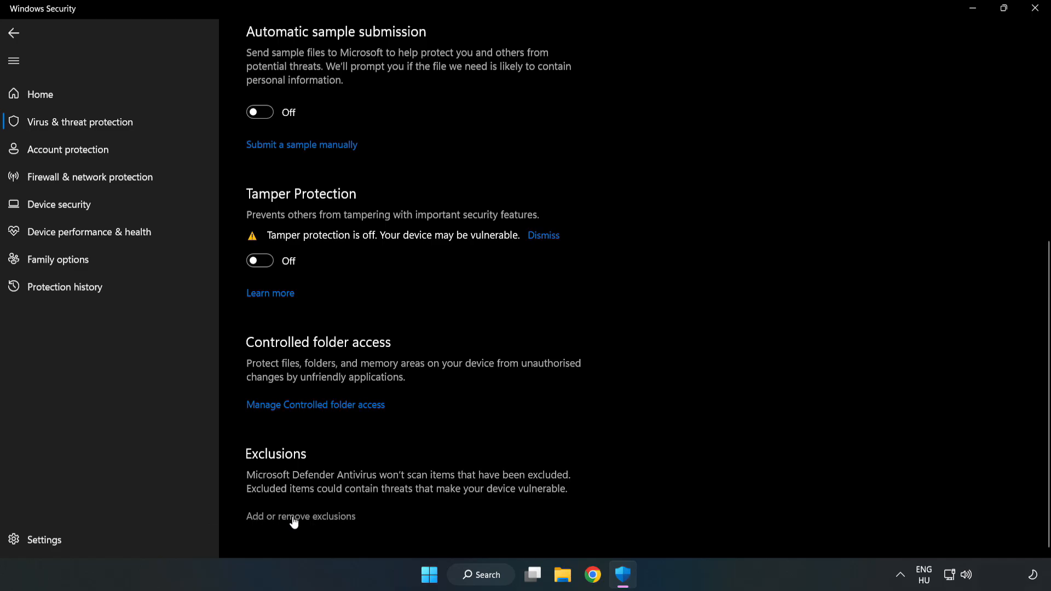
click(300, 517)
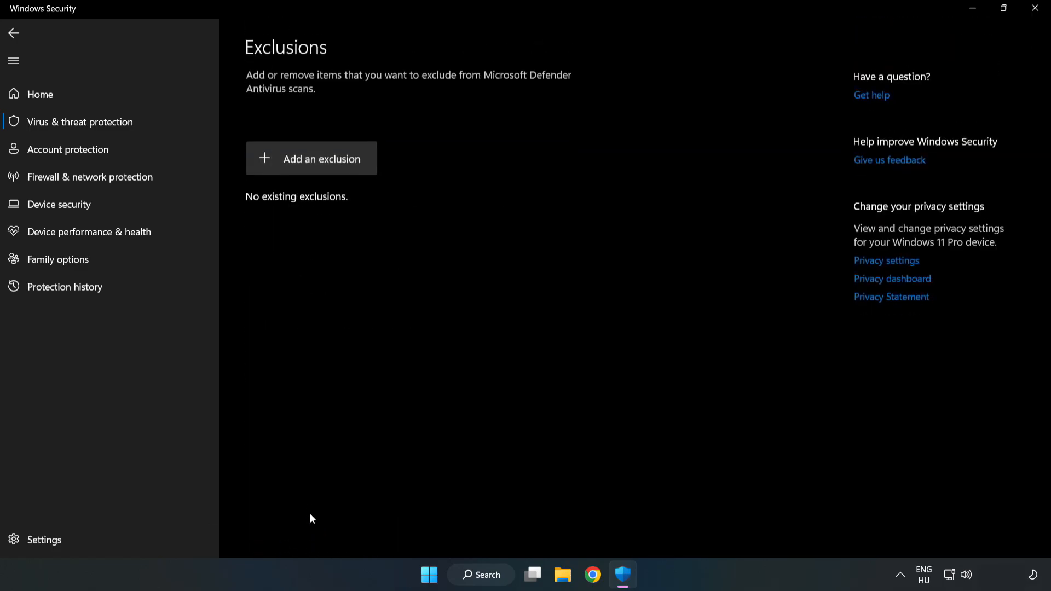
mouse_move(286, 167)
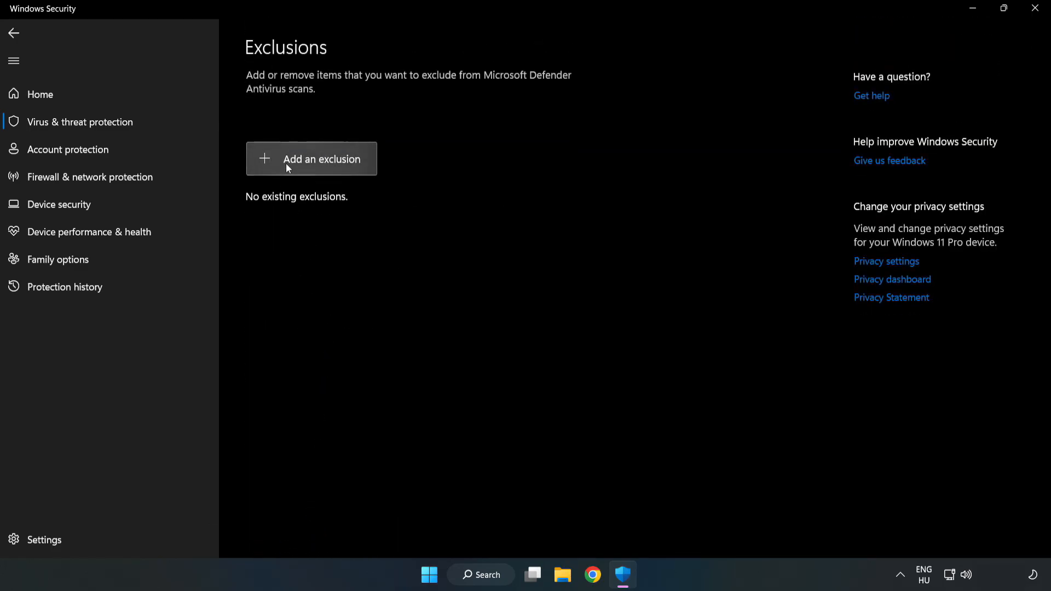
click(311, 159)
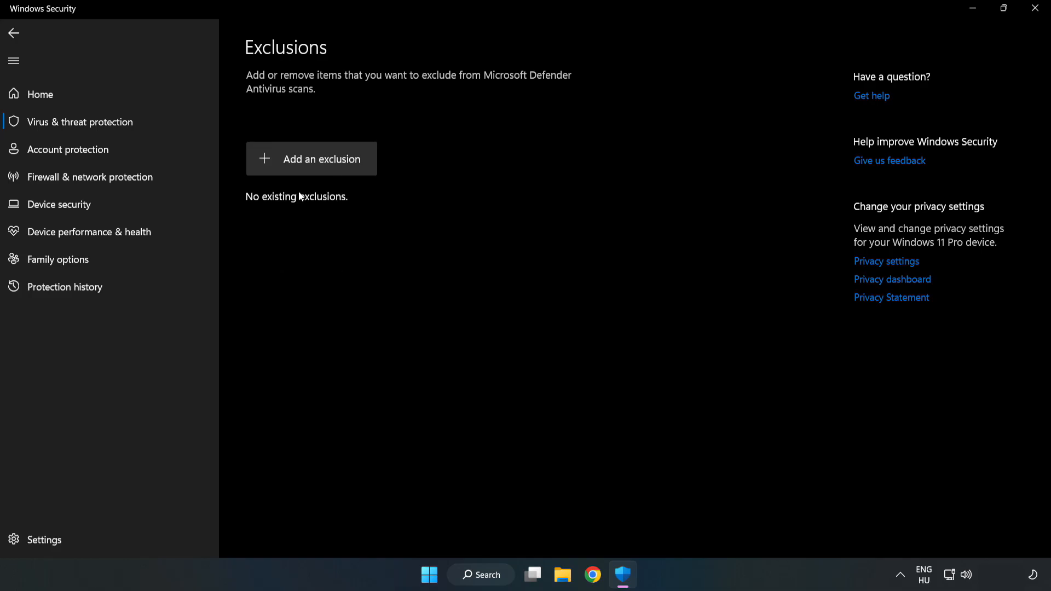
Add a File exclusion for the shortcut in C:\Program Files (x86)\NOT WORKING APP, then close Windows Security.
click(311, 159)
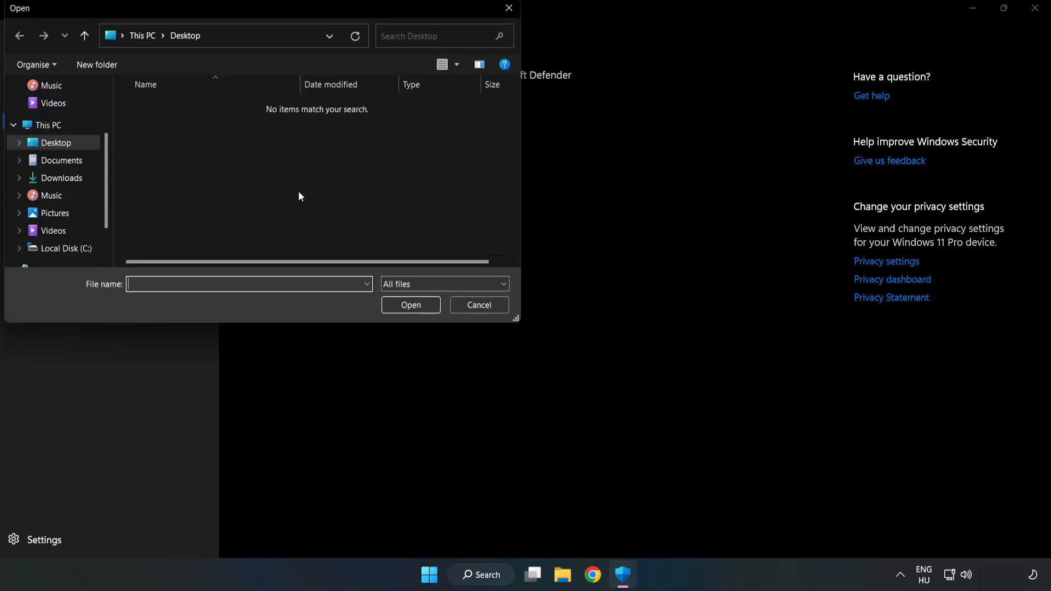
mouse_move(288, 51)
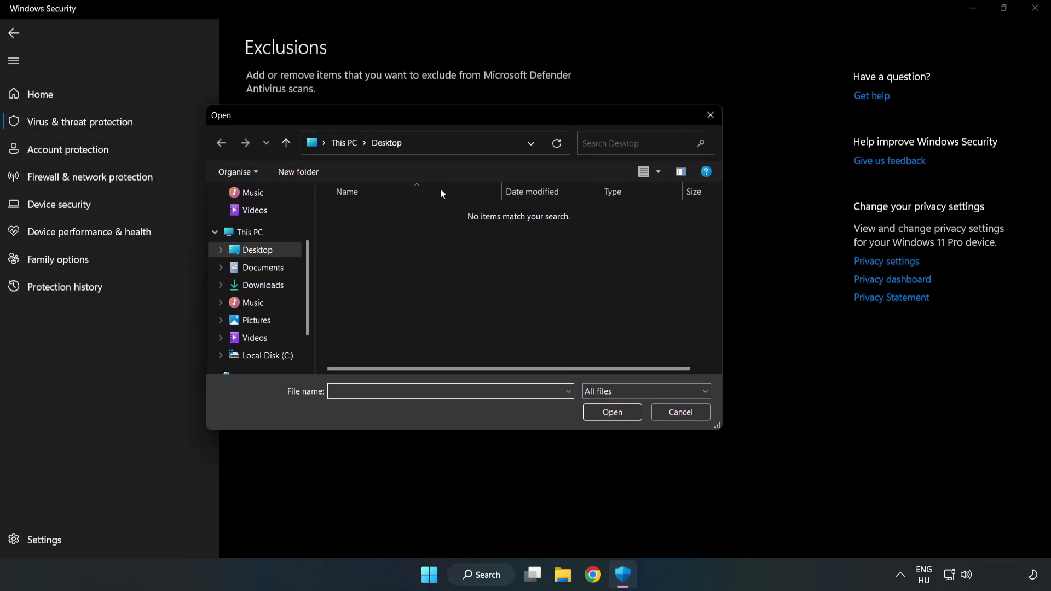
click(266, 355)
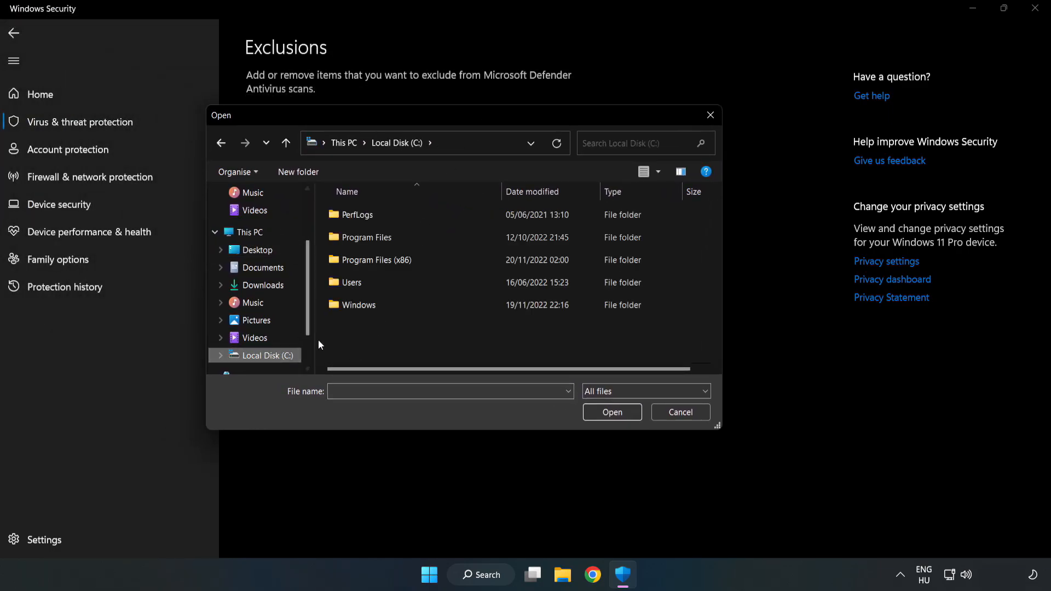
double_click(377, 260)
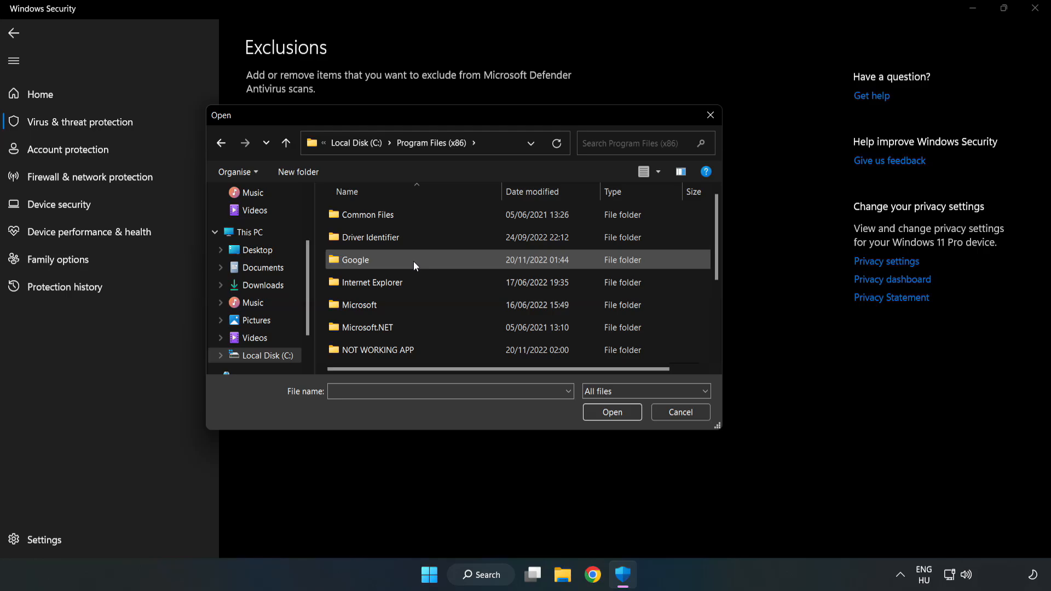
double_click(378, 350)
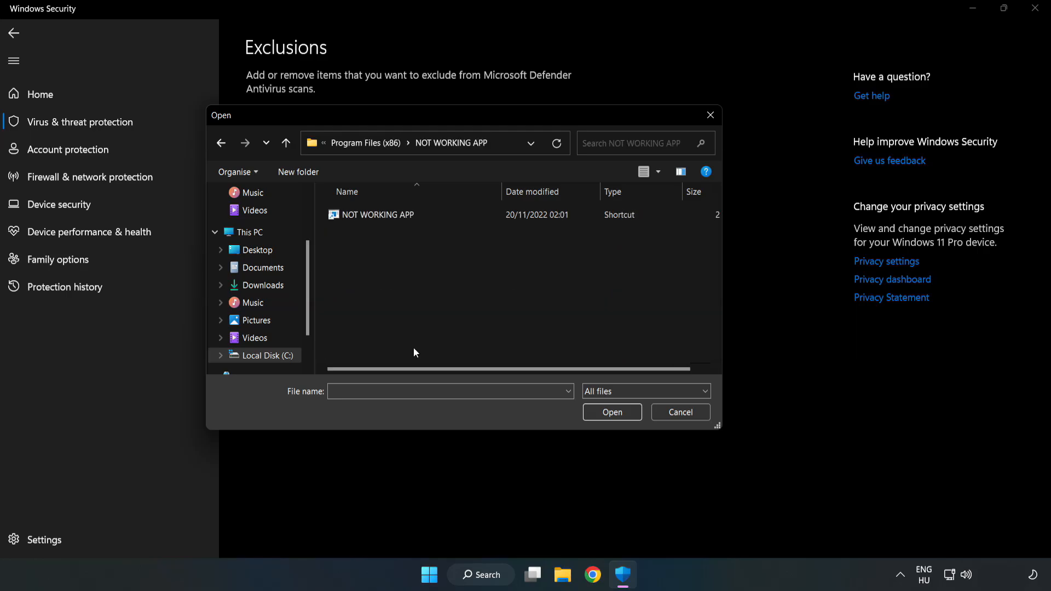
click(377, 214)
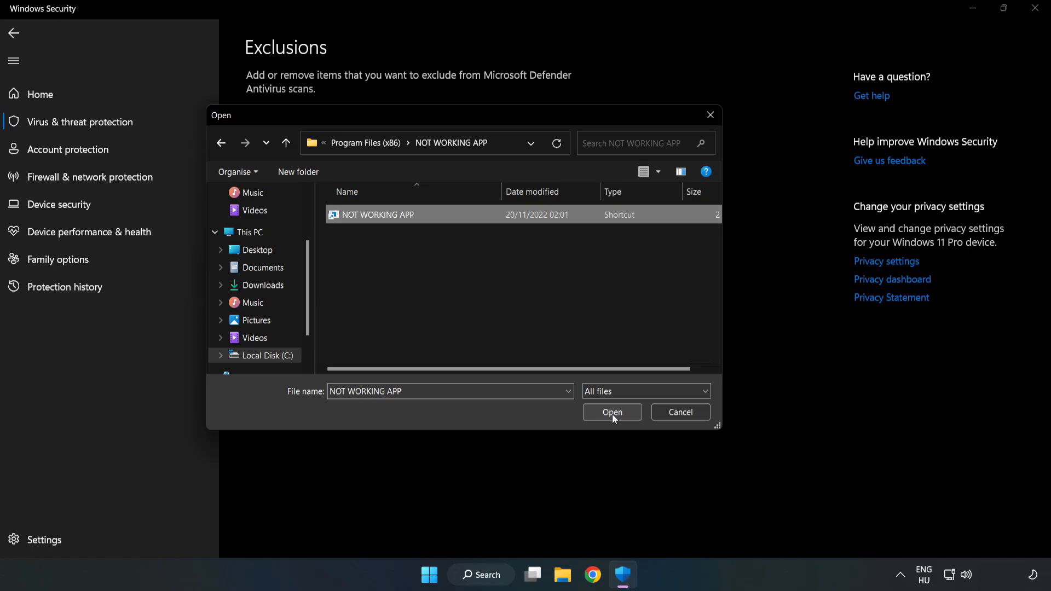
click(612, 412)
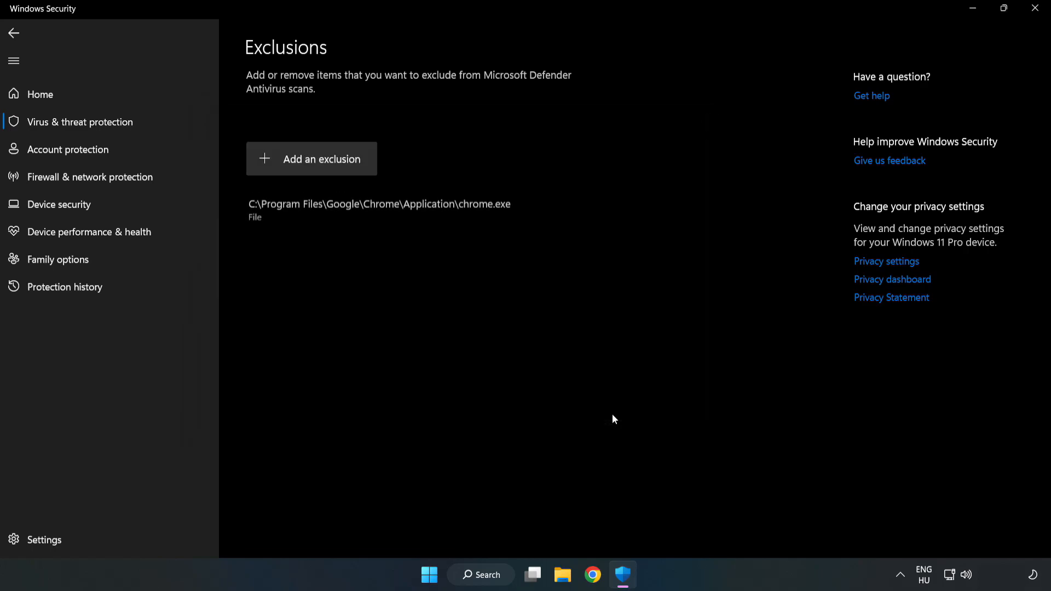
mouse_move(278, 214)
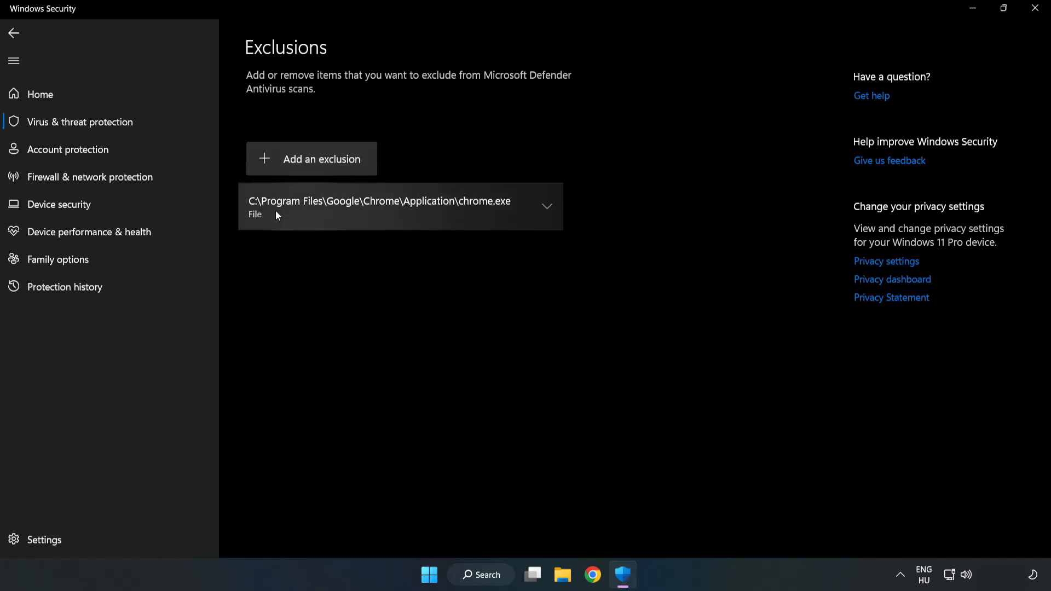
mouse_move(590, 300)
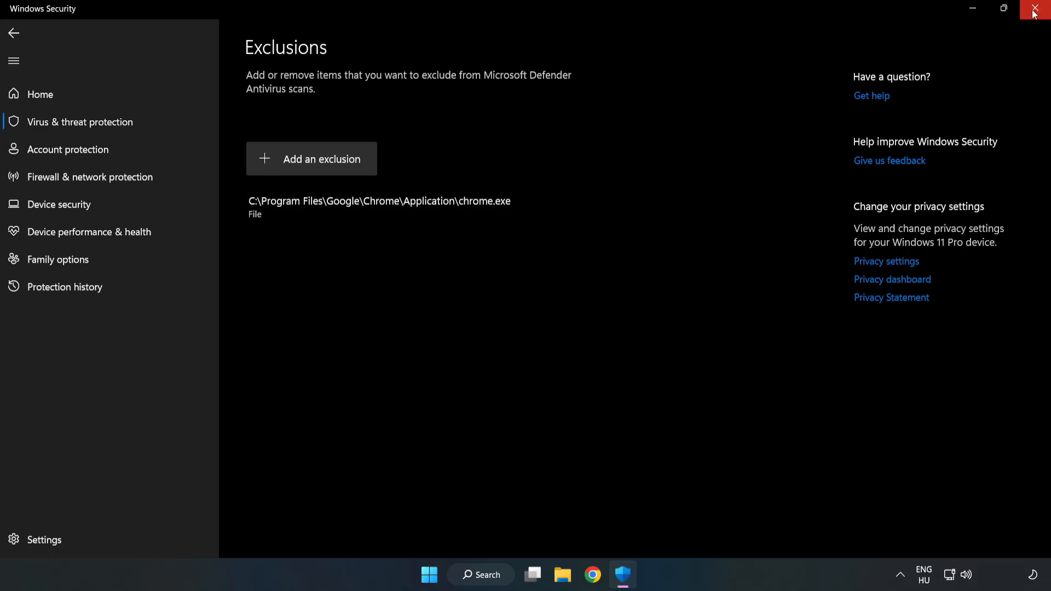
mouse_move(1036, 9)
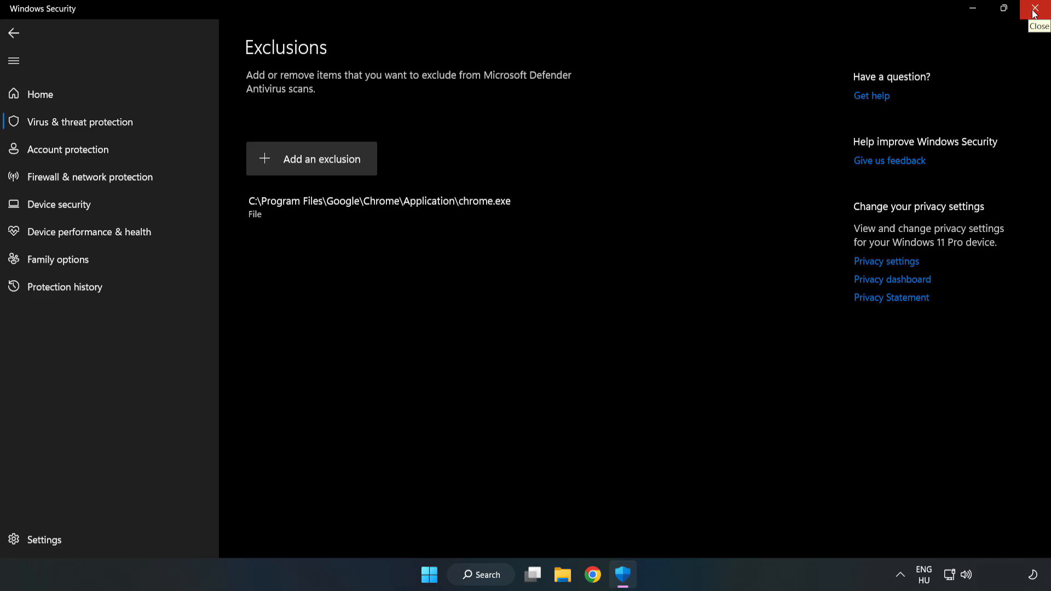
click(1035, 9)
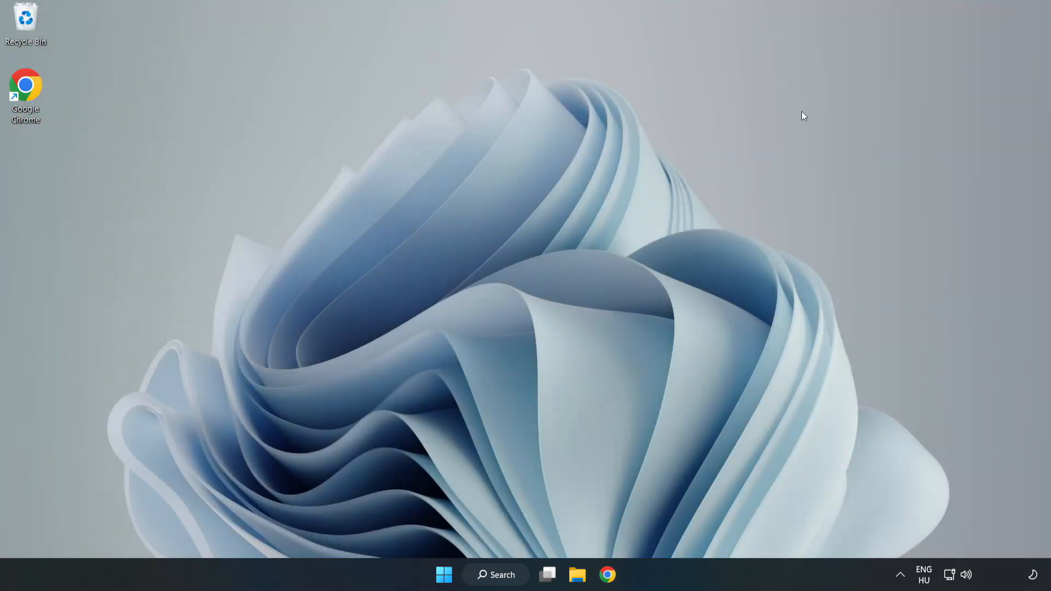
mouse_move(532, 297)
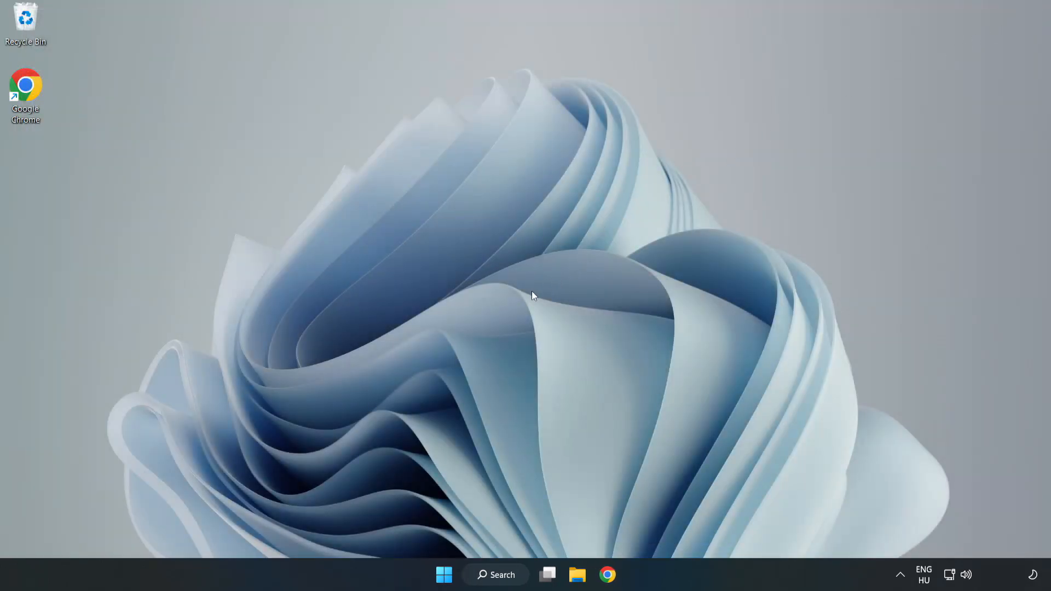